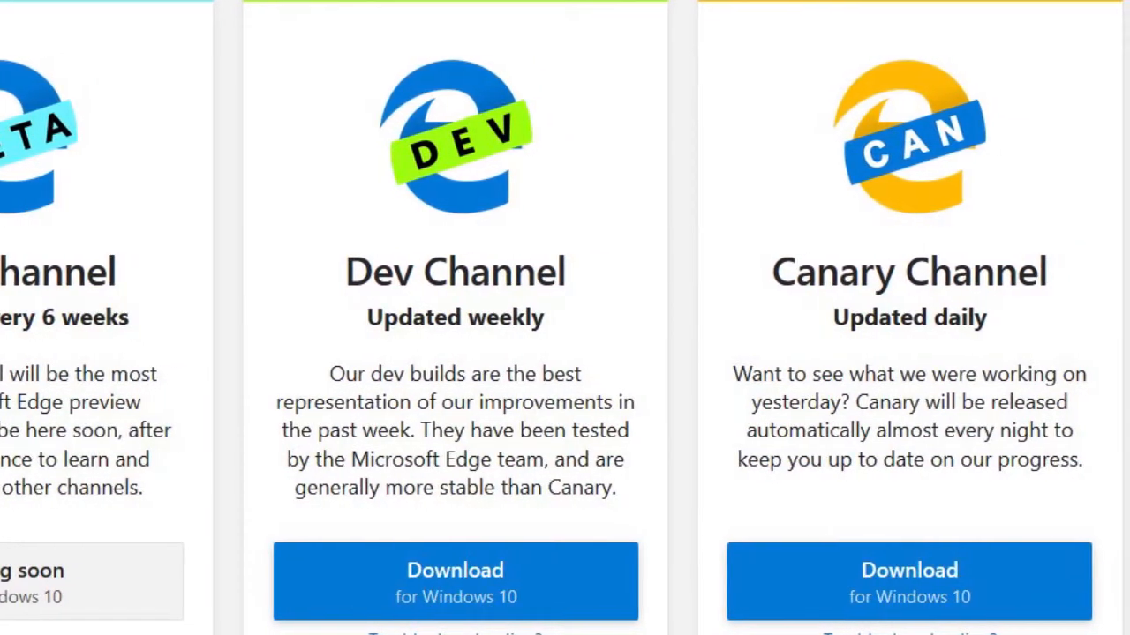
Step: On the welcome page, try Start from scratch, then confirm starting with existing browser data
{"action": "scroll", "scroll_direction": "down", "scroll_amount": 3}
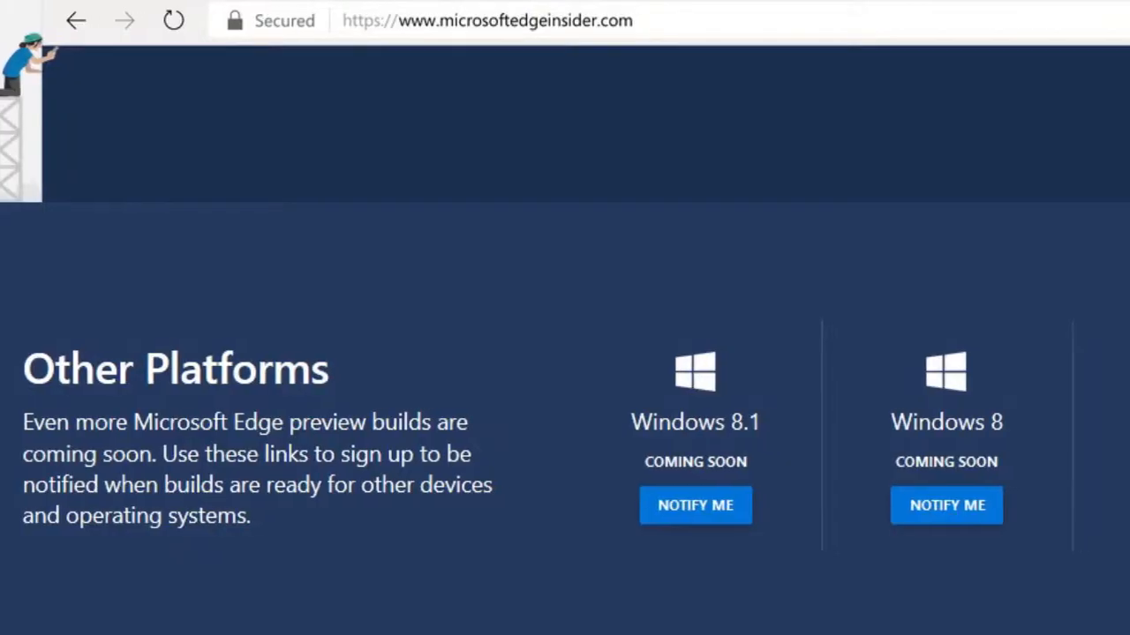
{"action": "scroll", "scroll_direction": "right", "scroll_amount": 3}
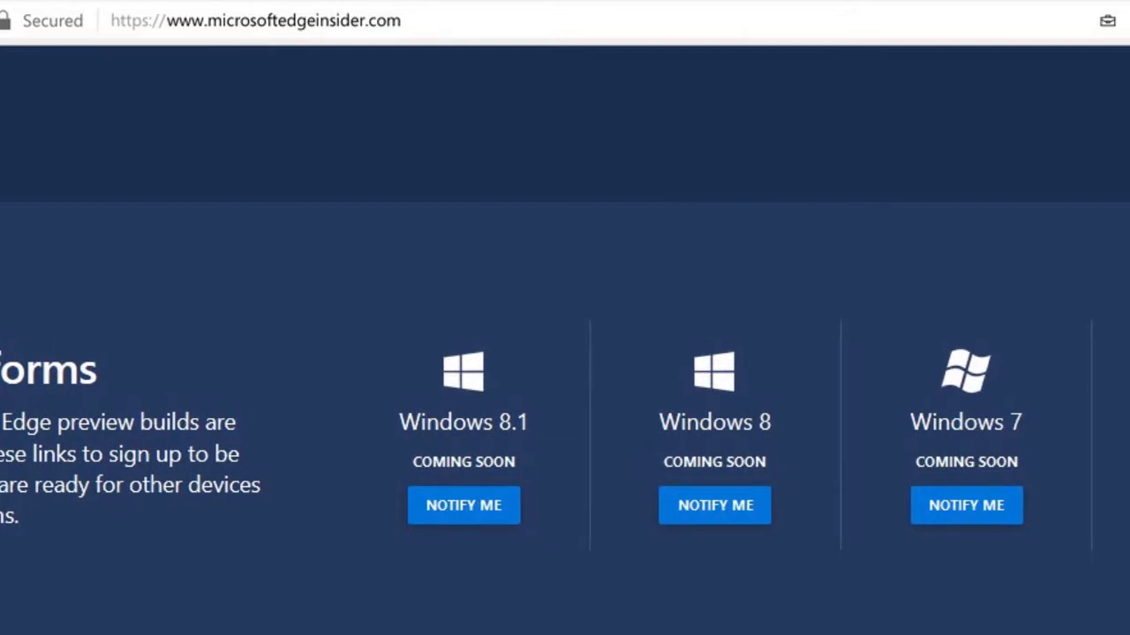
{"action": "scroll", "scroll_direction": "right", "scroll_amount": 3}
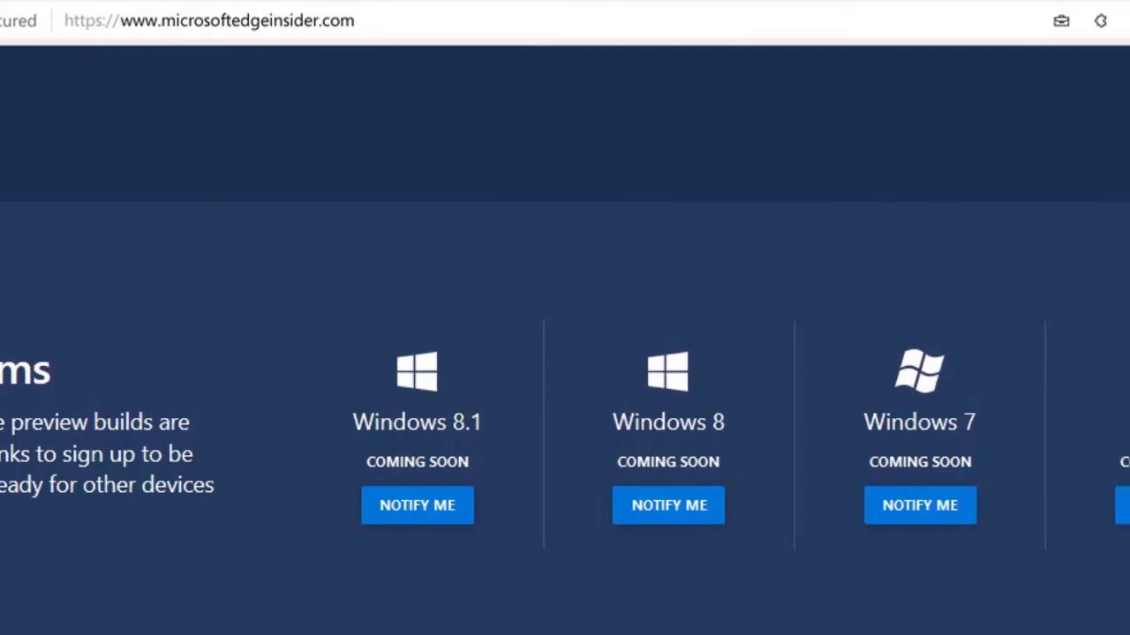
{"action": "scroll", "scroll_direction": "right", "scroll_amount": 3}
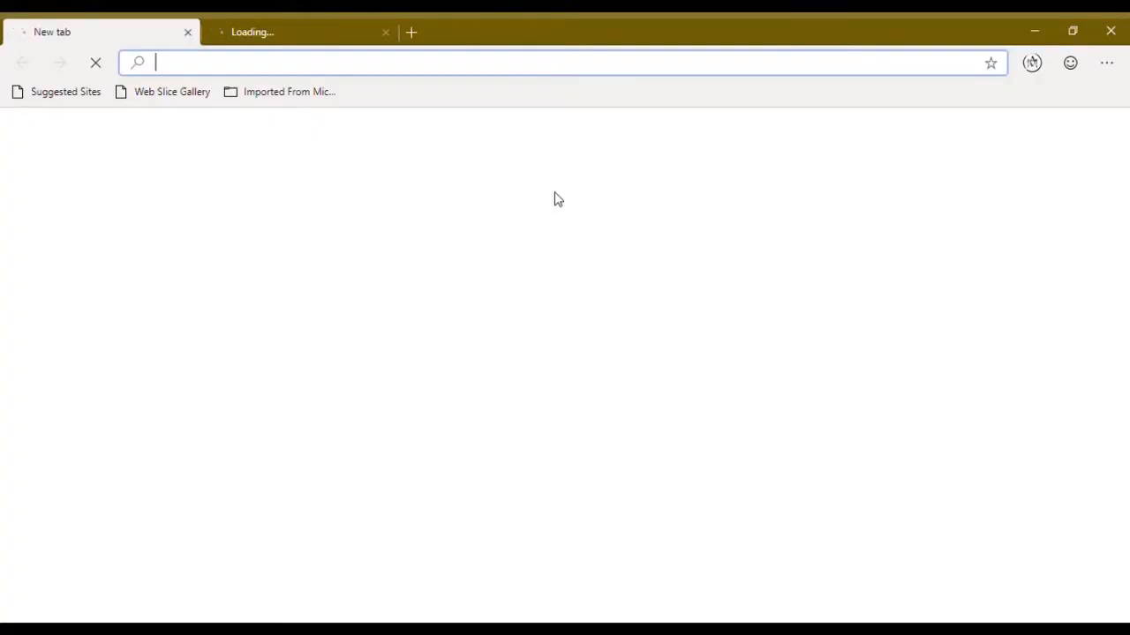
{"action": "mouse_move", "coordinate": [845, 238]}
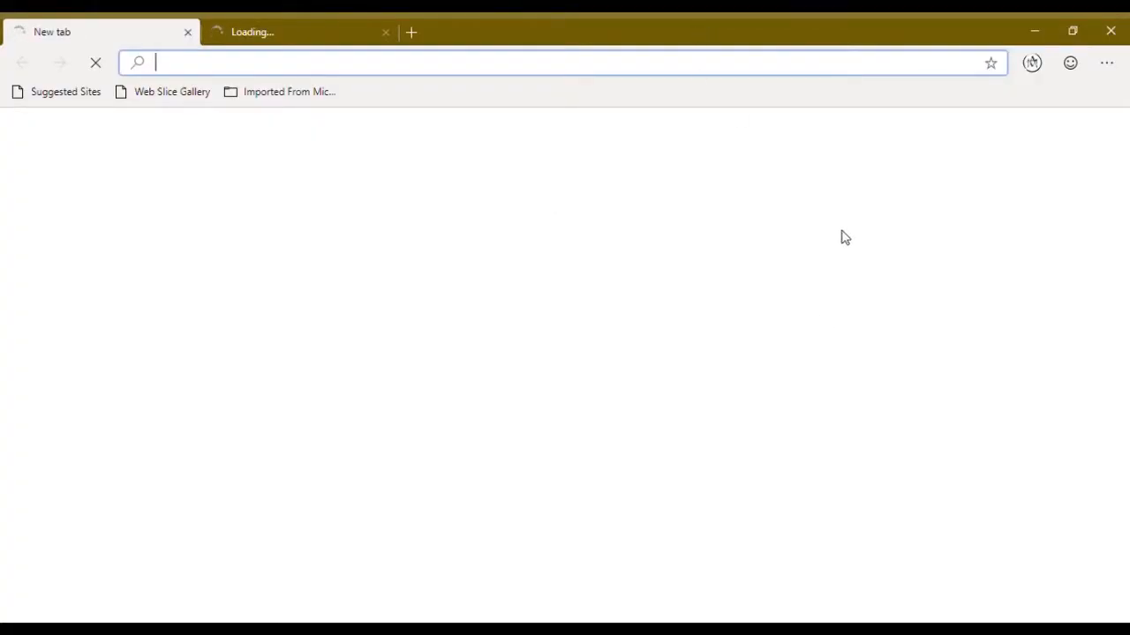
{"action": "mouse_move", "coordinate": [1028, 110]}
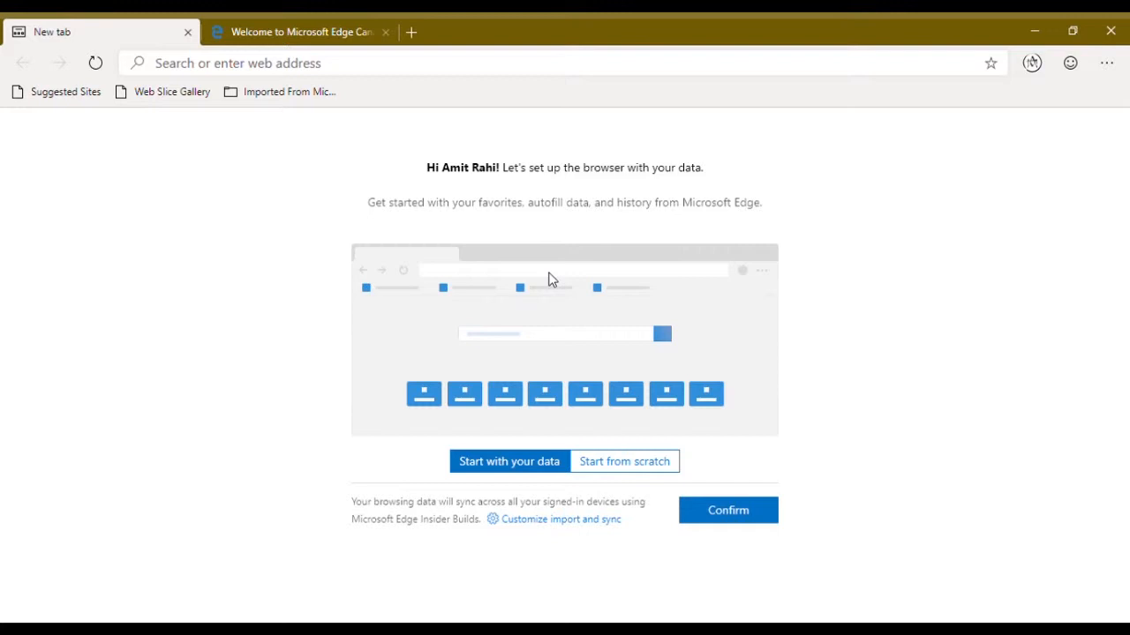
{"action": "mouse_move", "coordinate": [718, 466]}
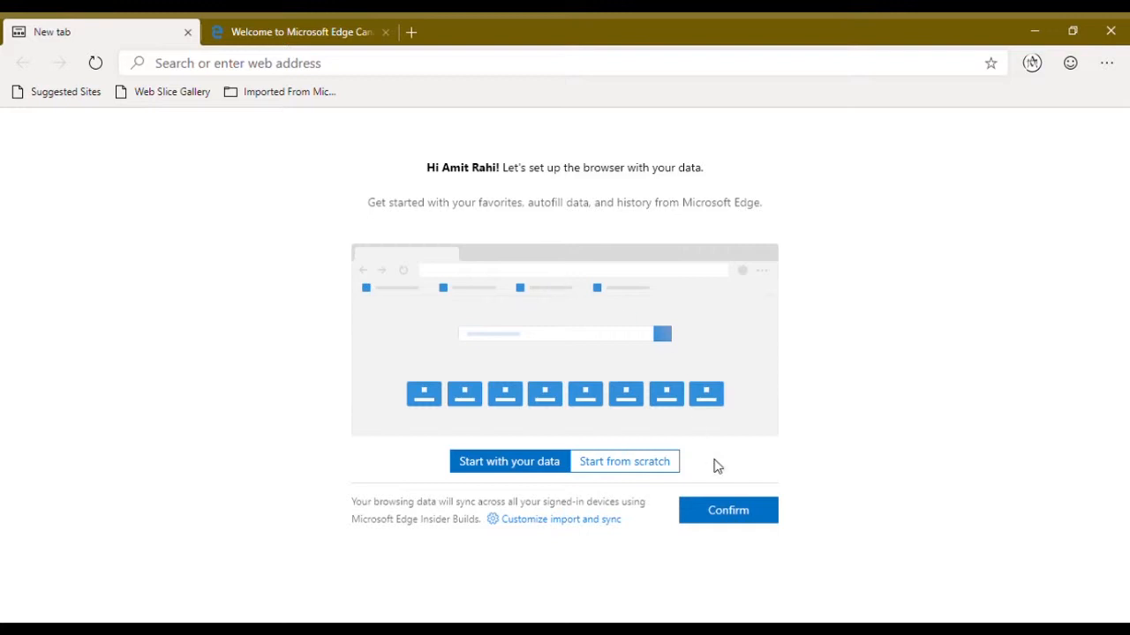
{"action": "mouse_move", "coordinate": [729, 510]}
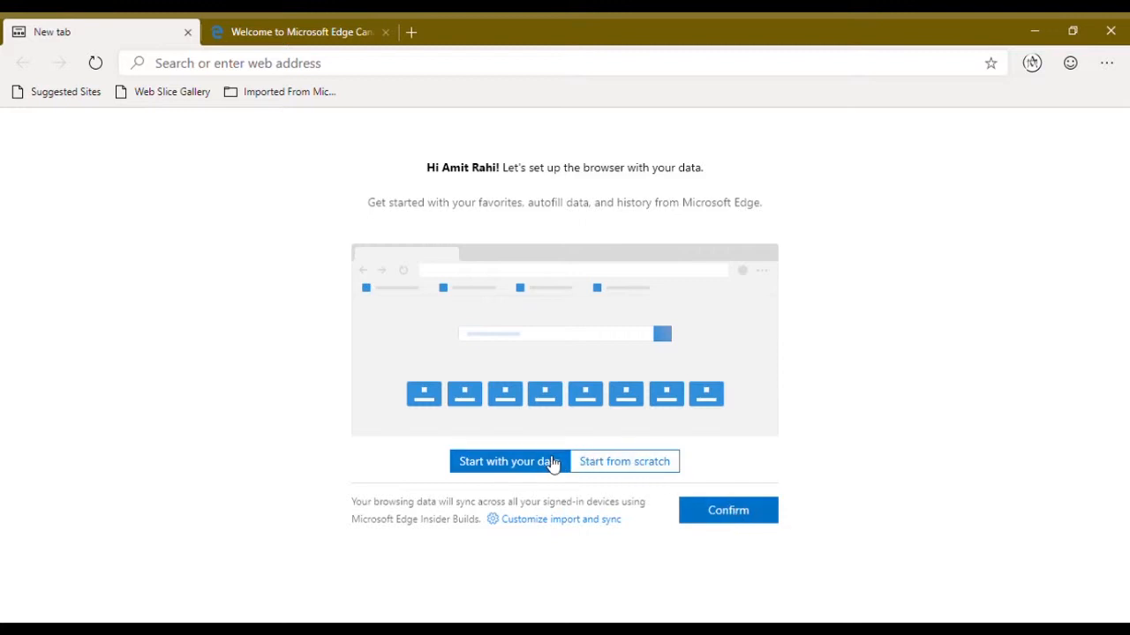
{"action": "left_click", "coordinate": [624, 461]}
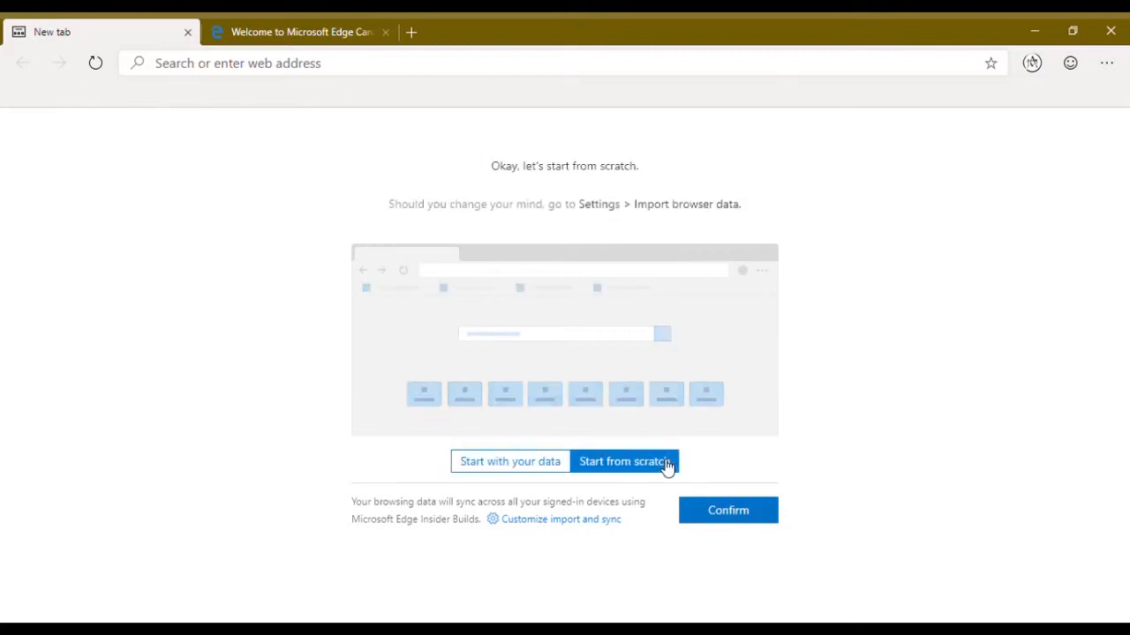
{"action": "left_click", "coordinate": [509, 461]}
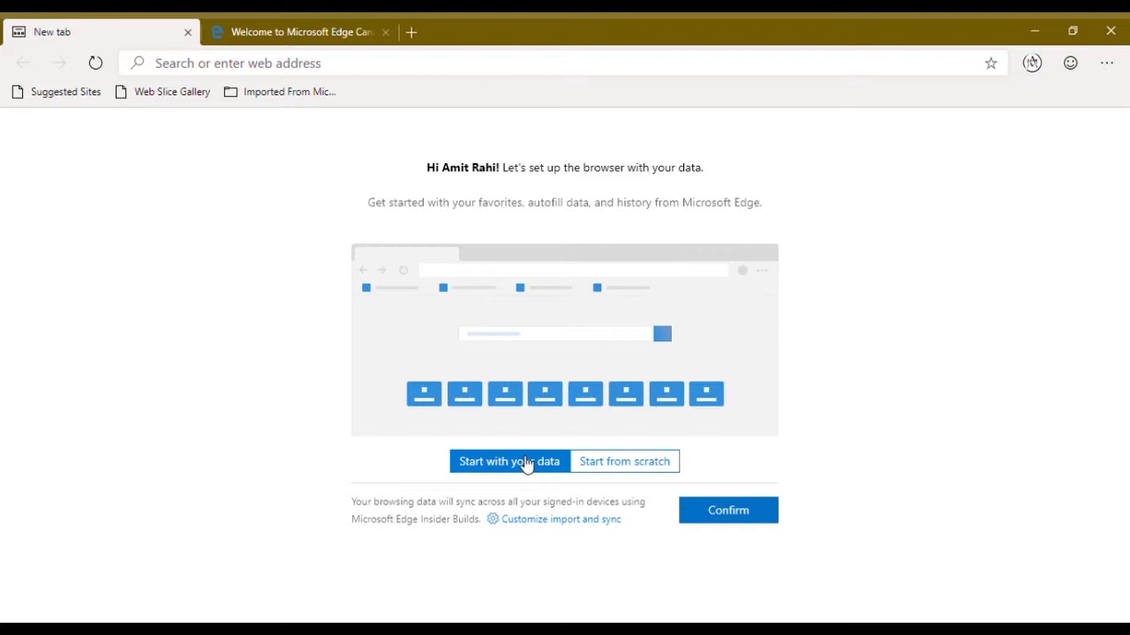
{"action": "left_click", "coordinate": [728, 511]}
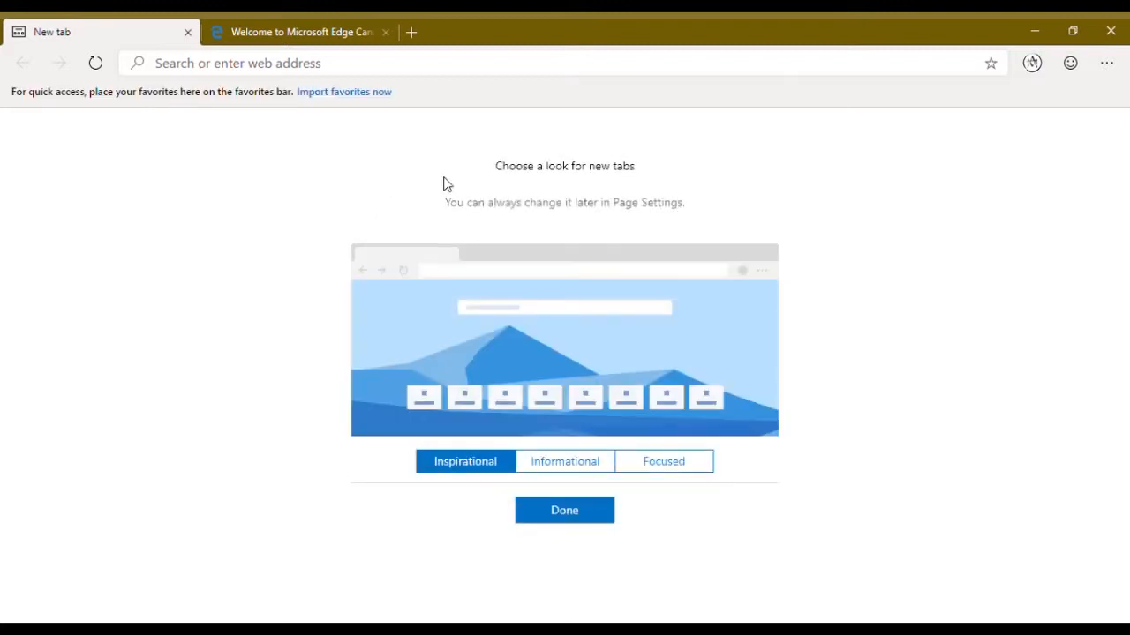
{"action": "mouse_move", "coordinate": [574, 461]}
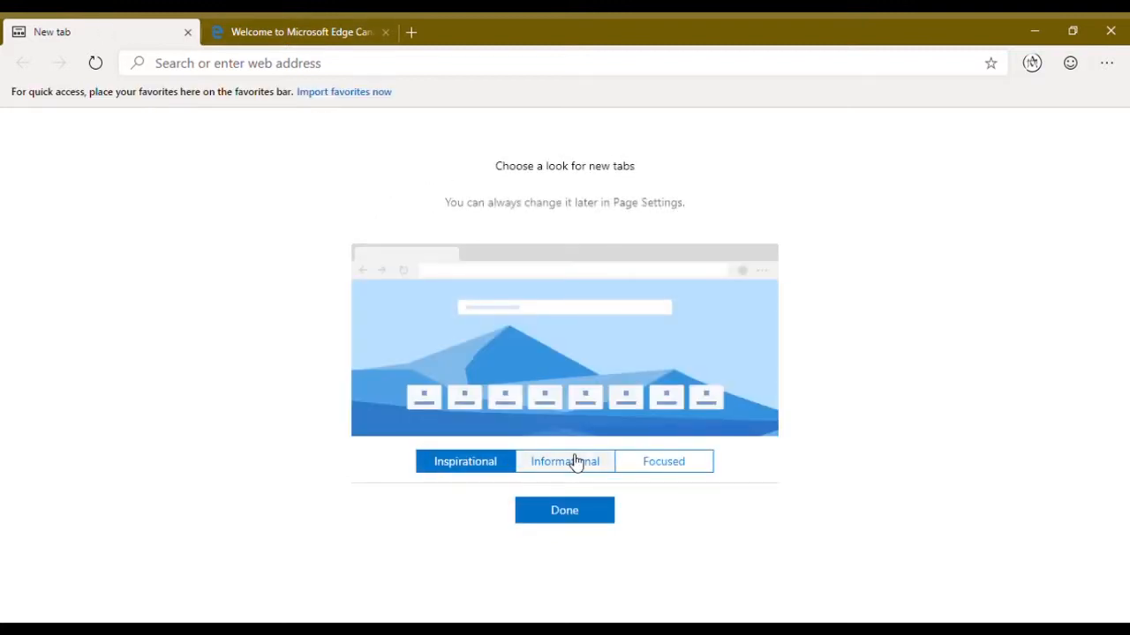
{"action": "mouse_move", "coordinate": [477, 375]}
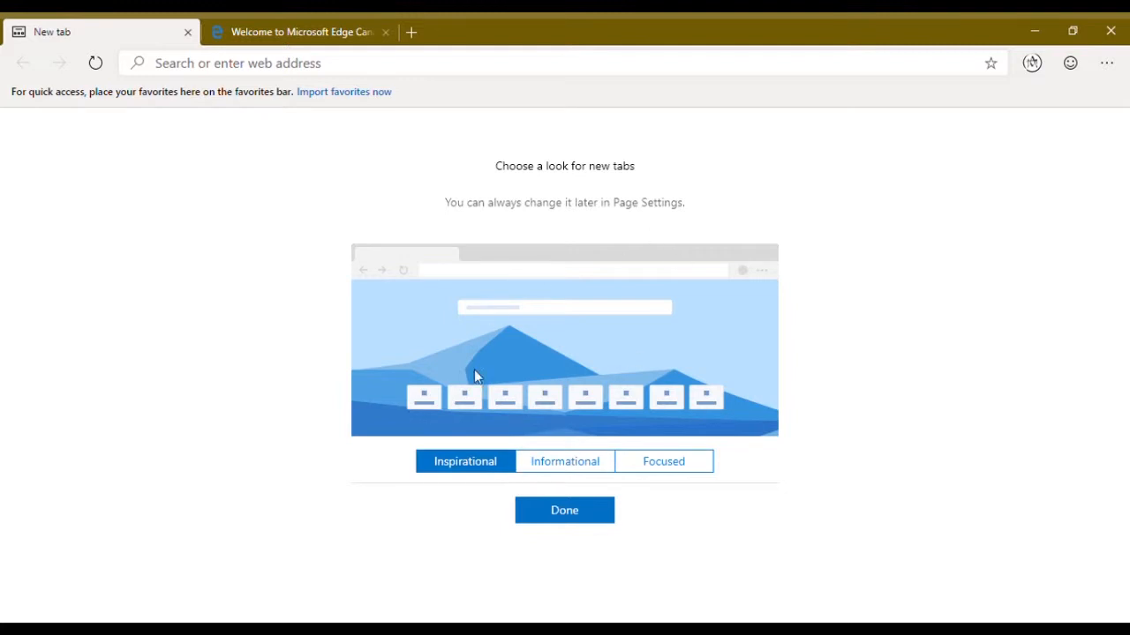
{"action": "mouse_move", "coordinate": [556, 338]}
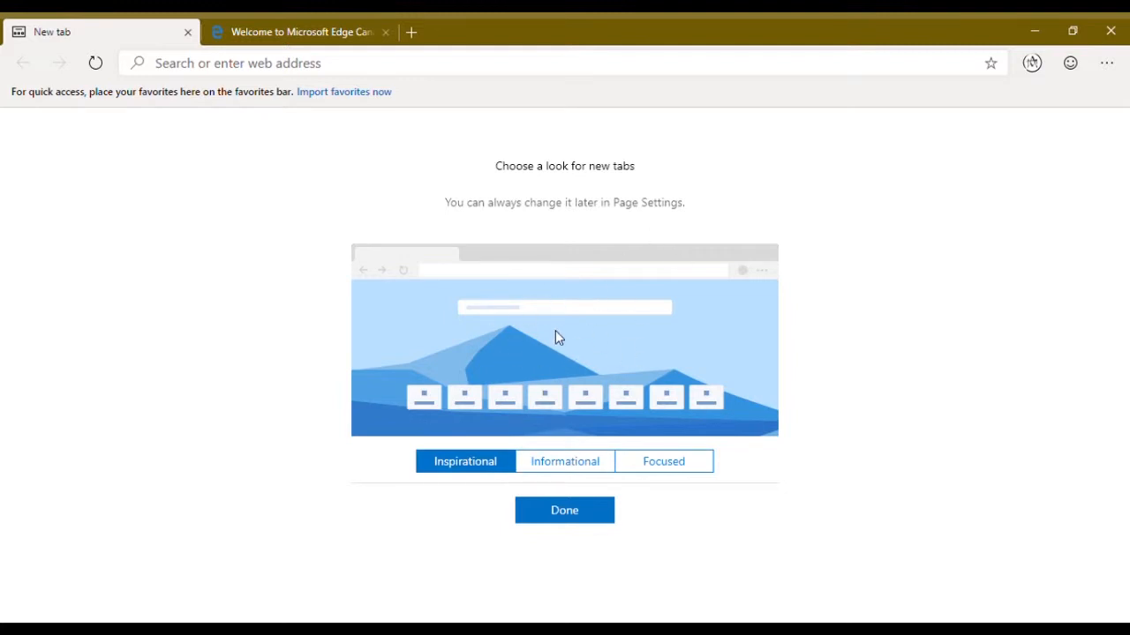
{"action": "mouse_move", "coordinate": [564, 461]}
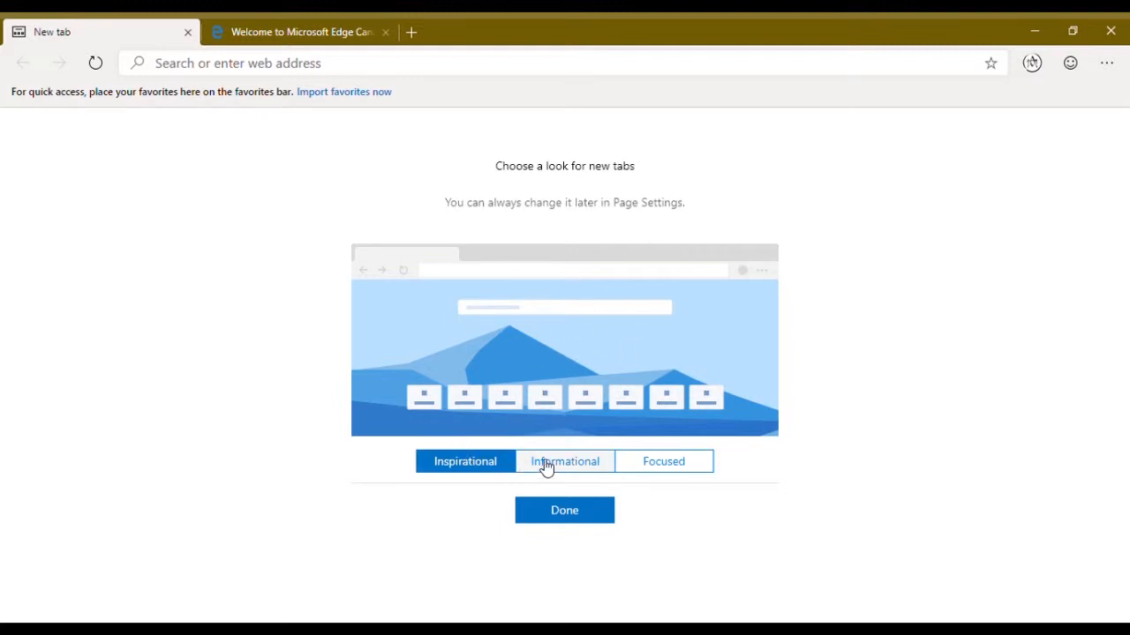
{"action": "mouse_move", "coordinate": [703, 358]}
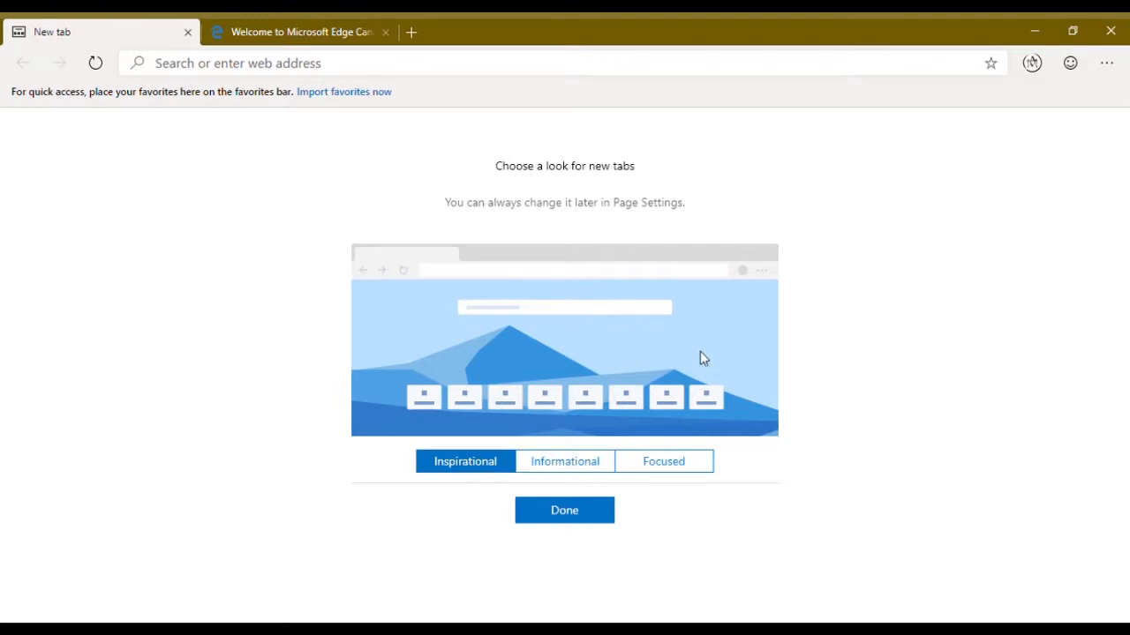
{"action": "mouse_move", "coordinate": [714, 359]}
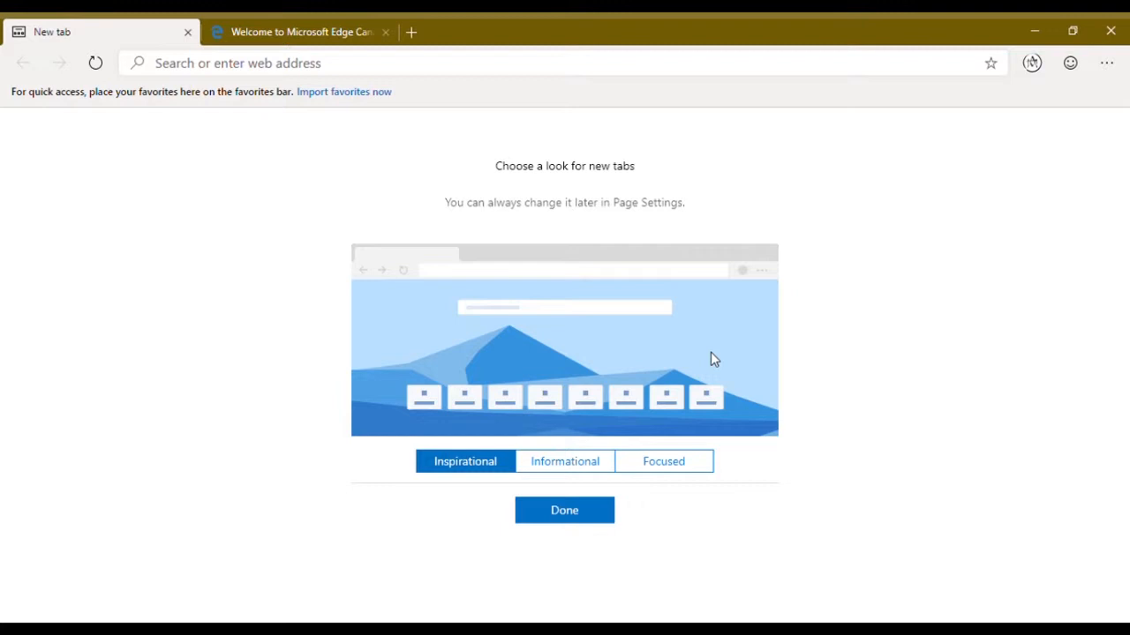
{"action": "mouse_move", "coordinate": [689, 372]}
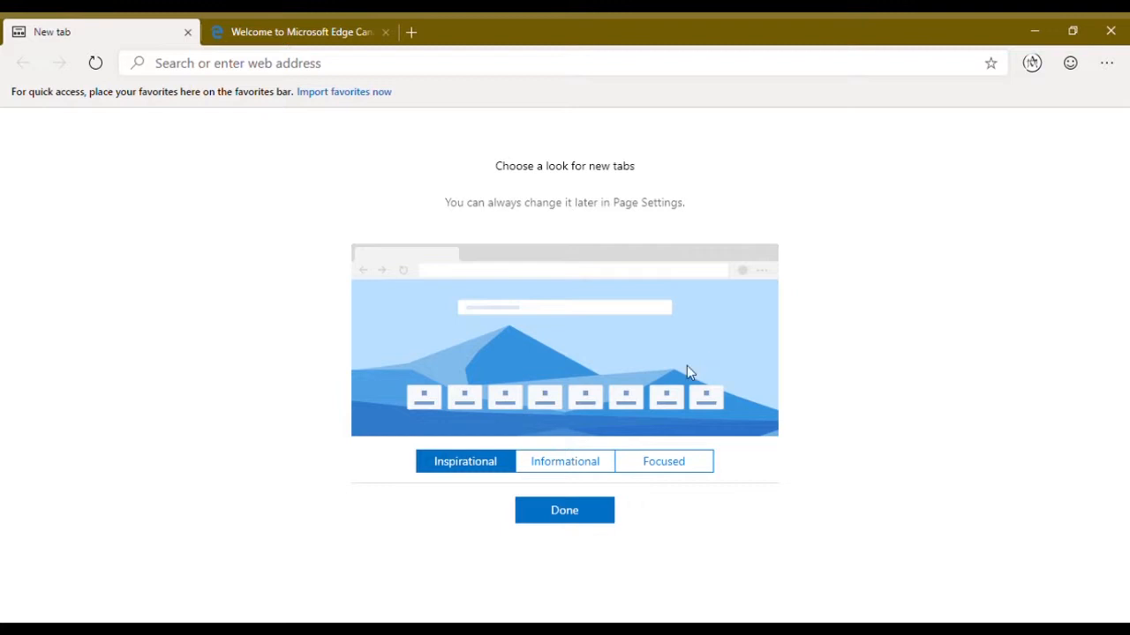
Step: Preview the Informational and Focused looks, then pick Inspirational and finish setup
{"action": "left_click", "coordinate": [564, 460]}
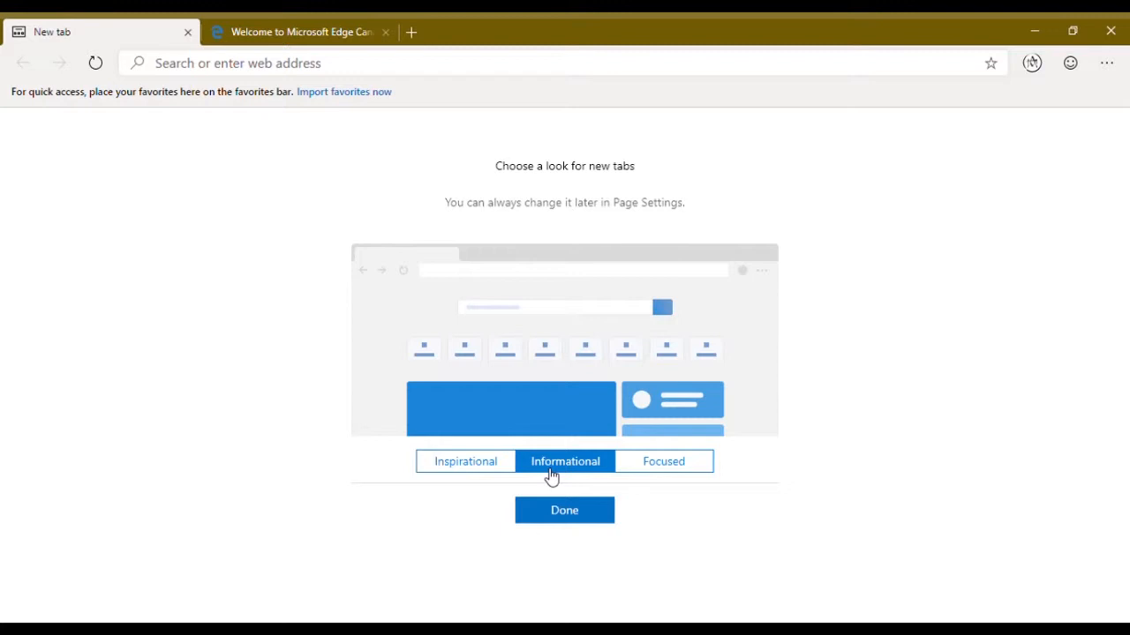
{"action": "mouse_move", "coordinate": [554, 472]}
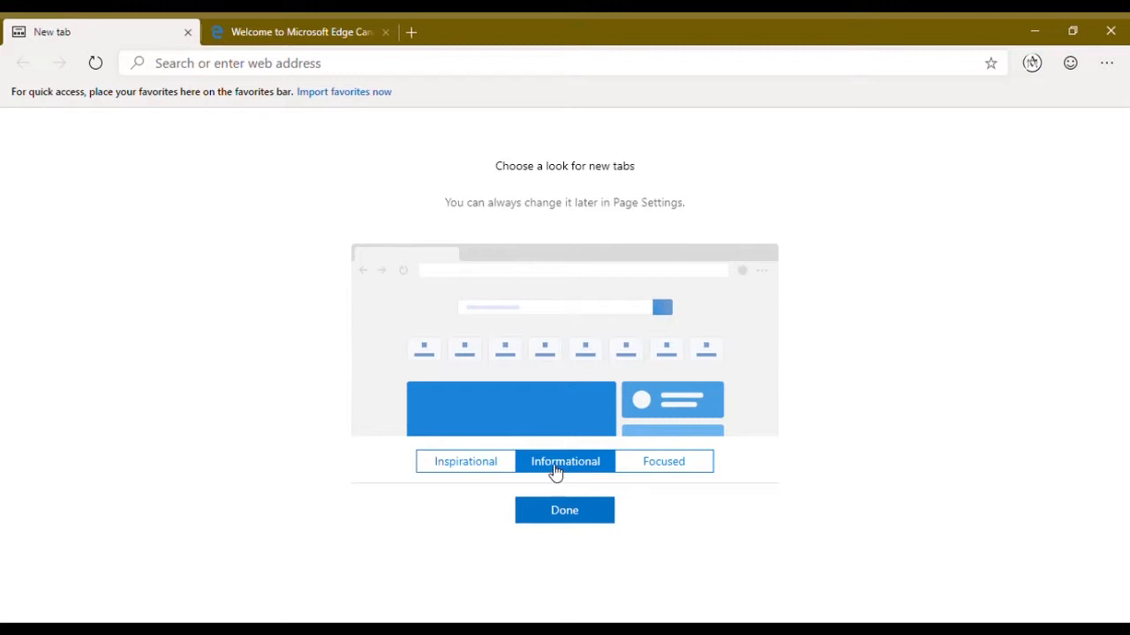
{"action": "left_click", "coordinate": [663, 460]}
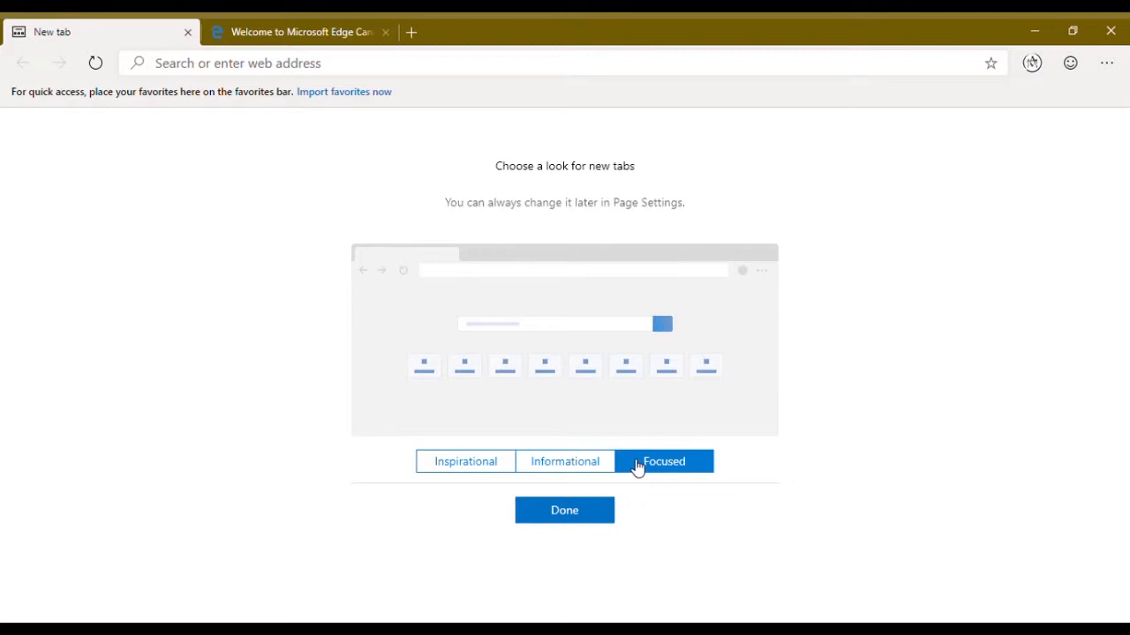
{"action": "left_click", "coordinate": [465, 461]}
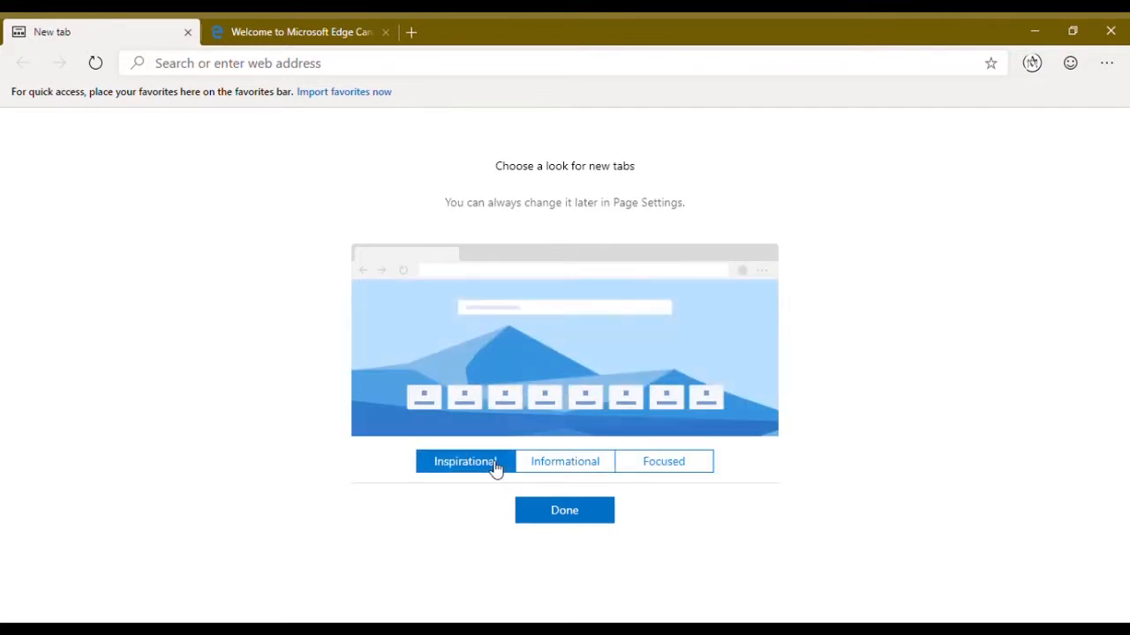
{"action": "left_click", "coordinate": [564, 510]}
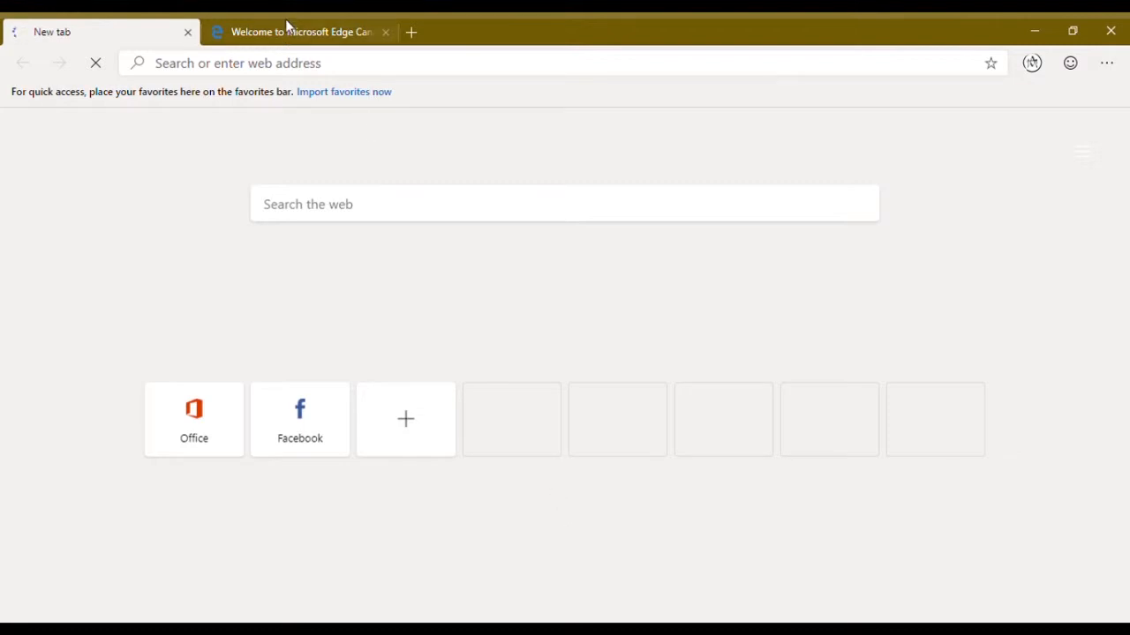
Step: Switch to the Canary Channel welcome tab and scroll through it
{"action": "left_click", "coordinate": [300, 32]}
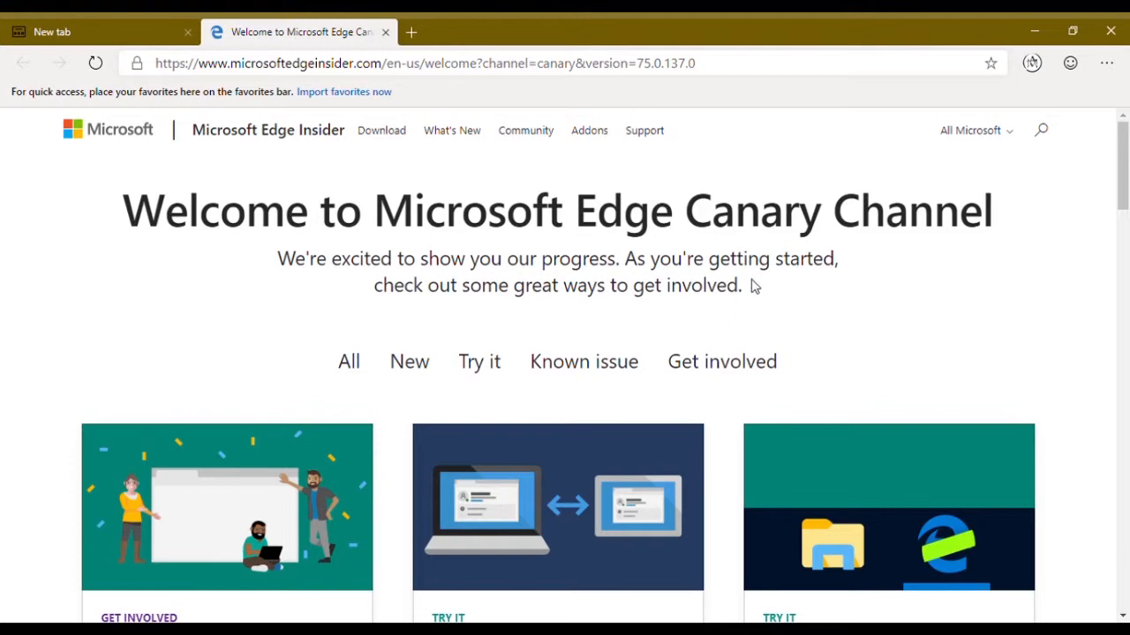
{"action": "mouse_move", "coordinate": [775, 301]}
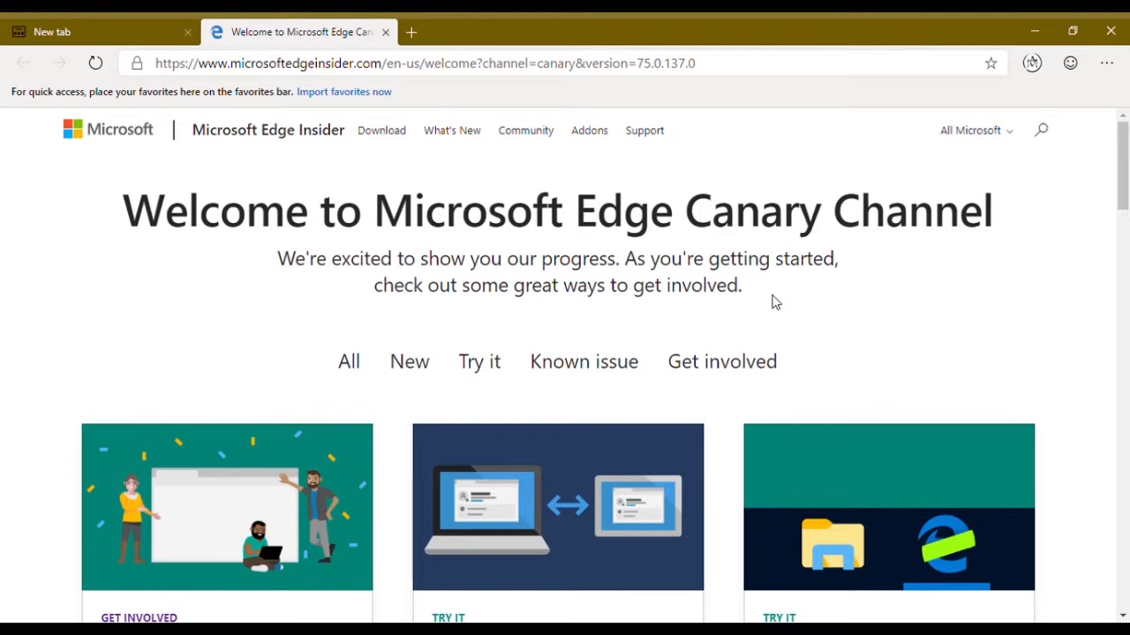
{"action": "scroll", "scroll_direction": "down", "scroll_amount": 3}
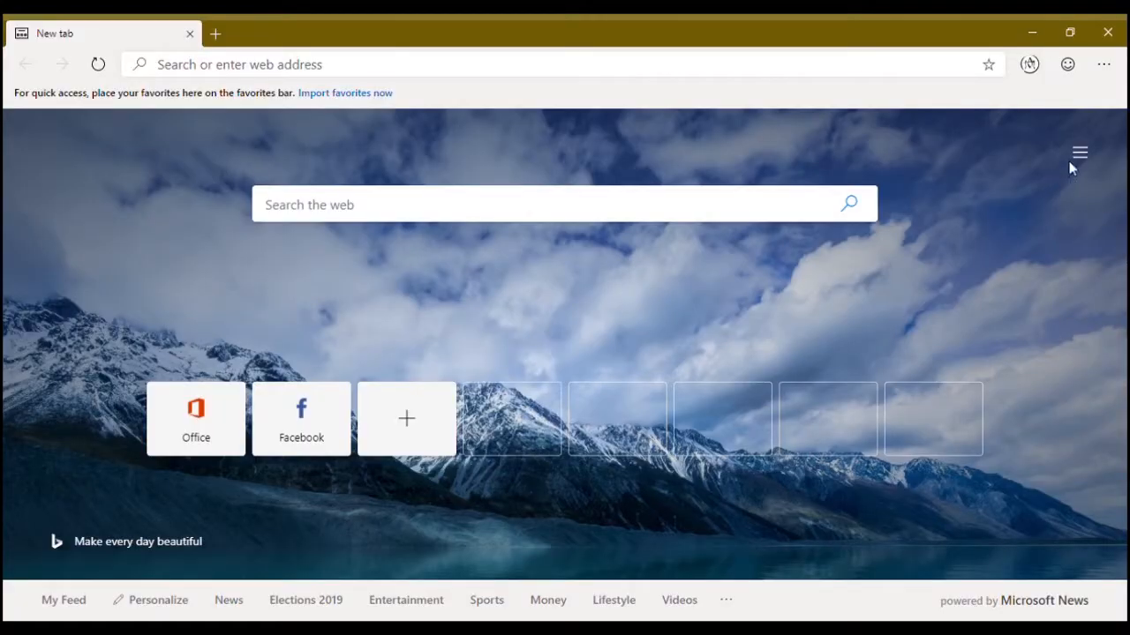
Step: In the Custom layout, turn most visited sites and news feeds off and on, then scroll the feed
{"action": "left_click", "coordinate": [1079, 152]}
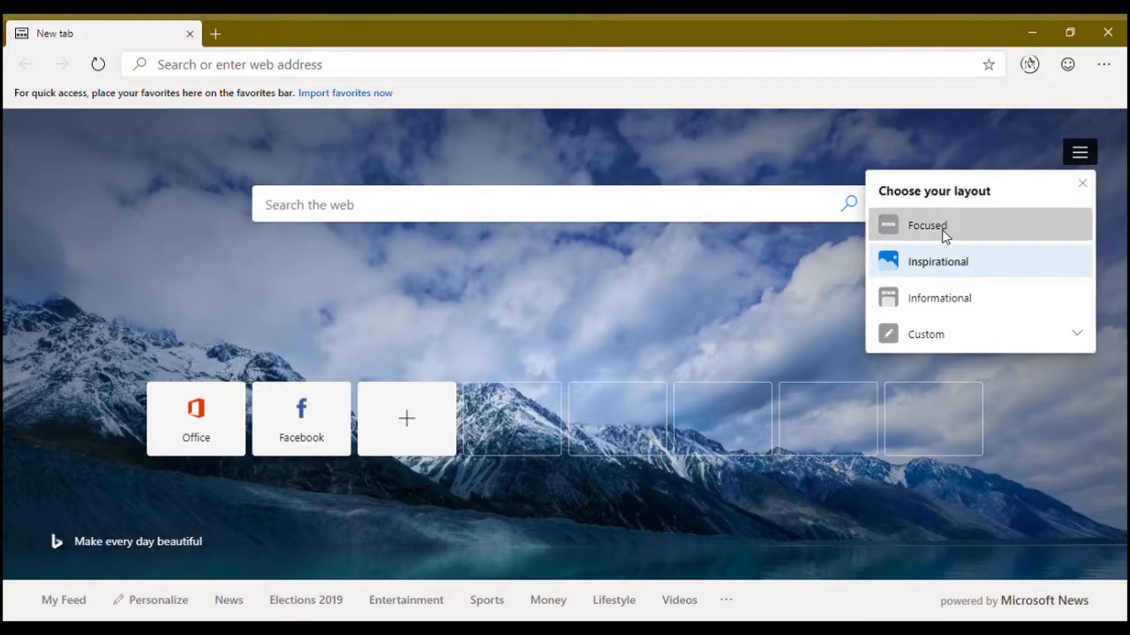
{"action": "mouse_move", "coordinate": [952, 297]}
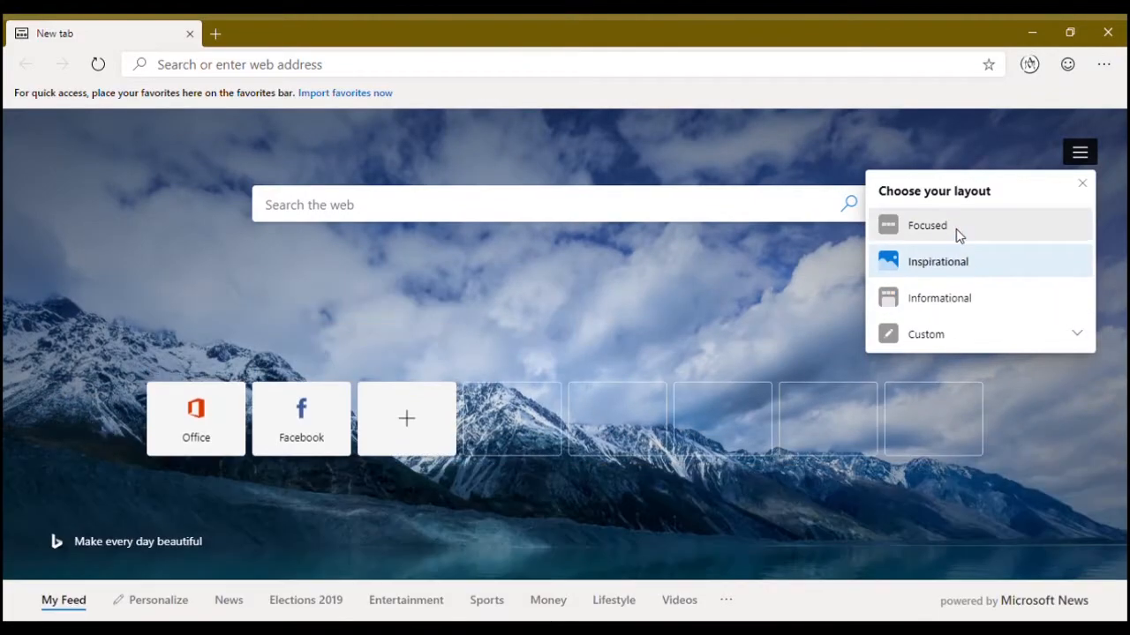
{"action": "mouse_move", "coordinate": [960, 284]}
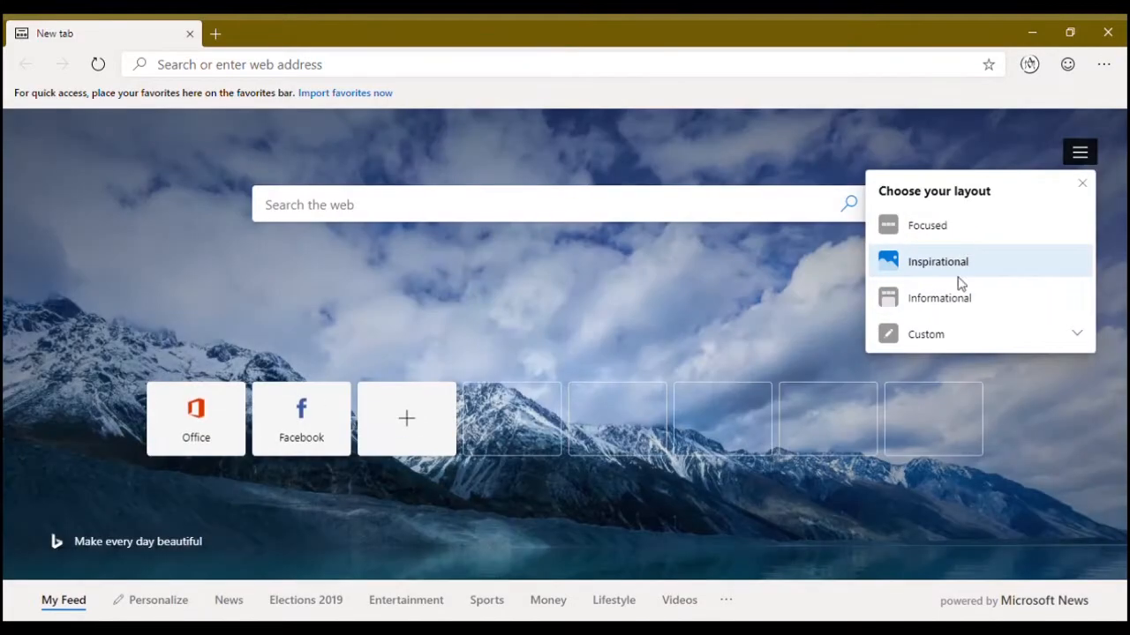
{"action": "left_click", "coordinate": [925, 333]}
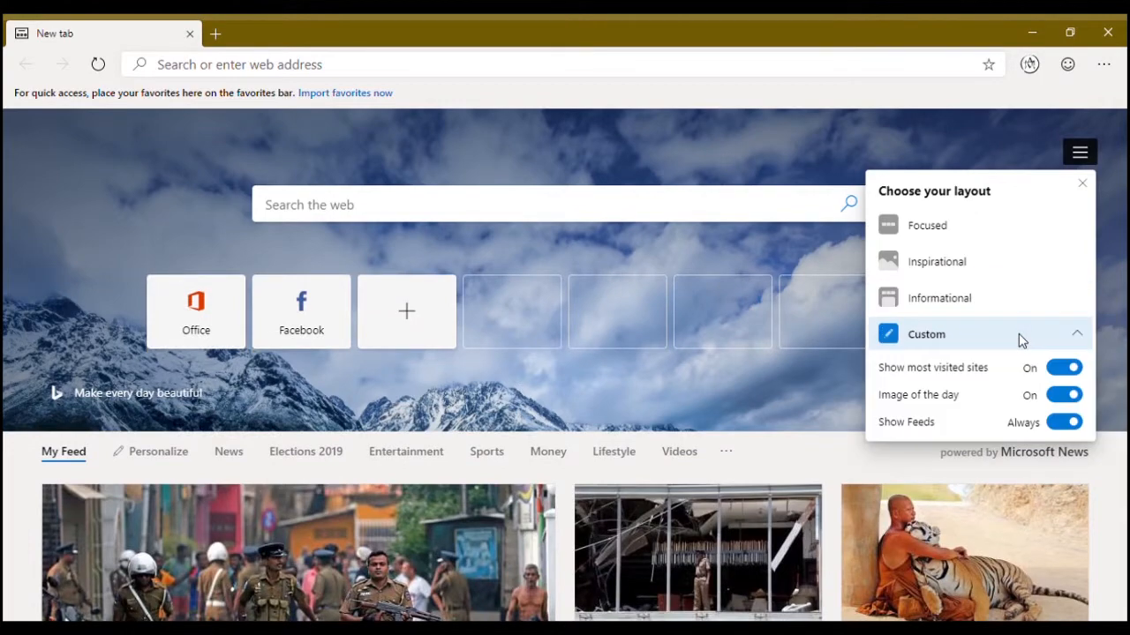
{"action": "left_click", "coordinate": [1064, 367]}
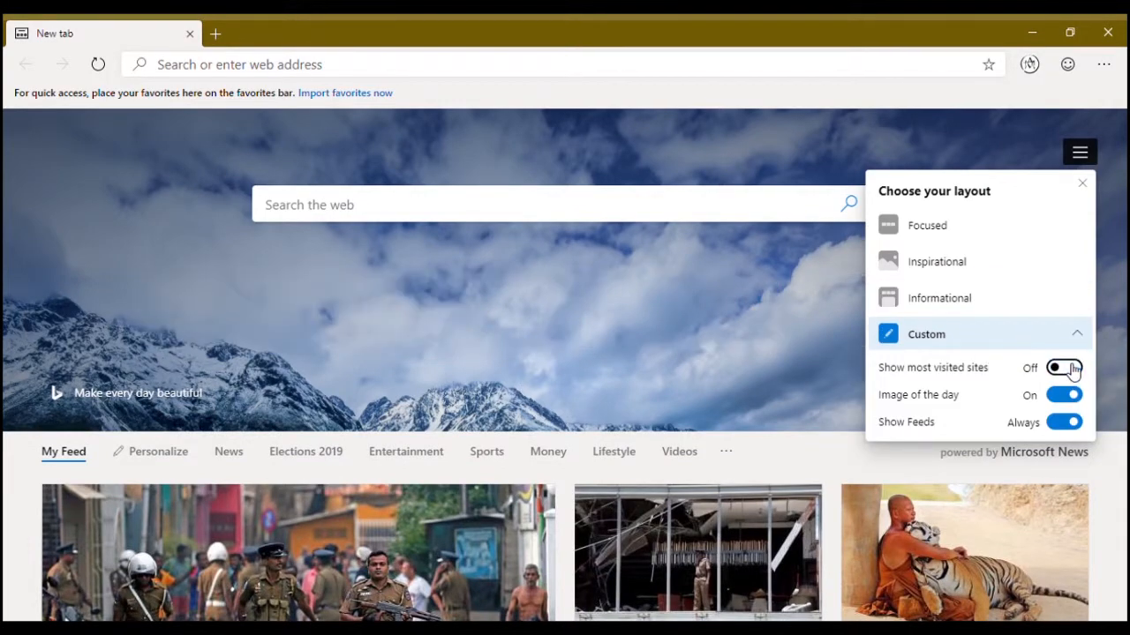
{"action": "left_click", "coordinate": [1063, 368]}
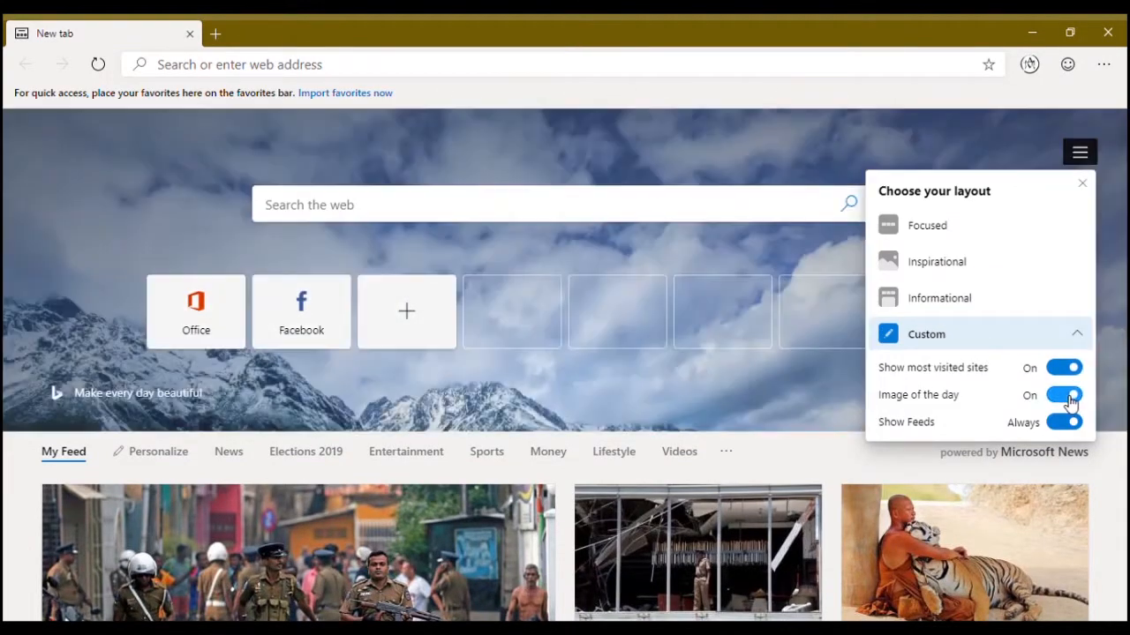
{"action": "left_click", "coordinate": [1063, 422]}
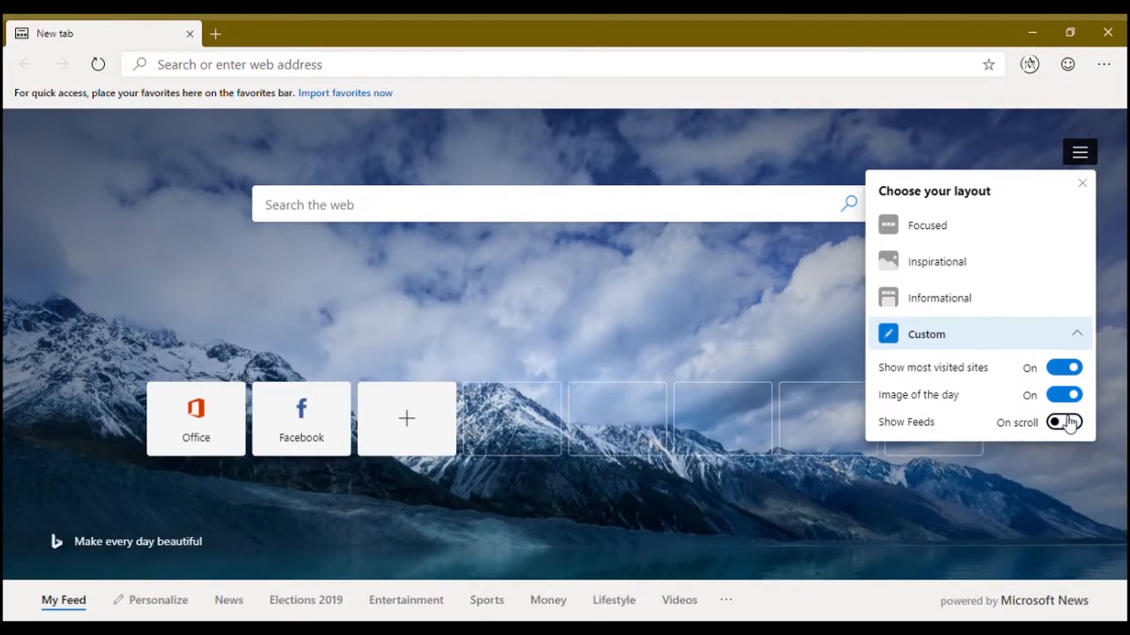
{"action": "left_click", "coordinate": [1064, 422]}
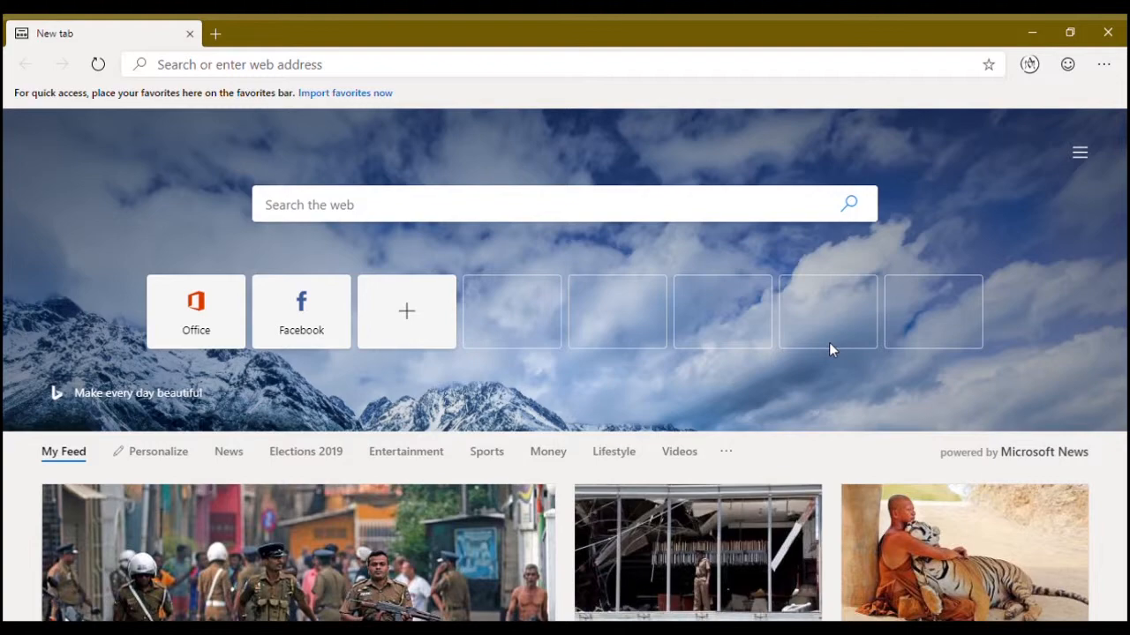
{"action": "mouse_move", "coordinate": [852, 528]}
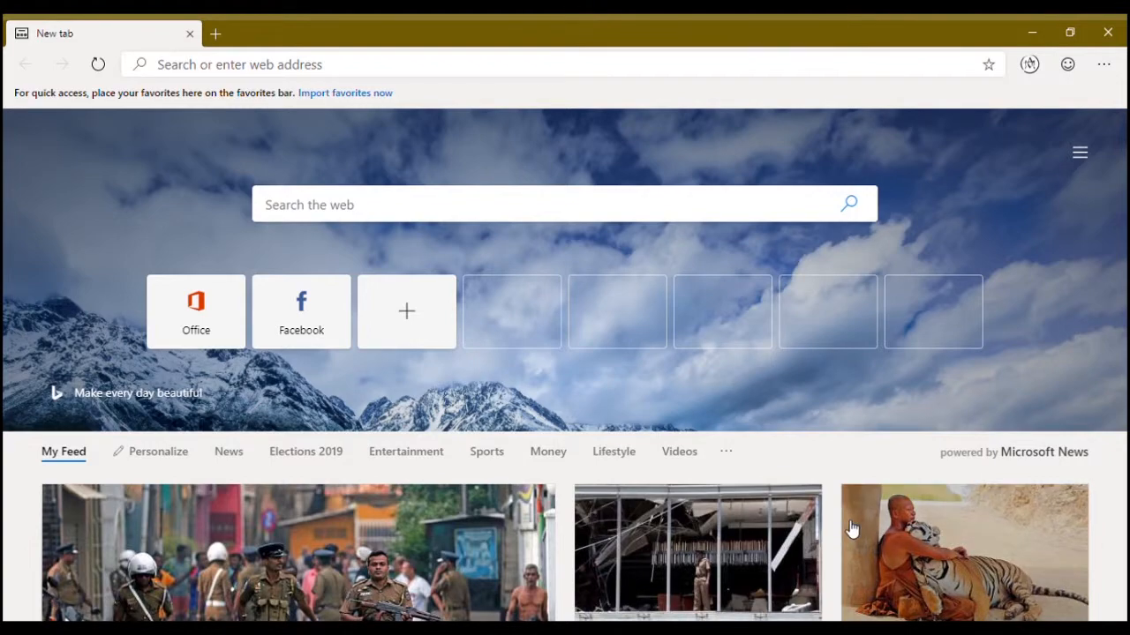
{"action": "scroll", "scroll_direction": "down", "scroll_amount": 3}
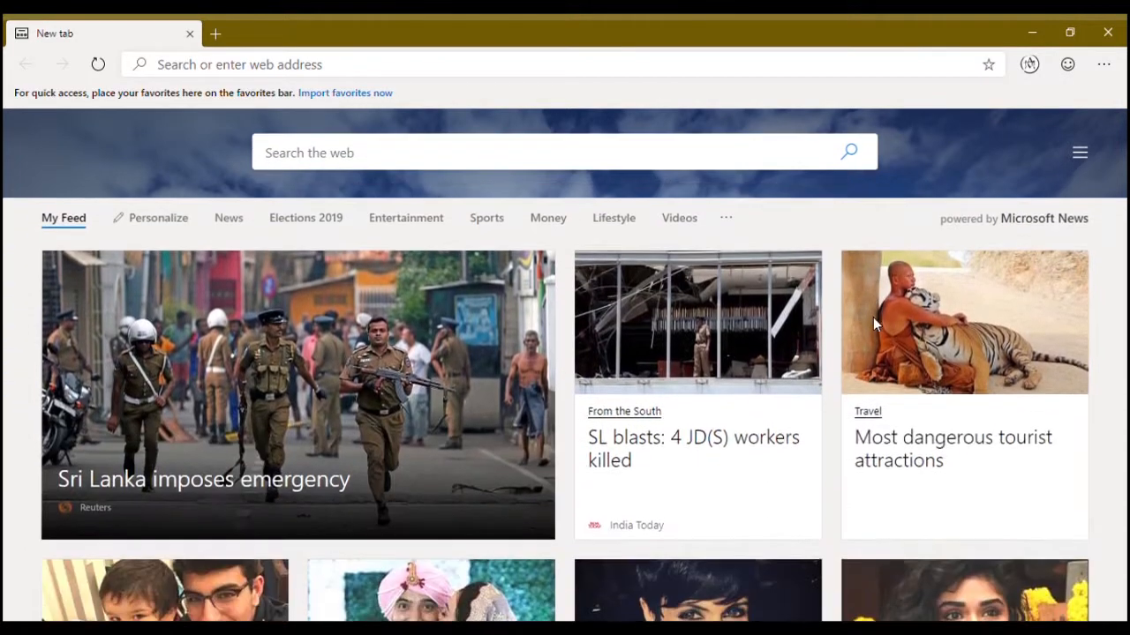
{"action": "scroll", "scroll_direction": "down", "scroll_amount": 3}
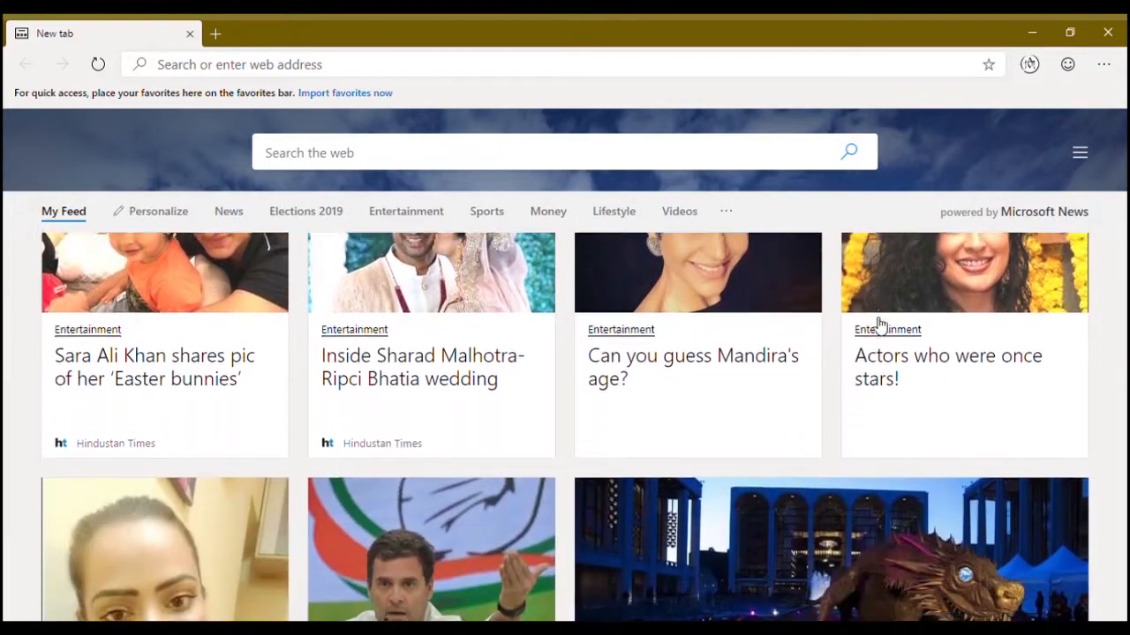
Step: Add a google.com quick-link tile to the new tab page
{"action": "left_click", "coordinate": [407, 312]}
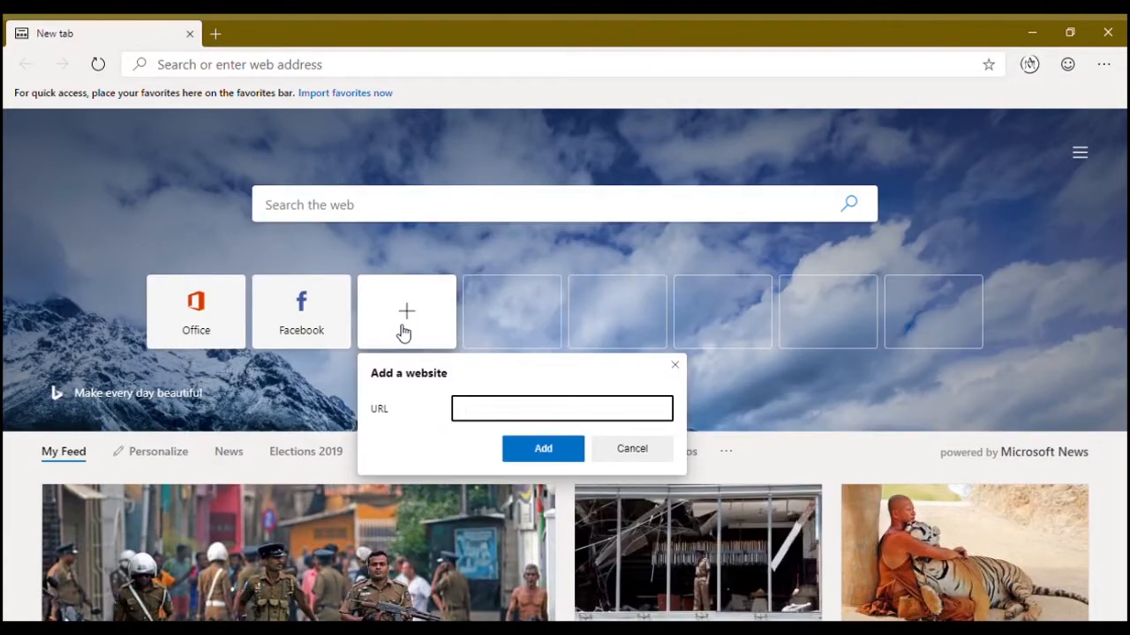
{"action": "left_click", "coordinate": [561, 408]}
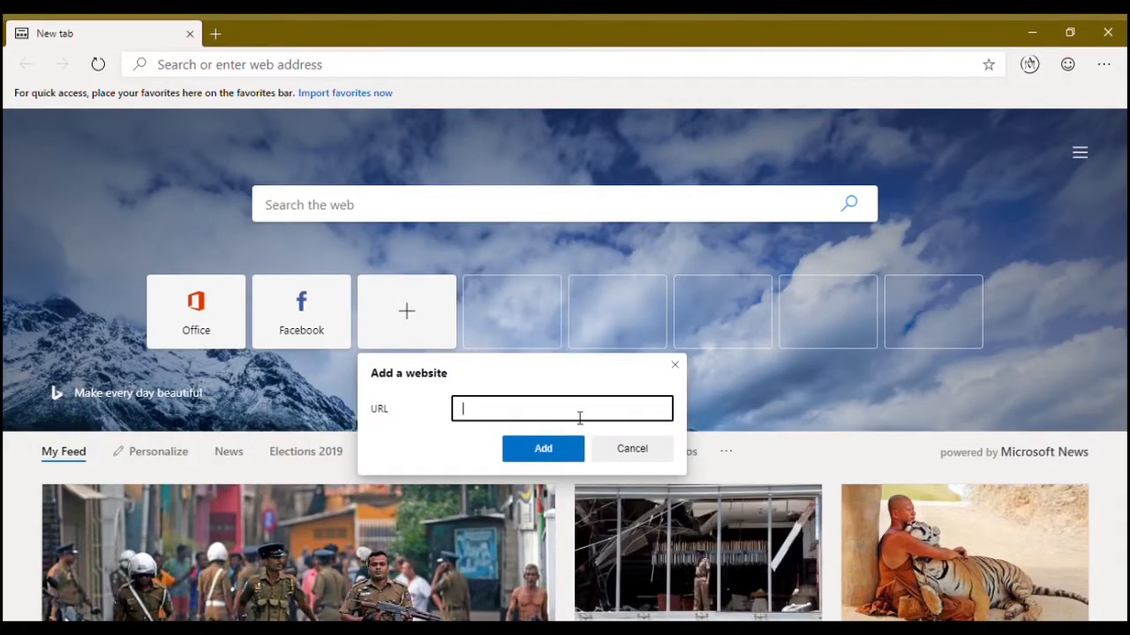
{"action": "type", "text": "google"}
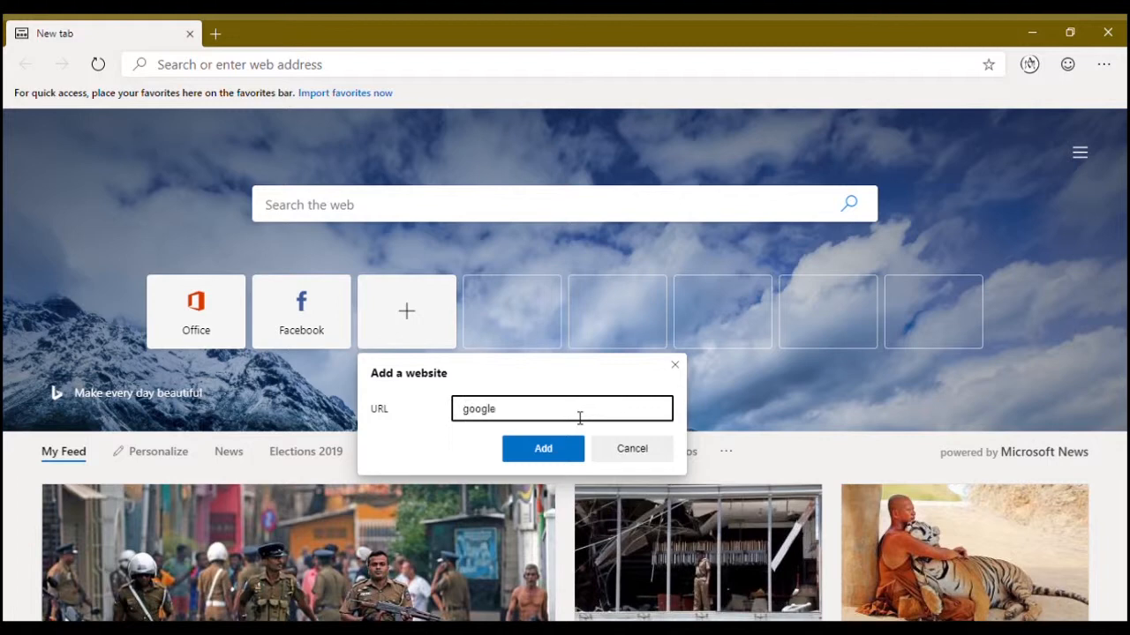
{"action": "type", "text": ".com"}
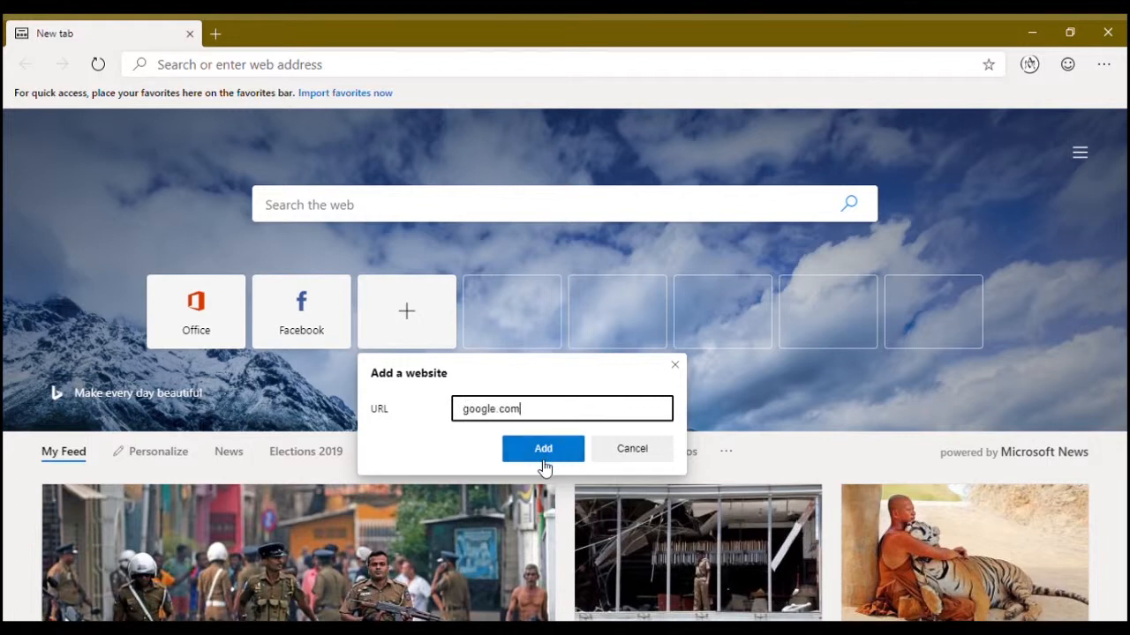
{"action": "left_click", "coordinate": [542, 448]}
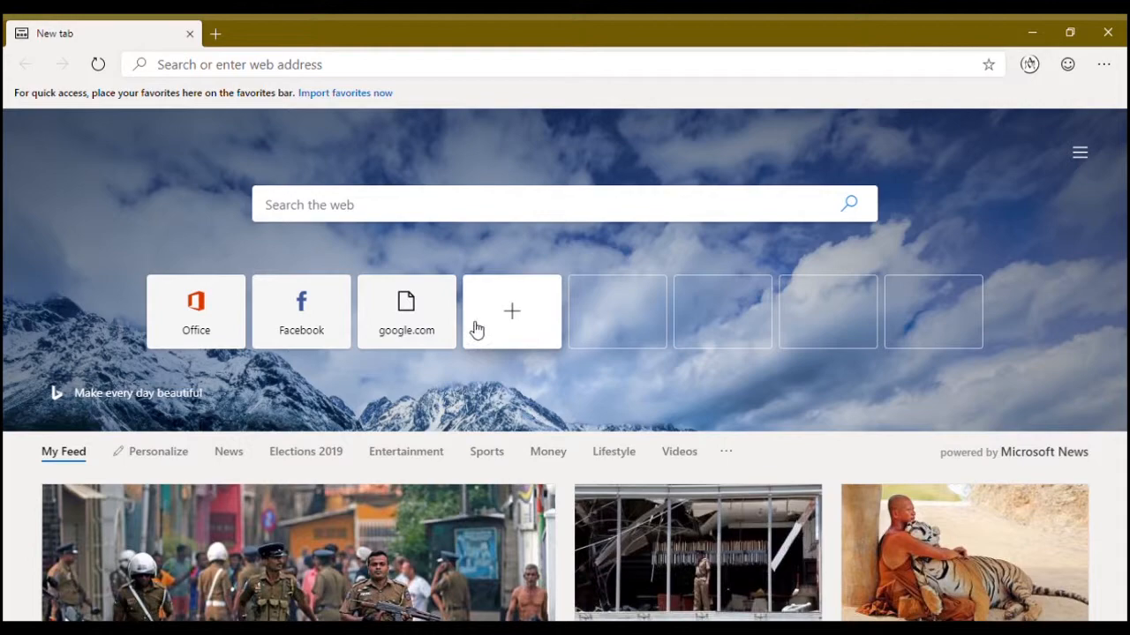
Step: Load Google from the new tile, then close the Google tab
{"action": "left_click", "coordinate": [406, 312]}
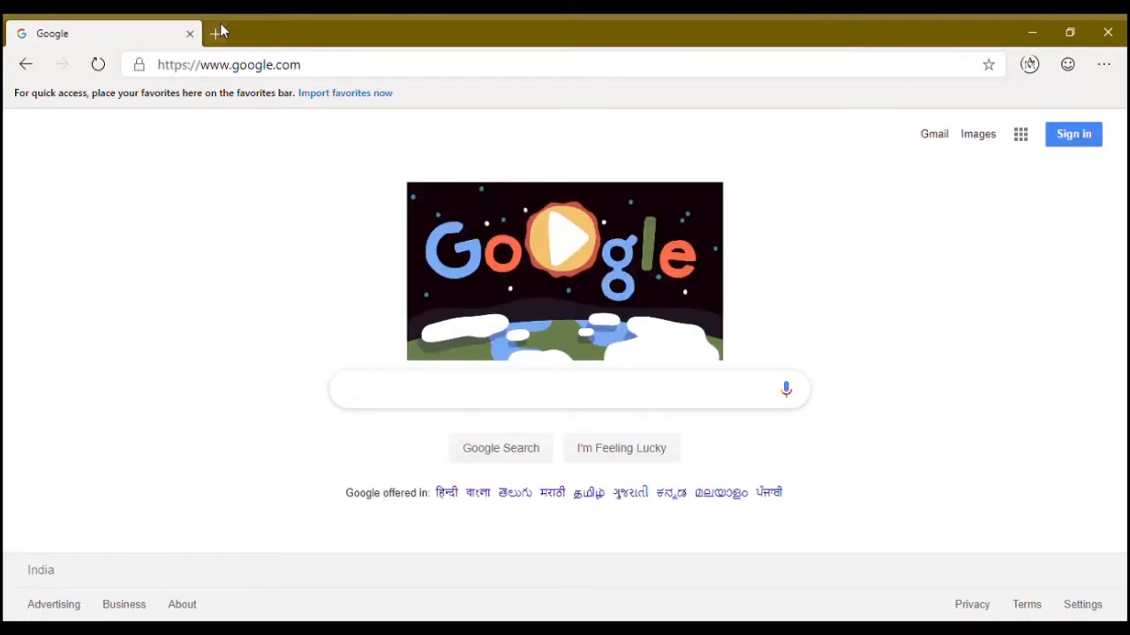
{"action": "left_click", "coordinate": [214, 32]}
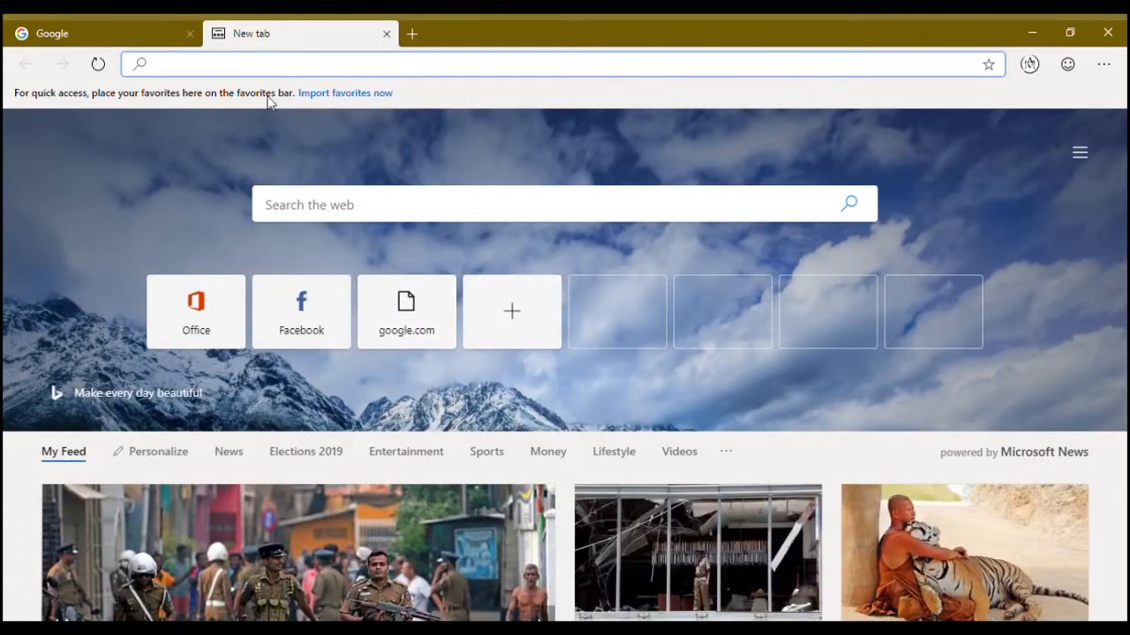
{"action": "left_click", "coordinate": [189, 34]}
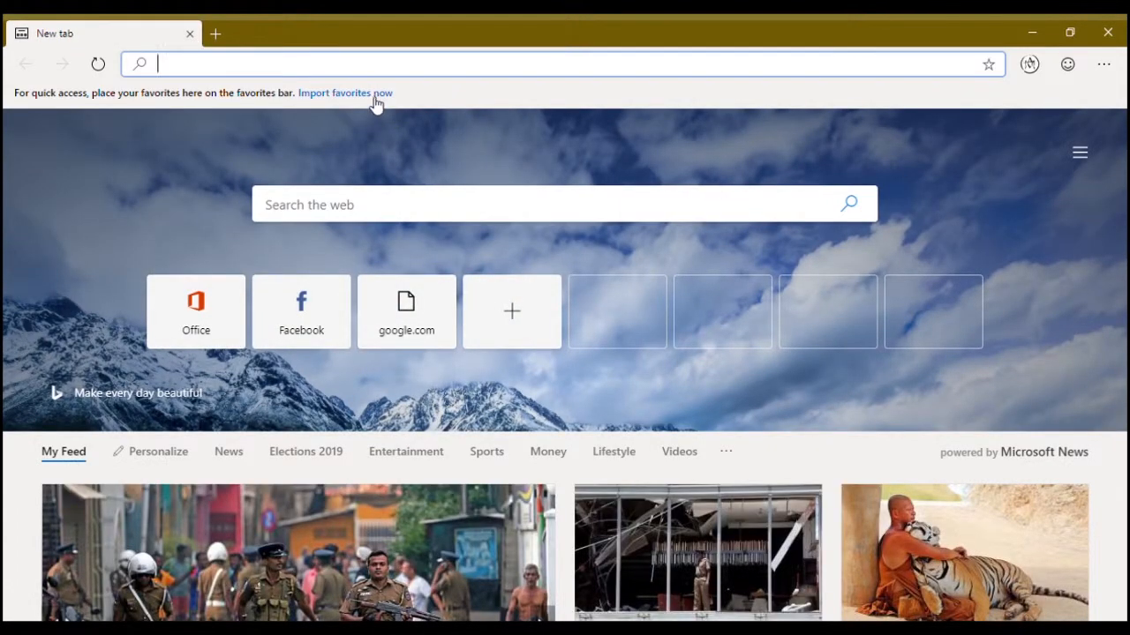
Step: Open the favorites import dialog, choose Mozilla Firefox as the source, then cancel
{"action": "left_click", "coordinate": [345, 93]}
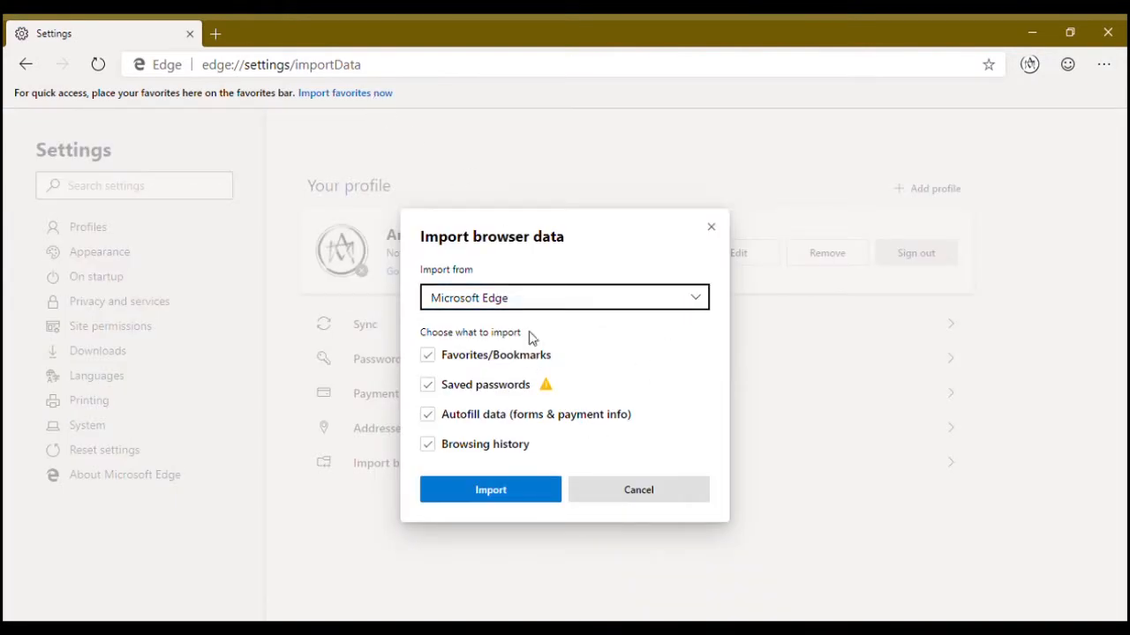
{"action": "left_click", "coordinate": [564, 298]}
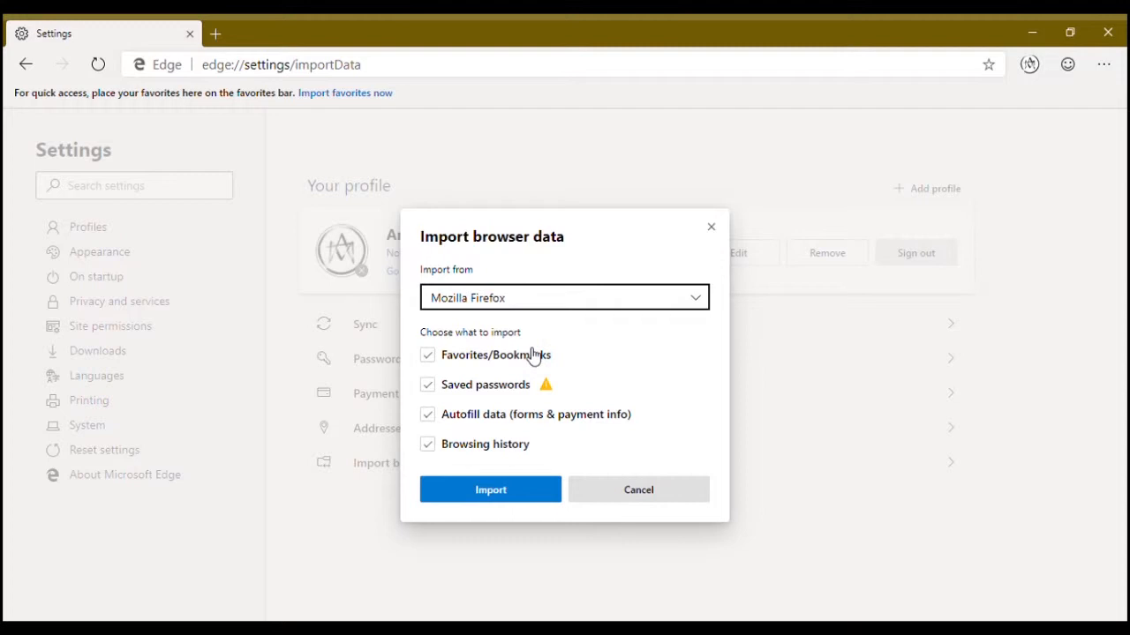
{"action": "mouse_move", "coordinate": [648, 450]}
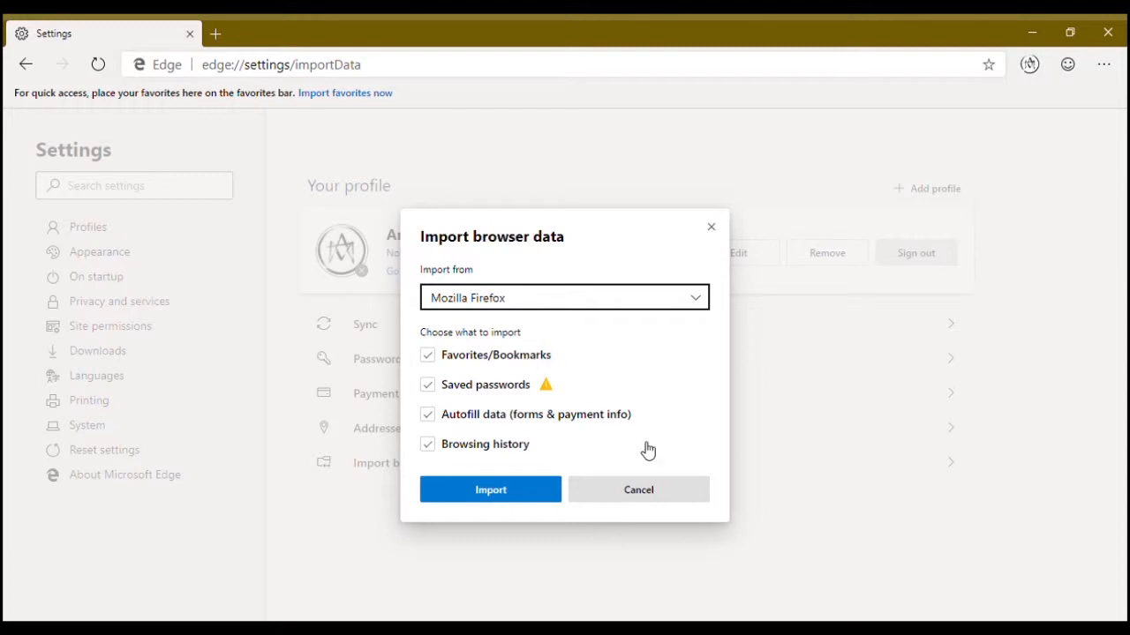
{"action": "left_click", "coordinate": [638, 489]}
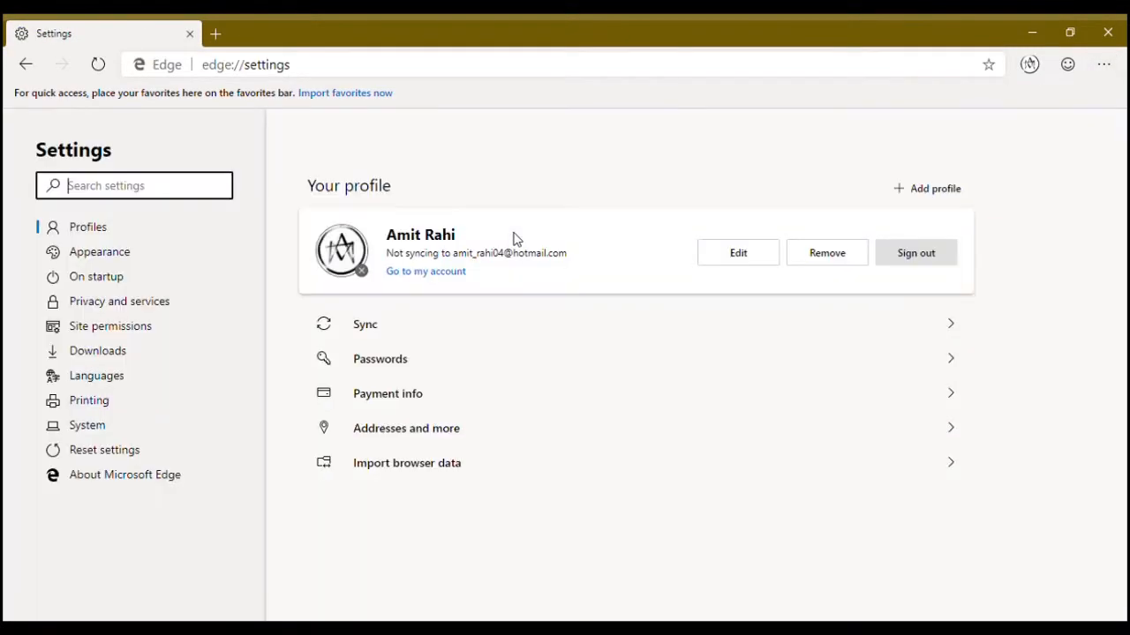
{"action": "mouse_move", "coordinate": [882, 214]}
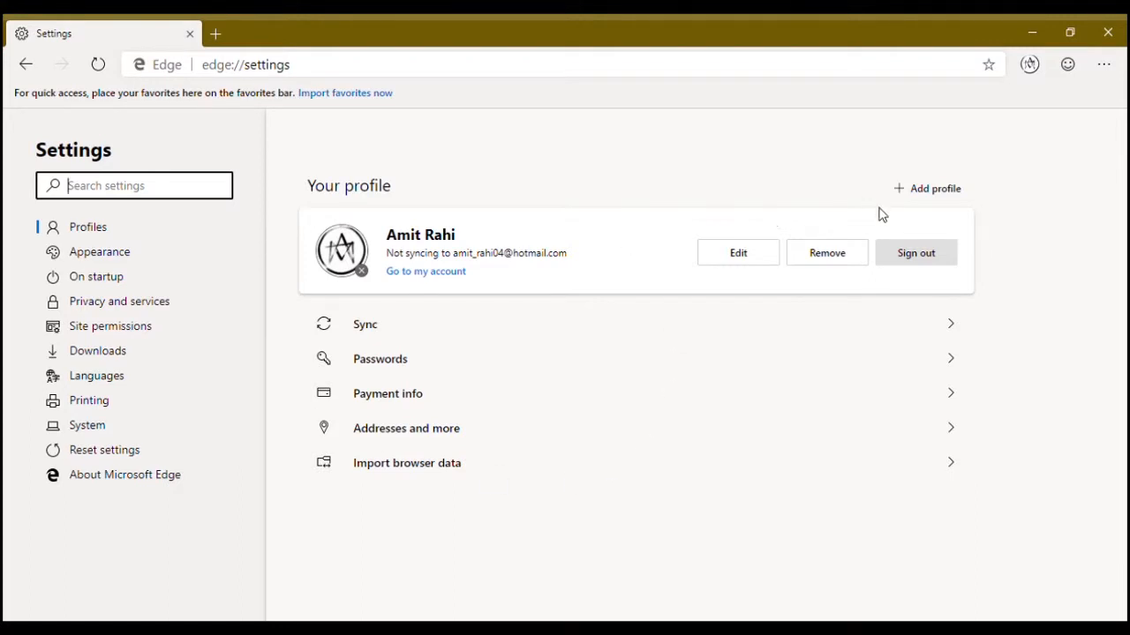
{"action": "mouse_move", "coordinate": [921, 320]}
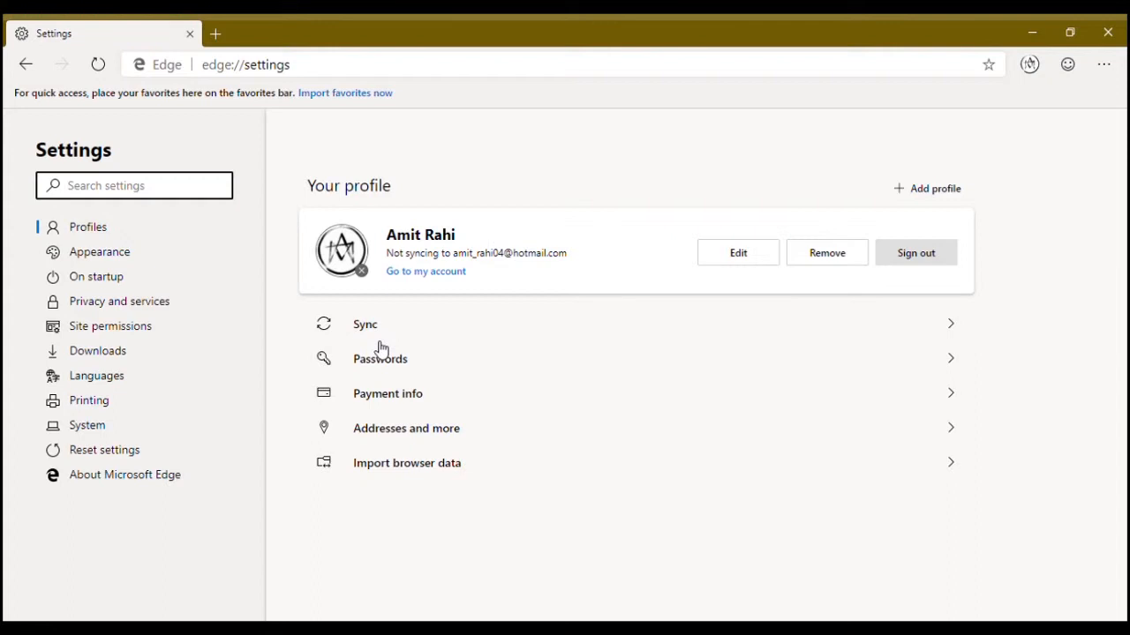
{"action": "mouse_move", "coordinate": [397, 370]}
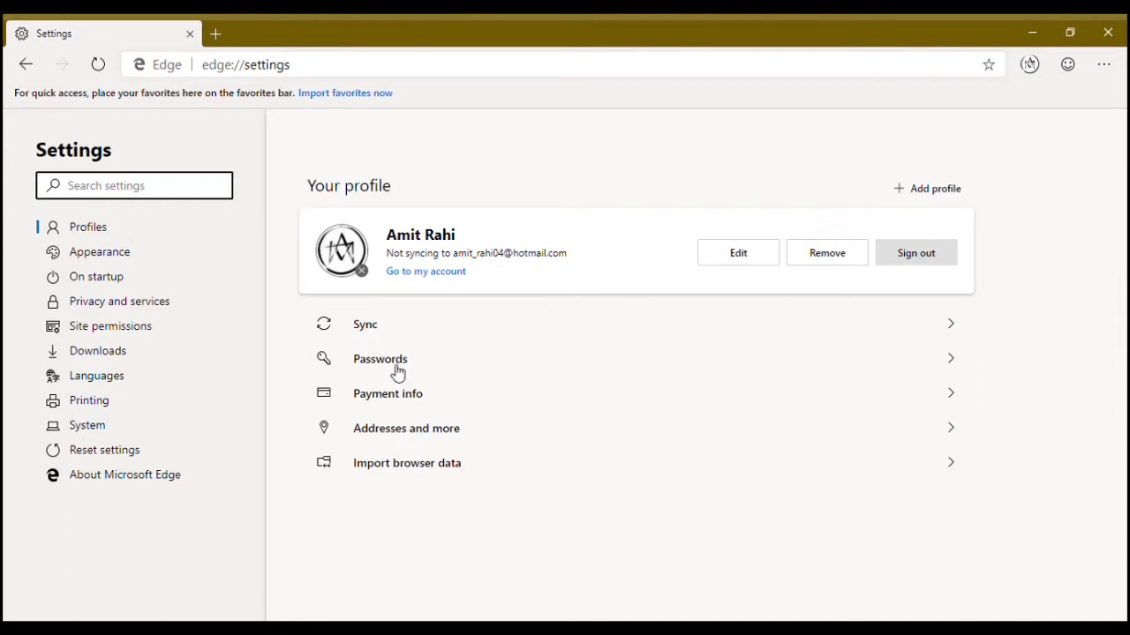
{"action": "mouse_move", "coordinate": [393, 362]}
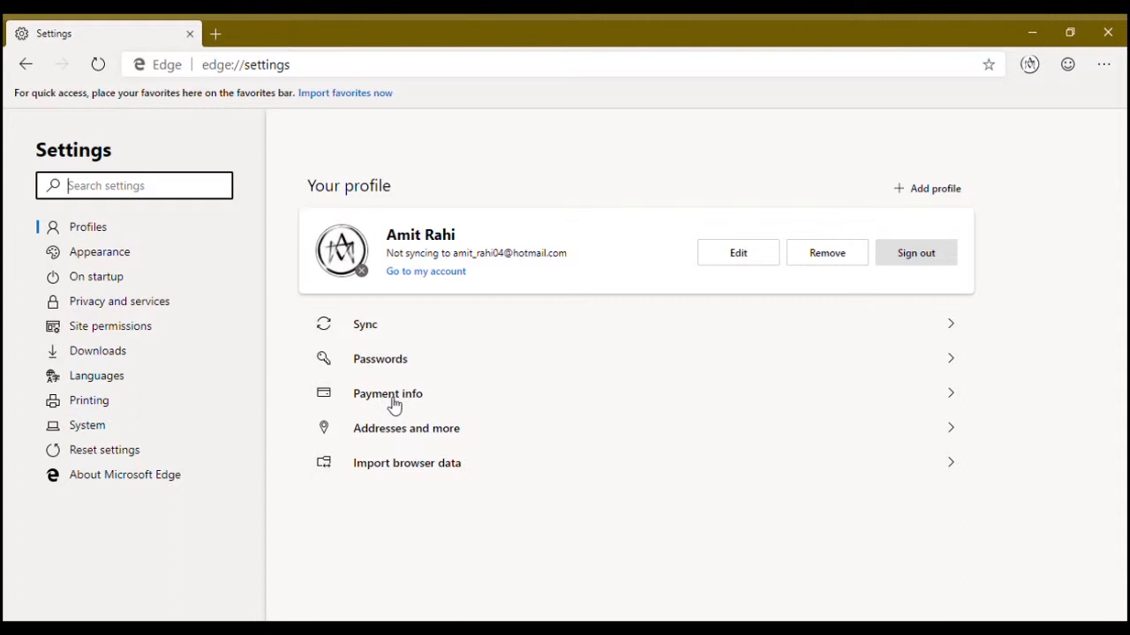
{"action": "mouse_move", "coordinate": [441, 397]}
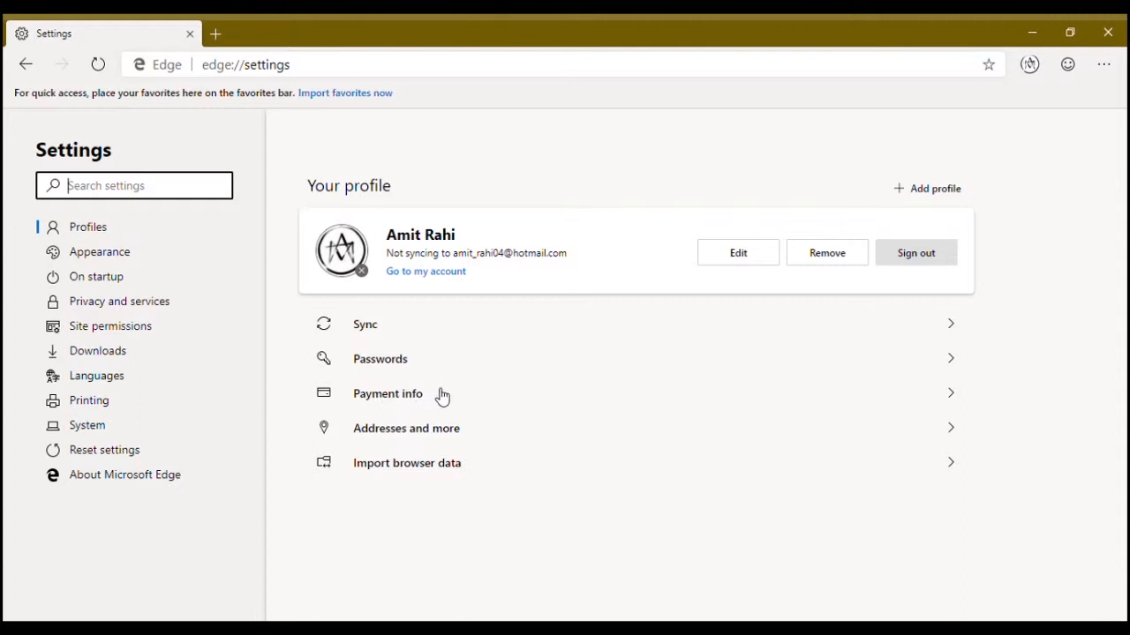
{"action": "mouse_move", "coordinate": [423, 433]}
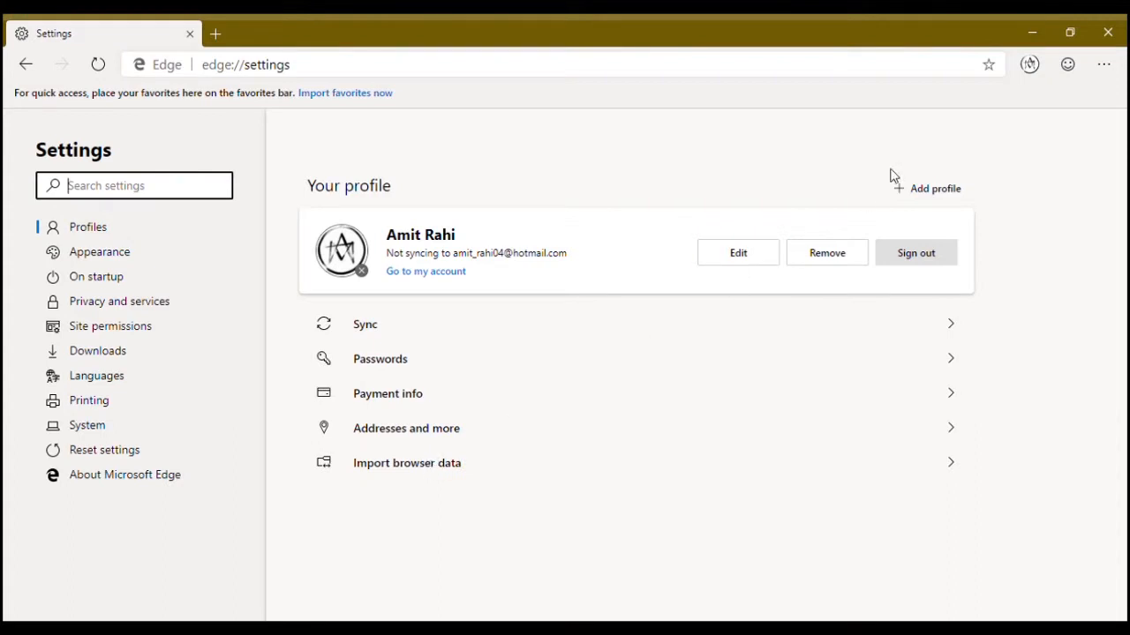
Step: Start adding a new browser profile, then cancel the form
{"action": "left_click", "coordinate": [935, 188]}
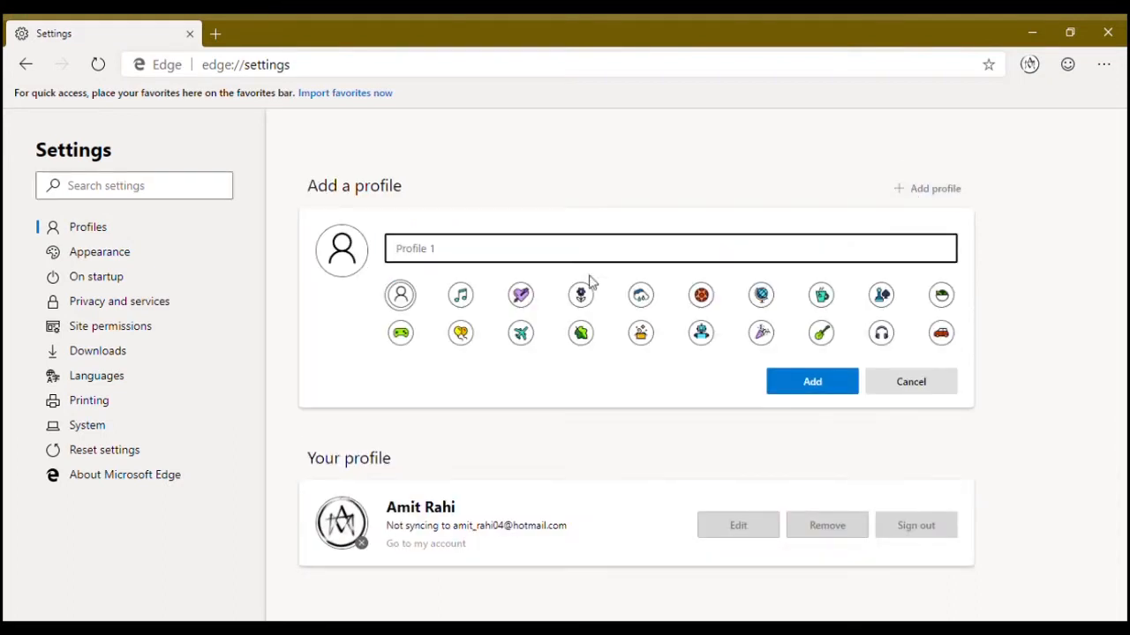
{"action": "mouse_move", "coordinate": [728, 289]}
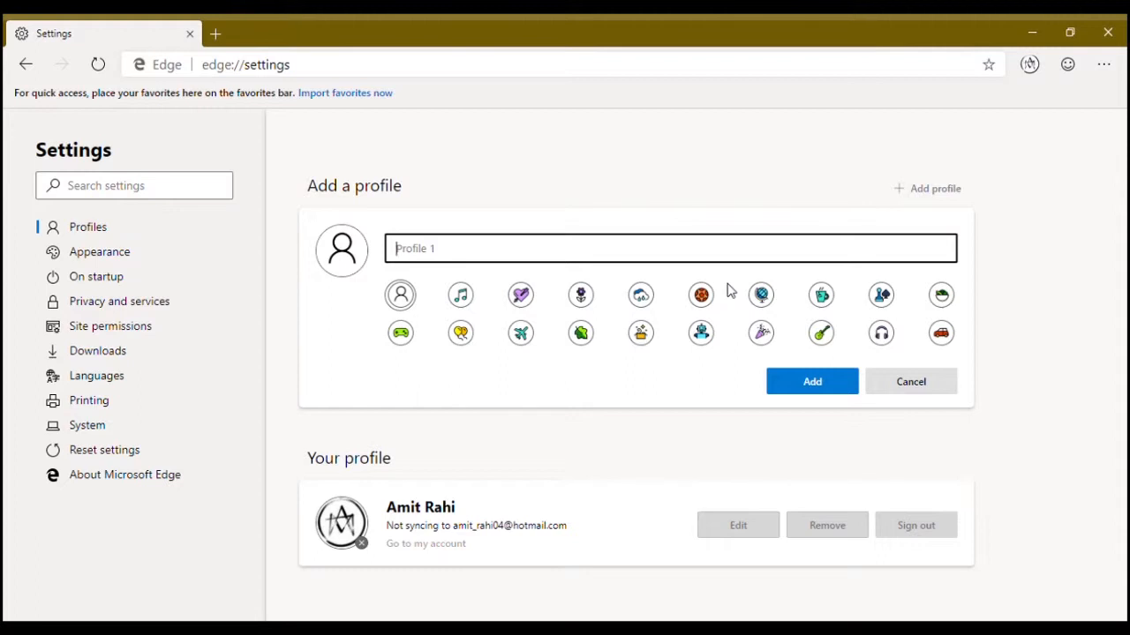
{"action": "mouse_move", "coordinate": [910, 381]}
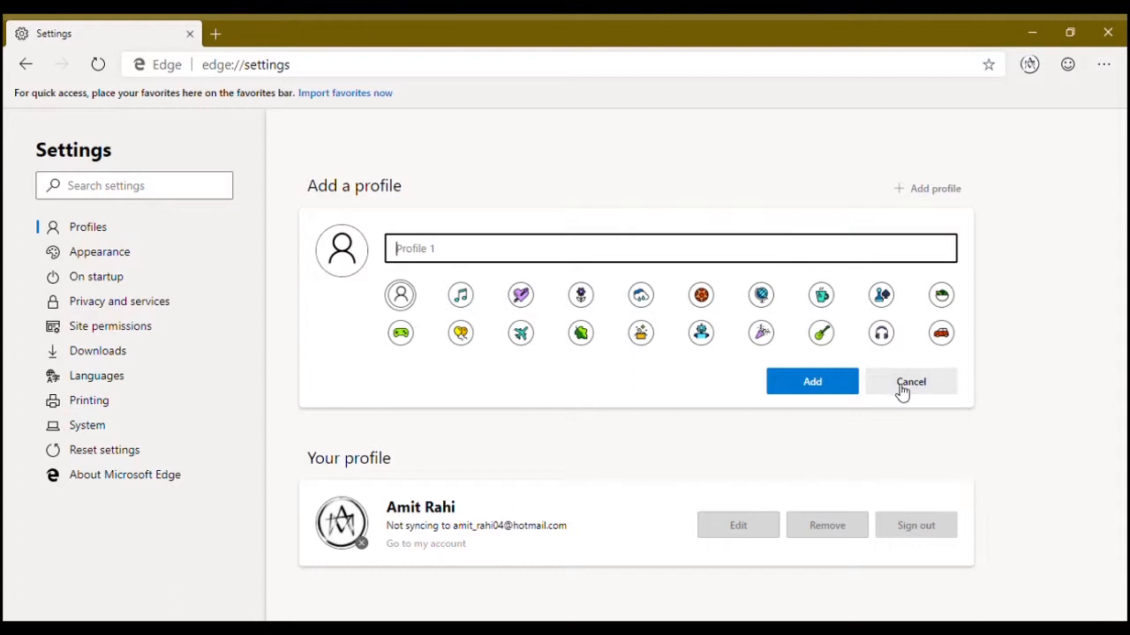
{"action": "left_click", "coordinate": [911, 381]}
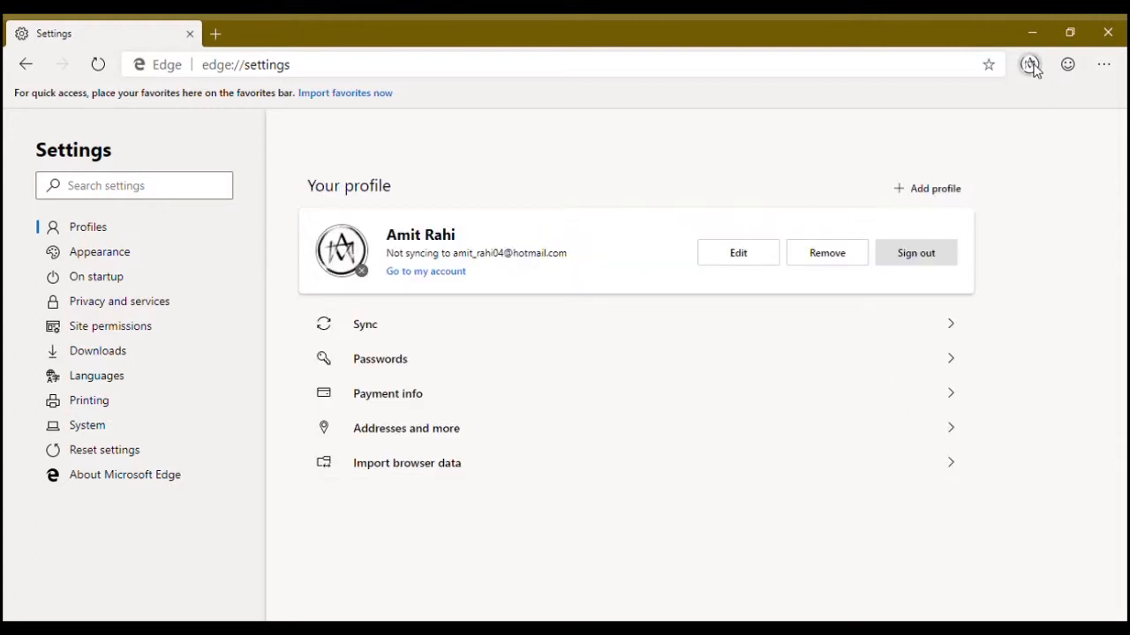
{"action": "mouse_move", "coordinate": [892, 228]}
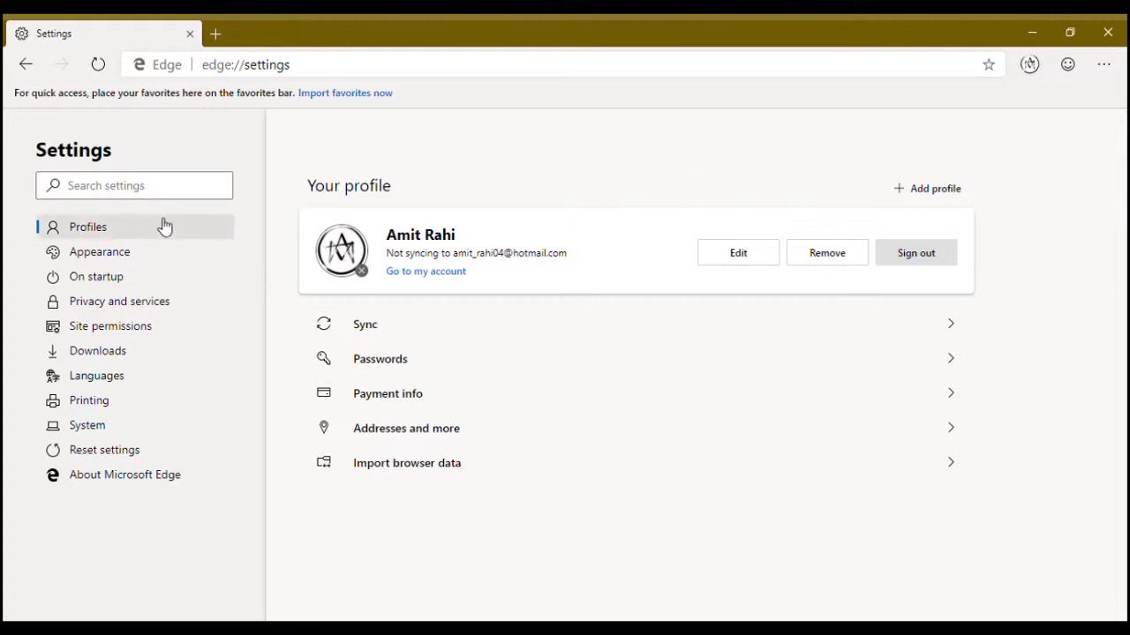
Step: In Appearance, toggle the home button on and back off, and set the favorites bar to Never
{"action": "left_click", "coordinate": [99, 252]}
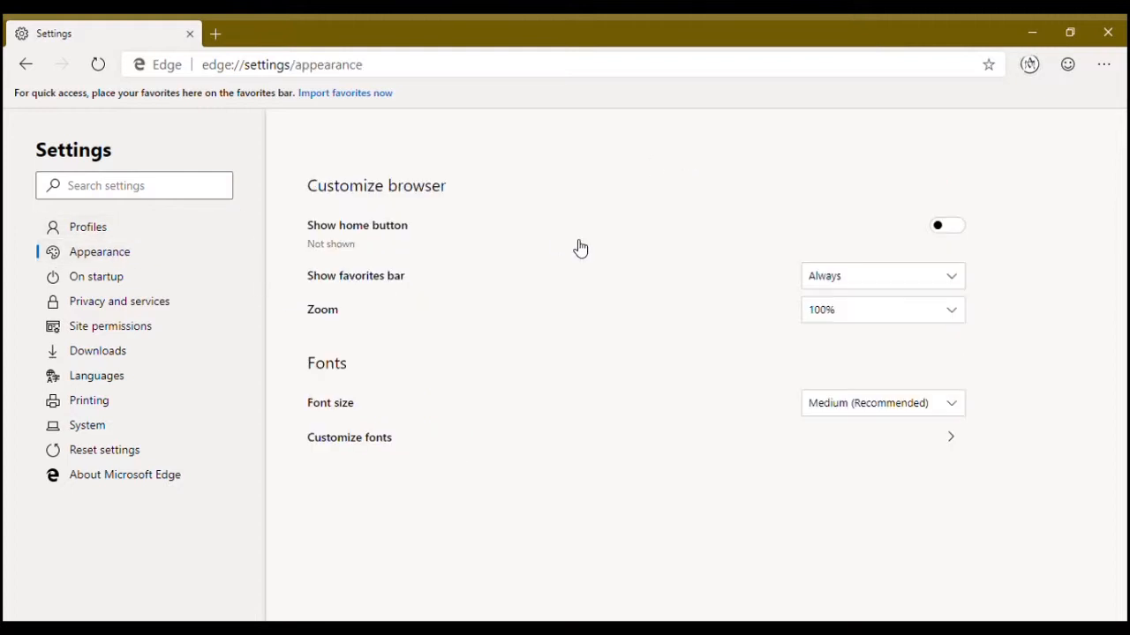
{"action": "left_click", "coordinate": [947, 226]}
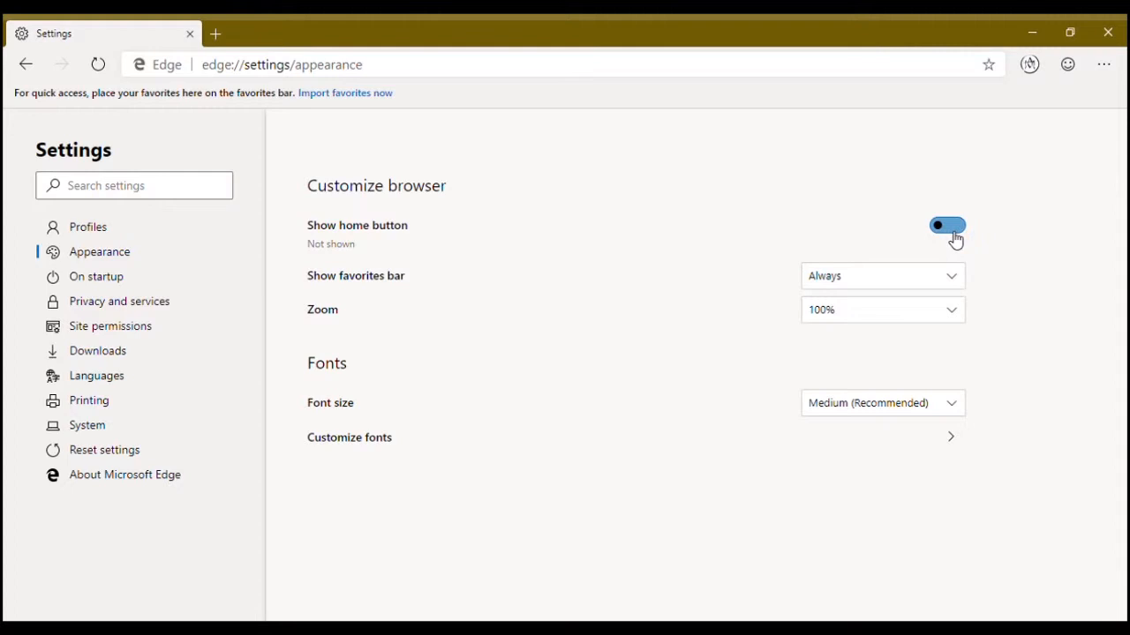
{"action": "left_click", "coordinate": [947, 225]}
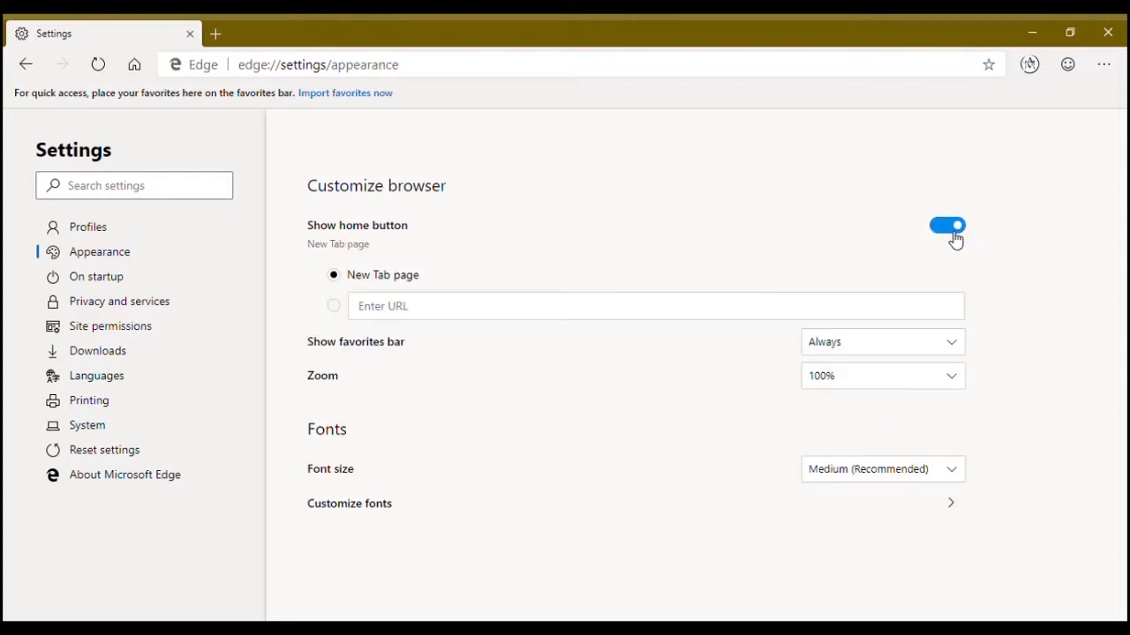
{"action": "left_click", "coordinate": [947, 225]}
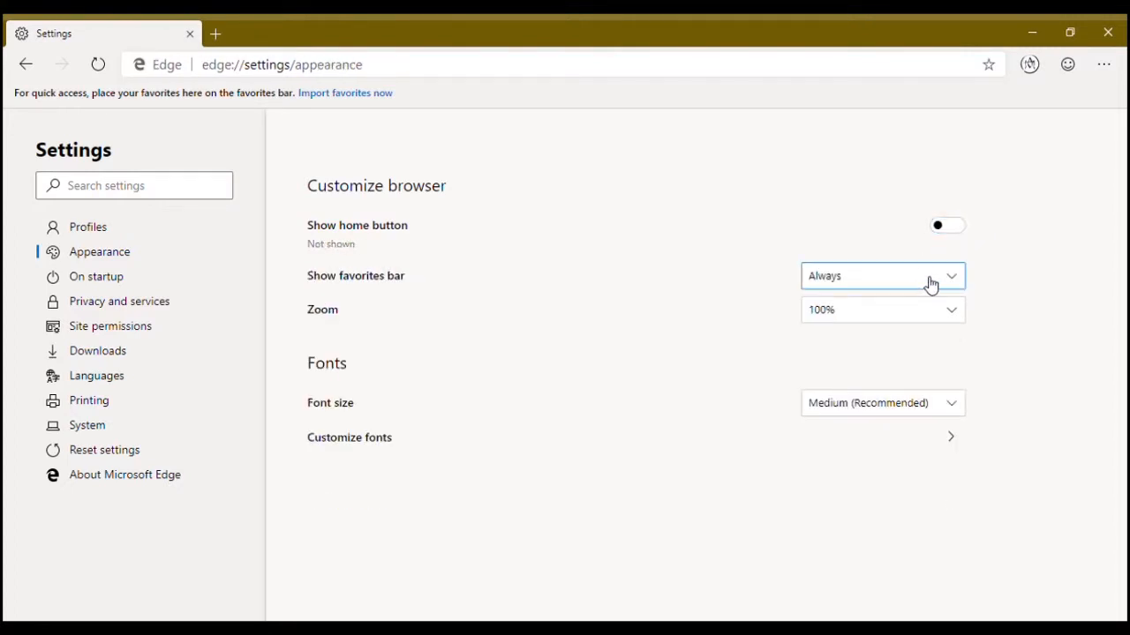
{"action": "left_click", "coordinate": [880, 276]}
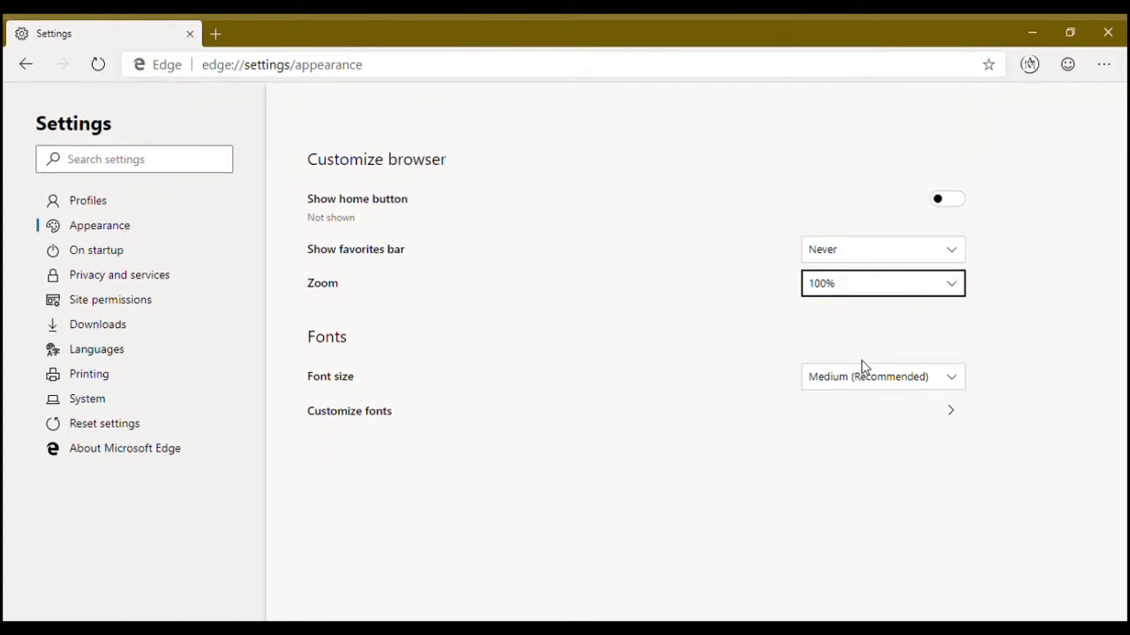
{"action": "mouse_move", "coordinate": [547, 377]}
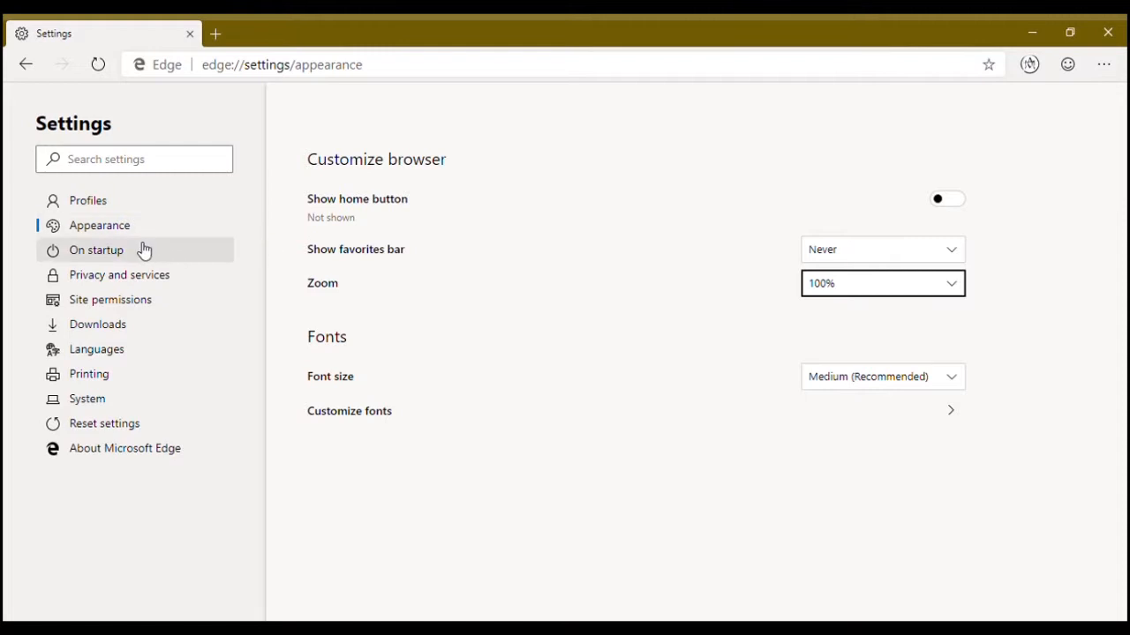
{"action": "mouse_move", "coordinate": [492, 333]}
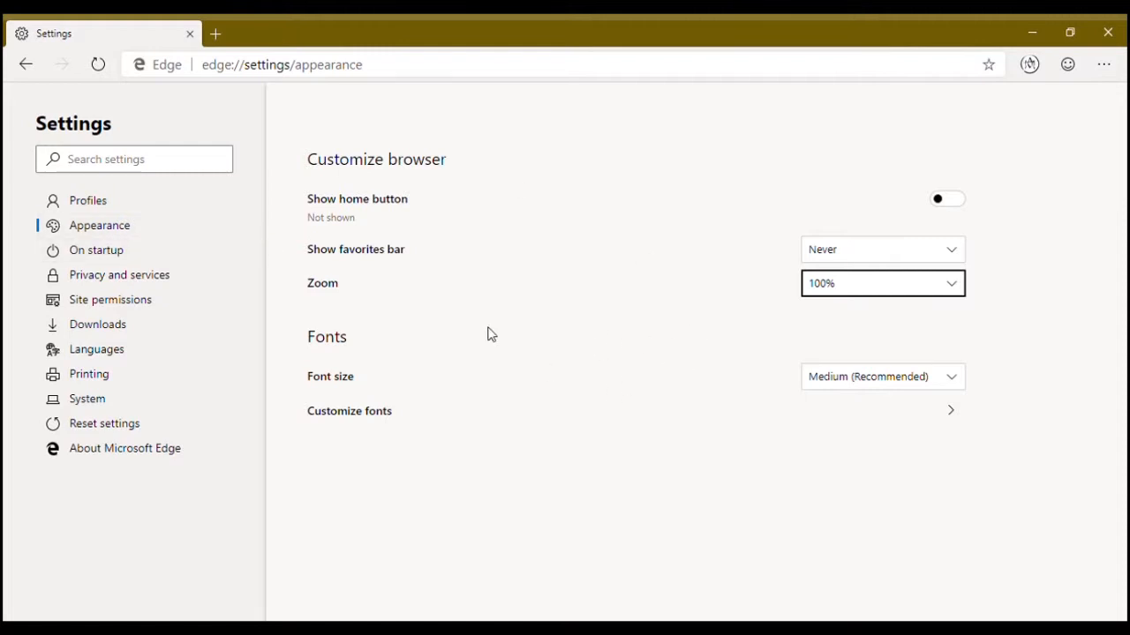
Step: In On startup, switch to Continue where you left off, then back to Open the New Tab page
{"action": "left_click", "coordinate": [96, 250]}
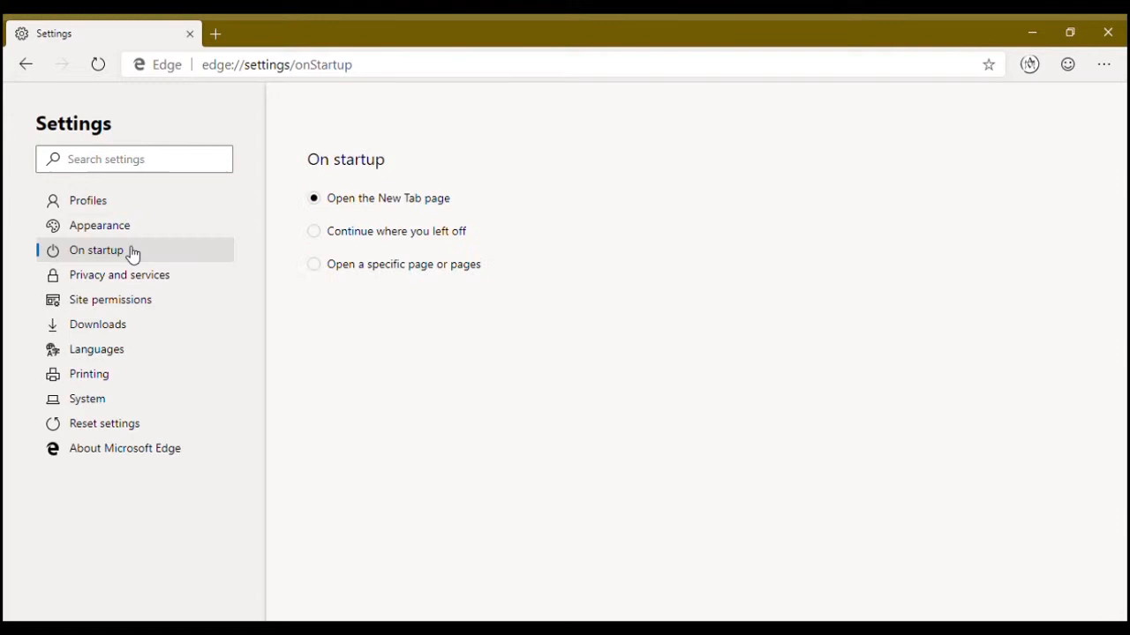
{"action": "mouse_move", "coordinate": [444, 252]}
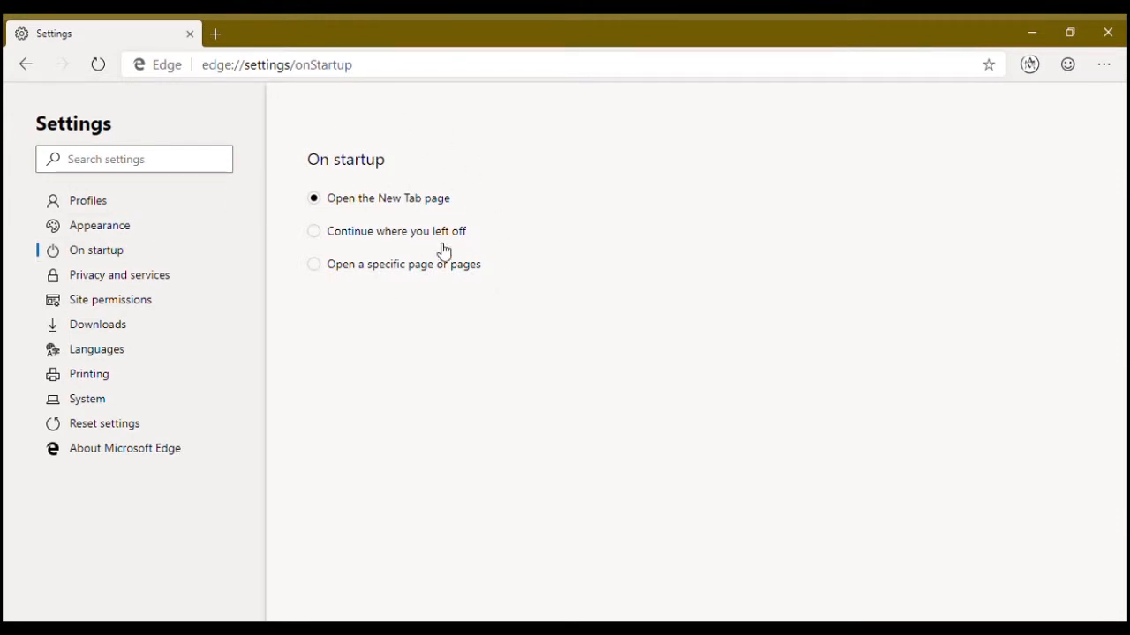
{"action": "mouse_move", "coordinate": [482, 244]}
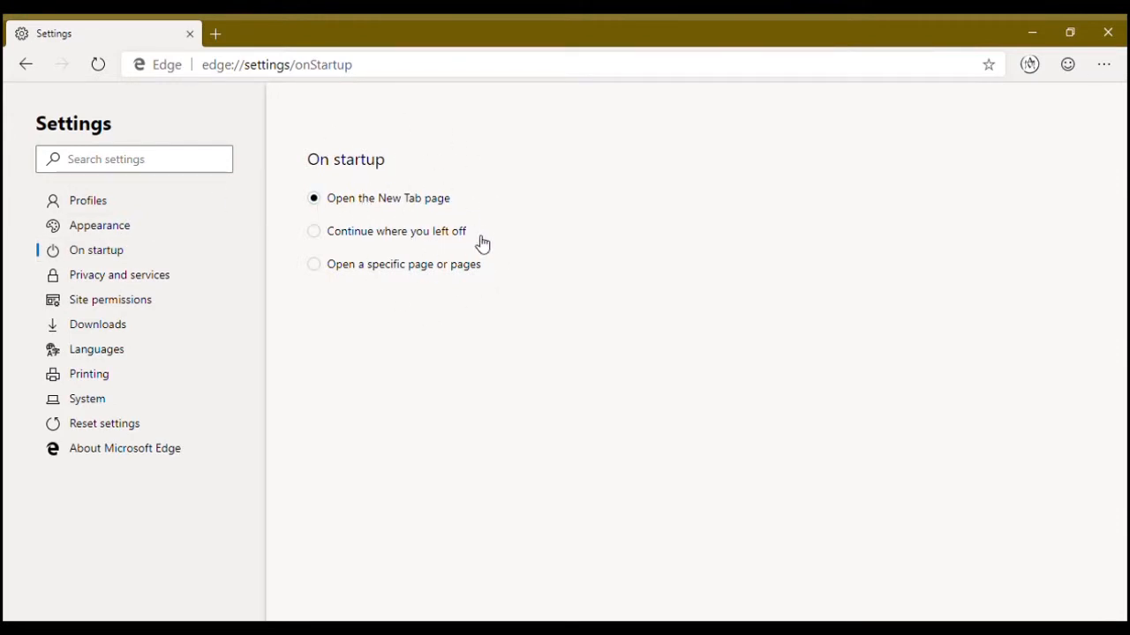
{"action": "mouse_move", "coordinate": [465, 250]}
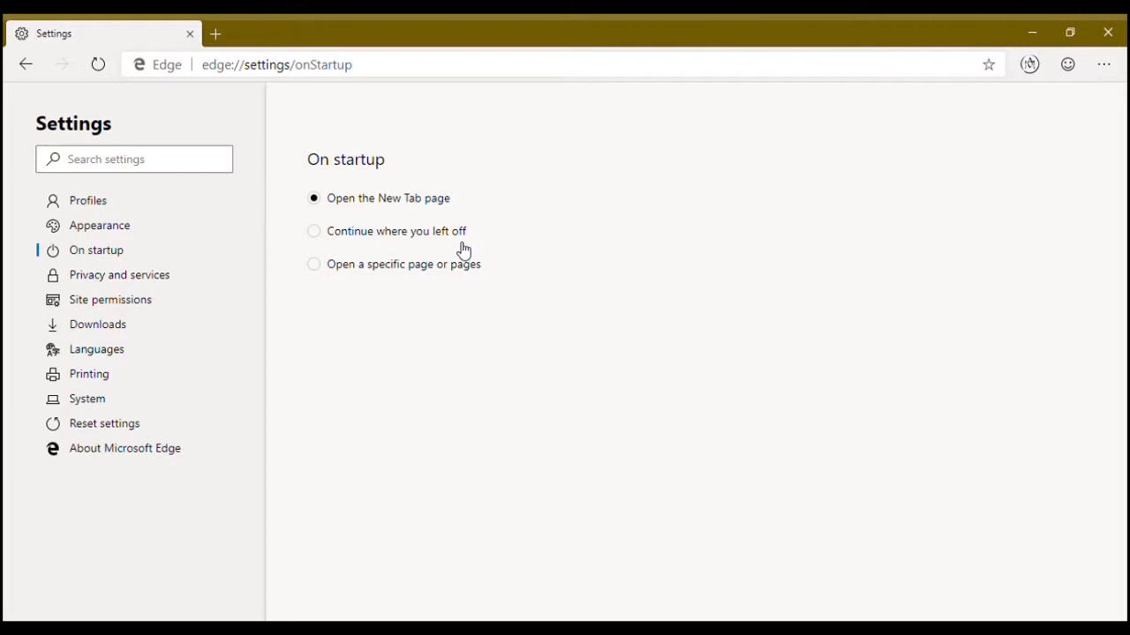
{"action": "mouse_move", "coordinate": [359, 238]}
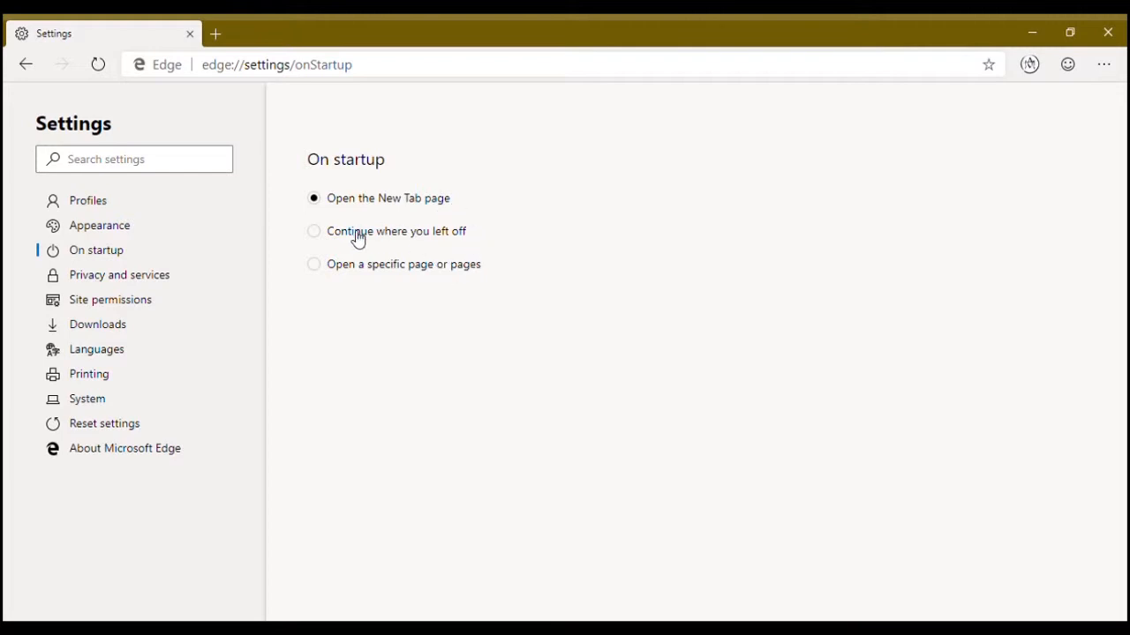
{"action": "left_click", "coordinate": [314, 231]}
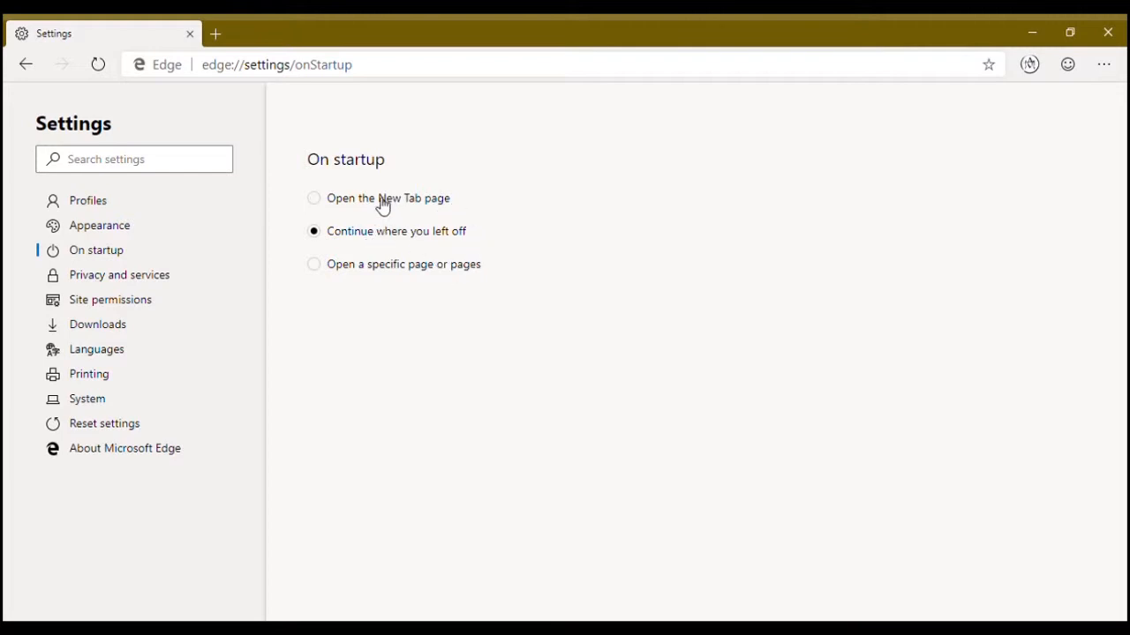
{"action": "left_click", "coordinate": [315, 198]}
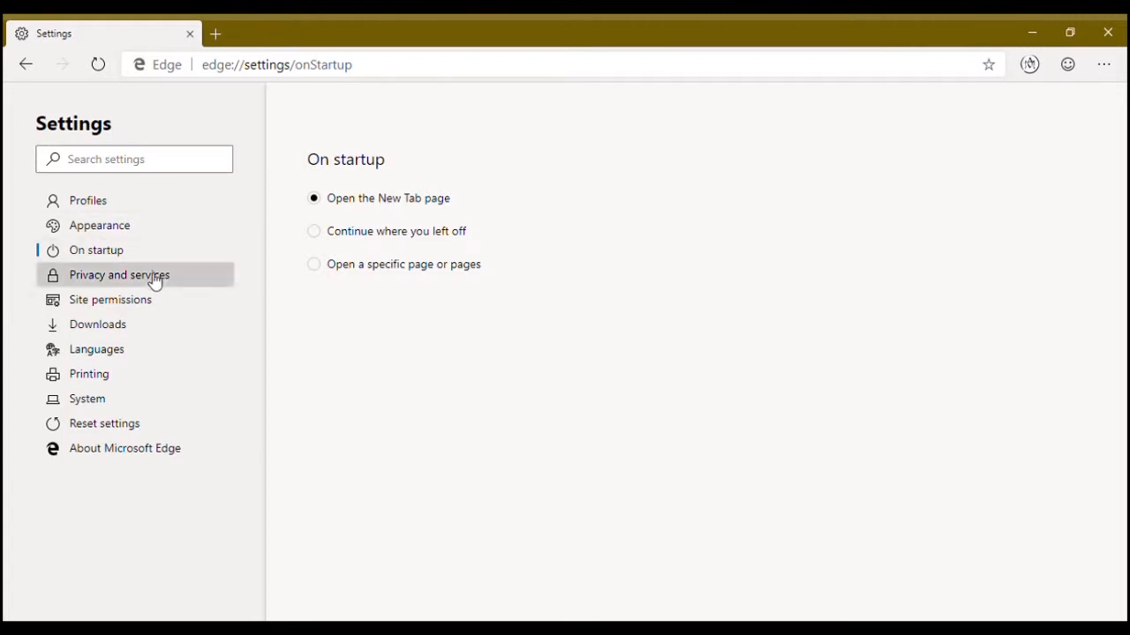
Step: Scroll through the Privacy and services settings, then go to Site permissions
{"action": "left_click", "coordinate": [119, 275]}
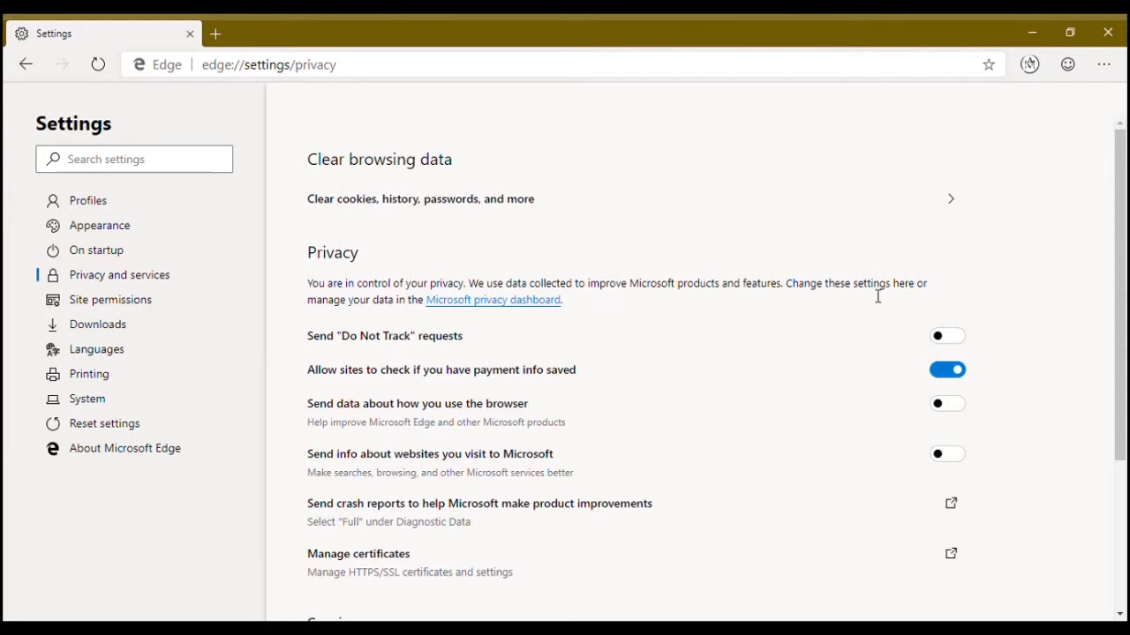
{"action": "scroll", "scroll_direction": "down", "scroll_amount": 3}
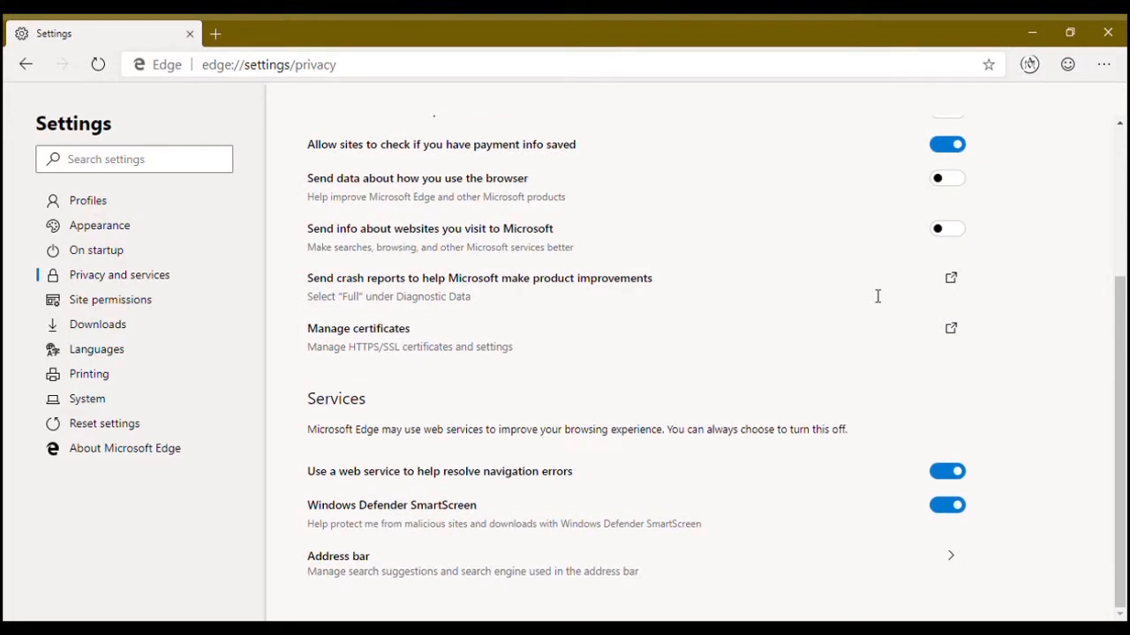
{"action": "scroll", "scroll_direction": "up", "scroll_amount": 3}
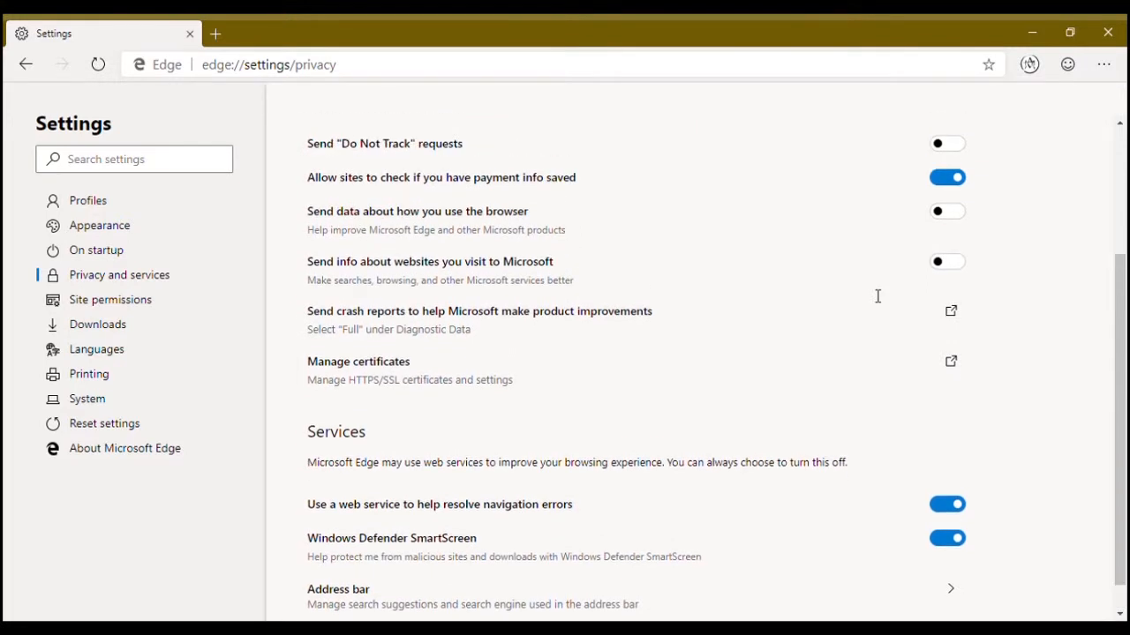
{"action": "scroll", "scroll_direction": "up", "scroll_amount": 3}
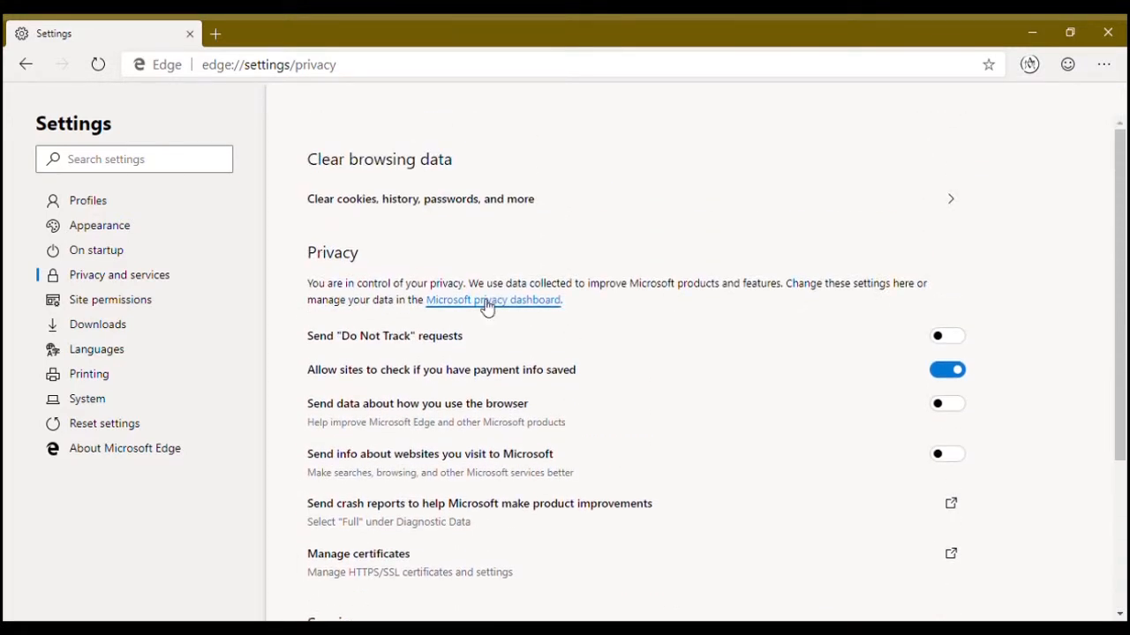
{"action": "left_click", "coordinate": [110, 299]}
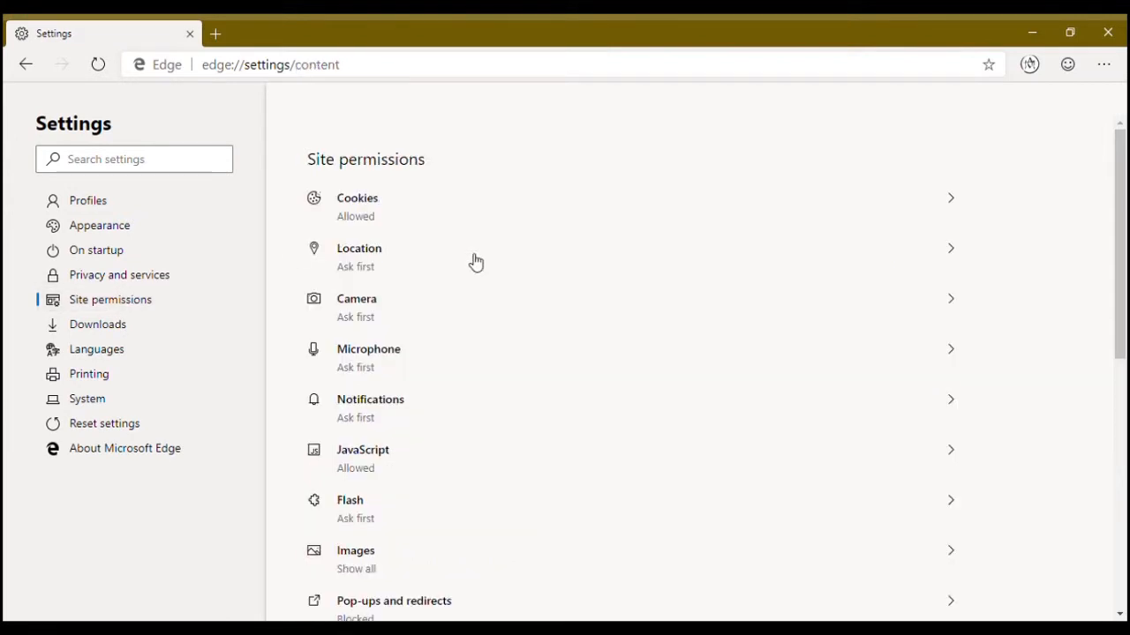
{"action": "mouse_move", "coordinate": [993, 420]}
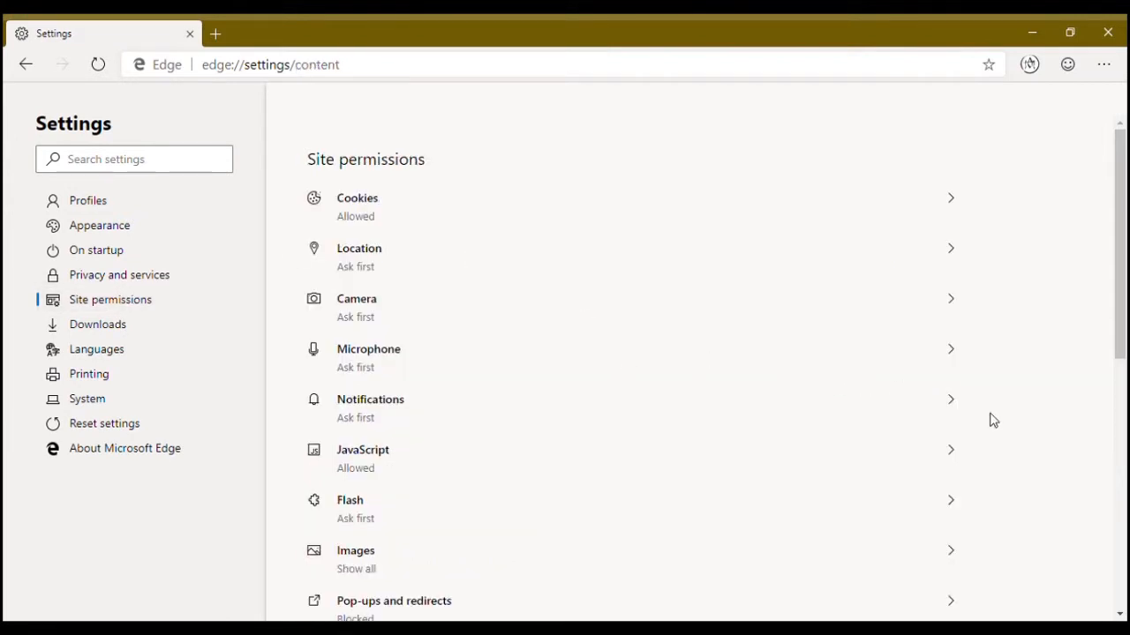
Step: Turn off 'Ask before accessing' under Location so all sites are blocked
{"action": "scroll", "scroll_direction": "down", "scroll_amount": 3}
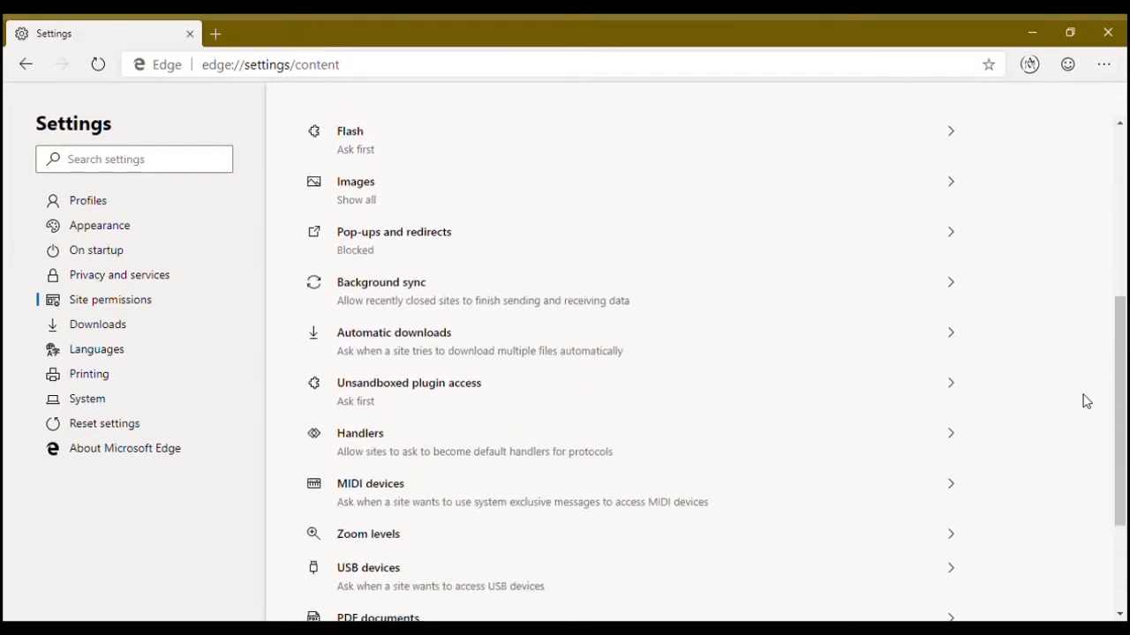
{"action": "scroll", "scroll_direction": "up", "scroll_amount": 3}
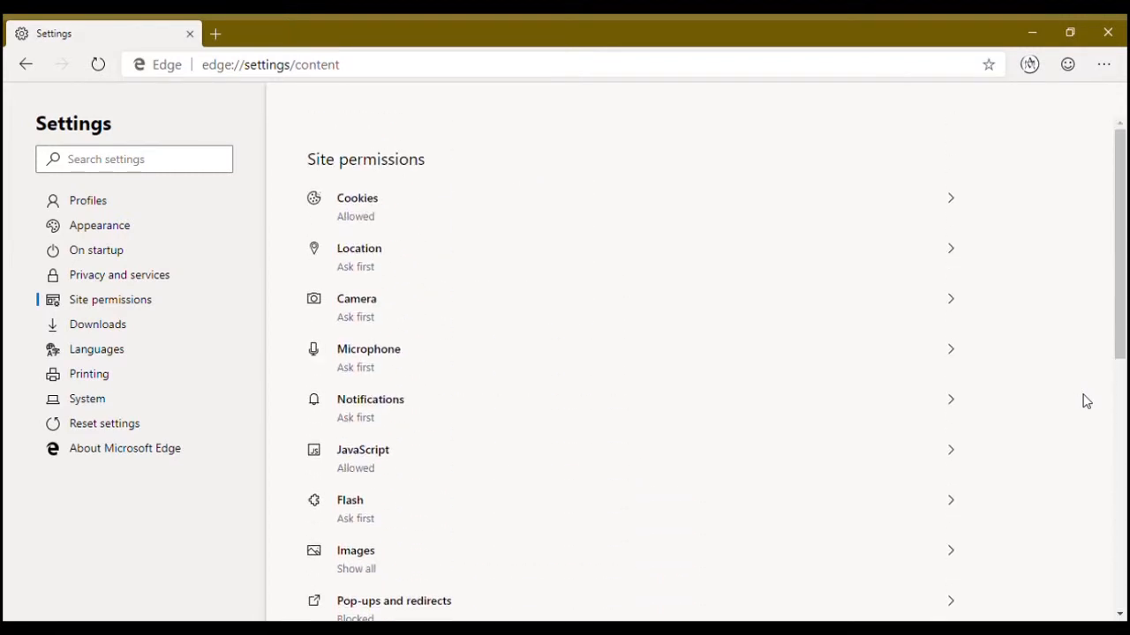
{"action": "mouse_move", "coordinate": [419, 189]}
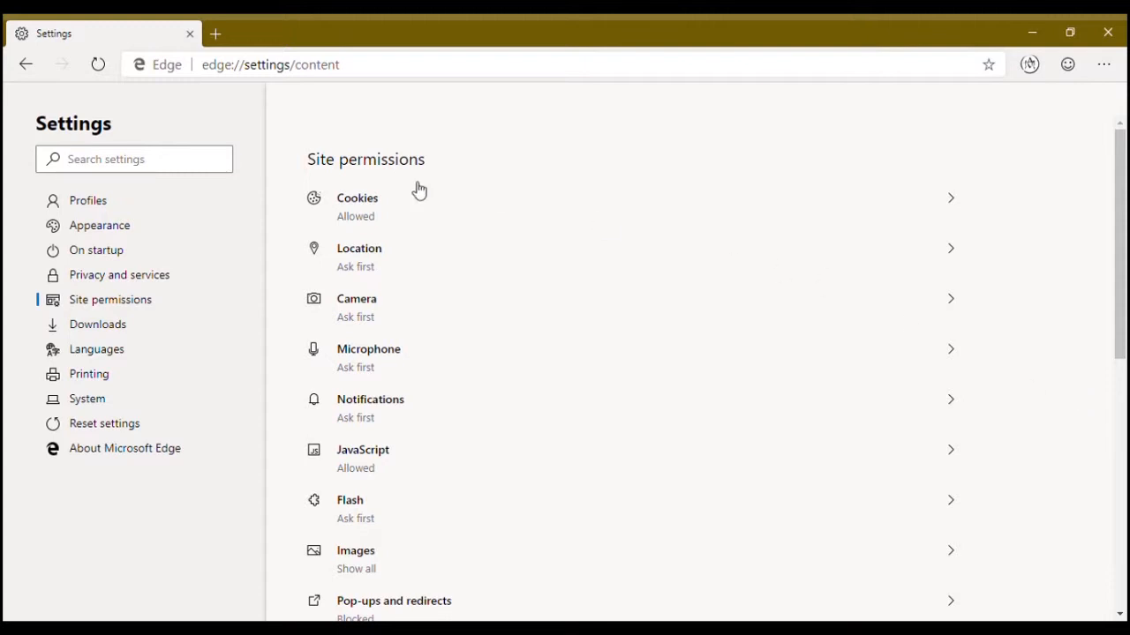
{"action": "left_click", "coordinate": [358, 256]}
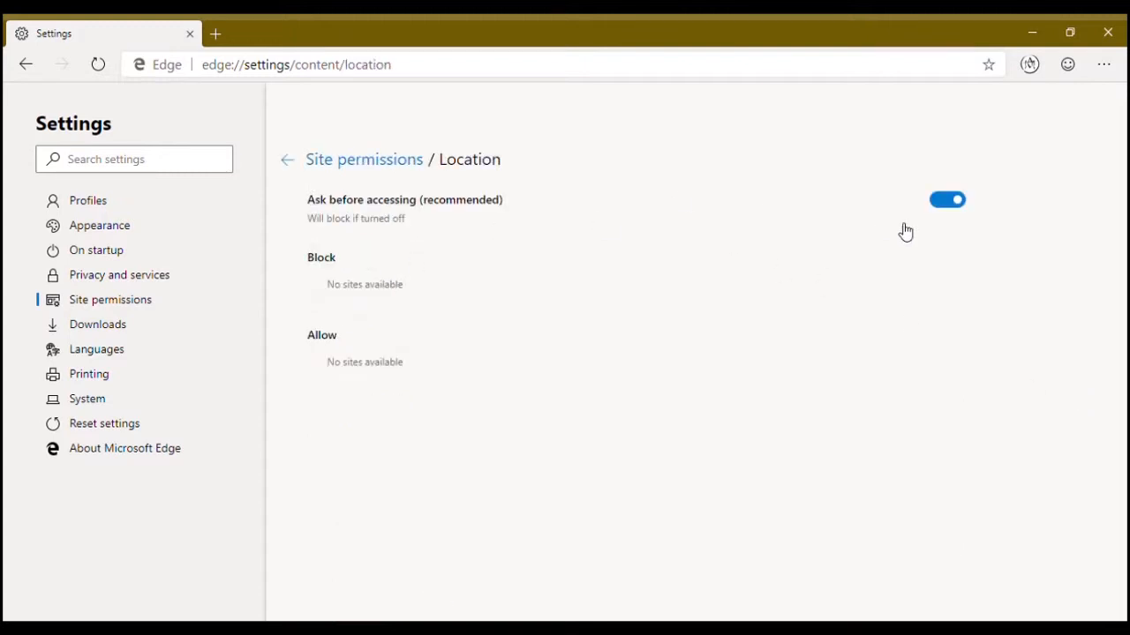
{"action": "left_click", "coordinate": [947, 199]}
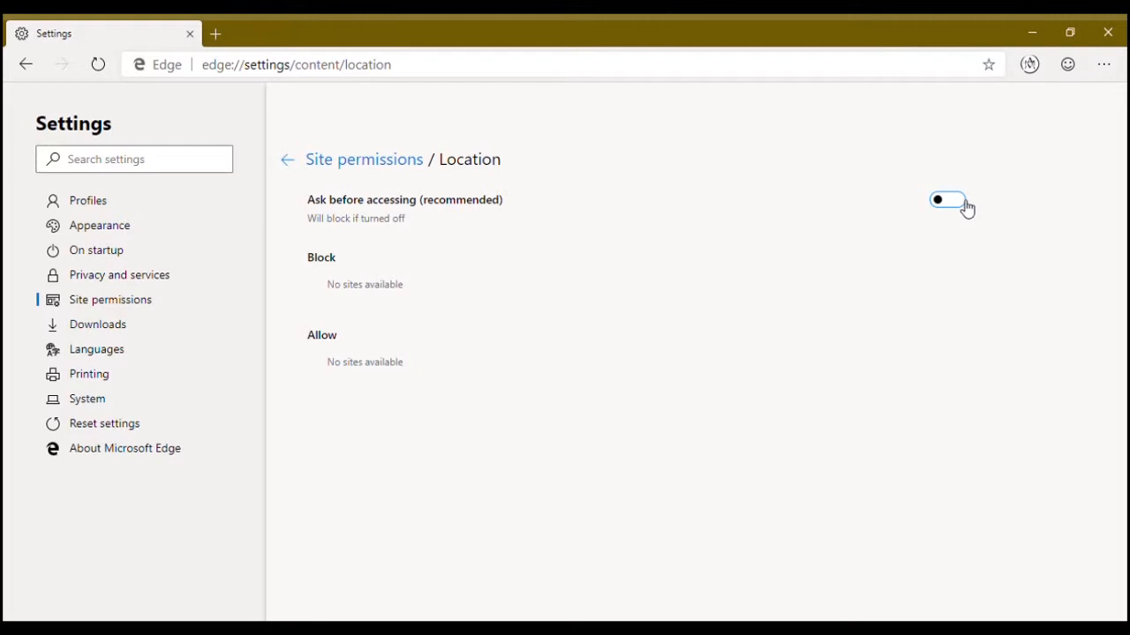
{"action": "left_click", "coordinate": [287, 160]}
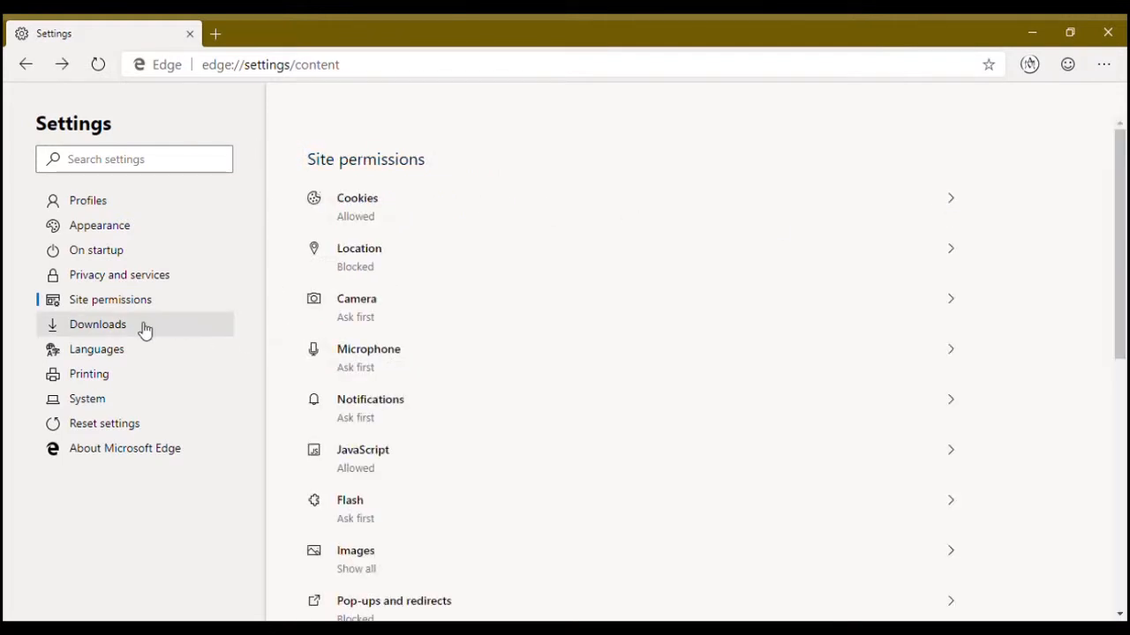
Step: Browse the Downloads and Languages settings, ending on the Printing settings page
{"action": "left_click", "coordinate": [97, 324]}
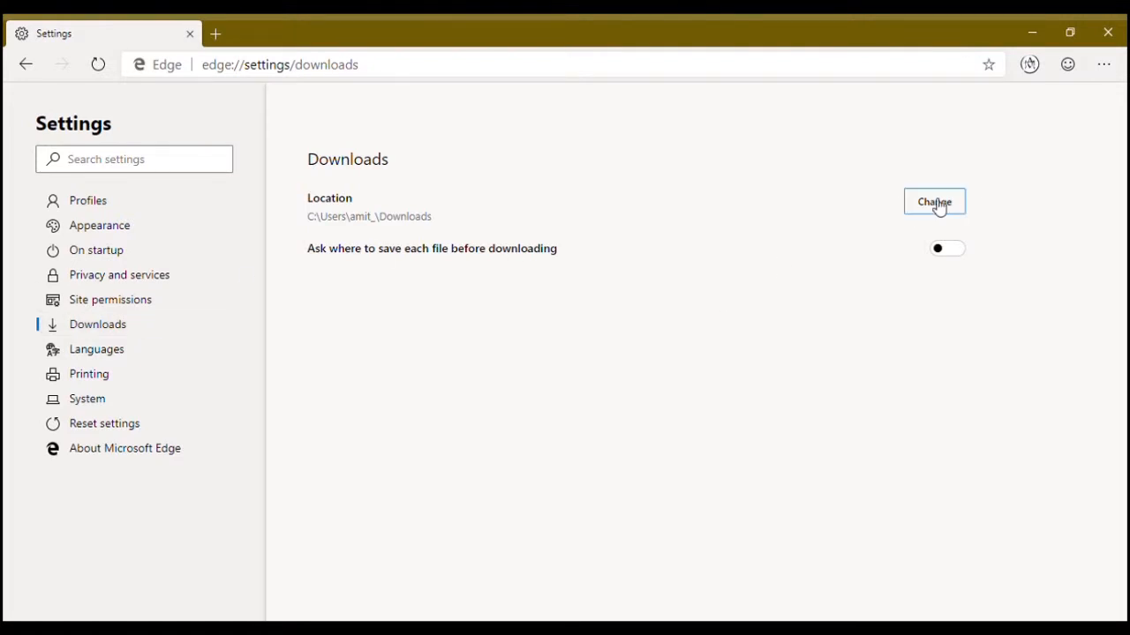
{"action": "mouse_move", "coordinate": [941, 239]}
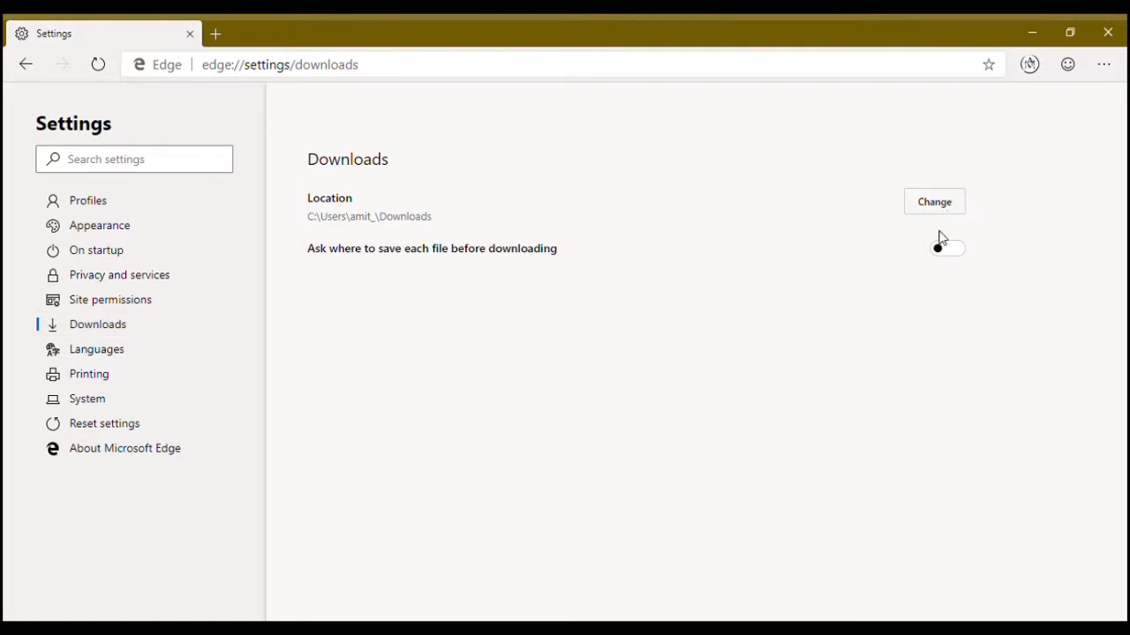
{"action": "mouse_move", "coordinate": [578, 266]}
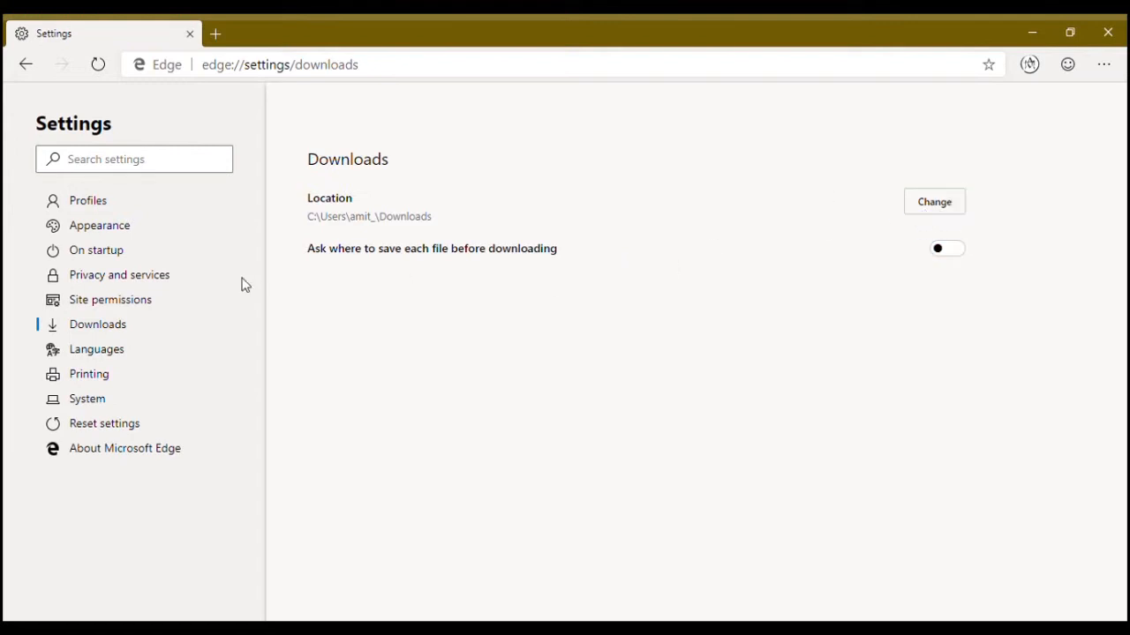
{"action": "left_click", "coordinate": [97, 349]}
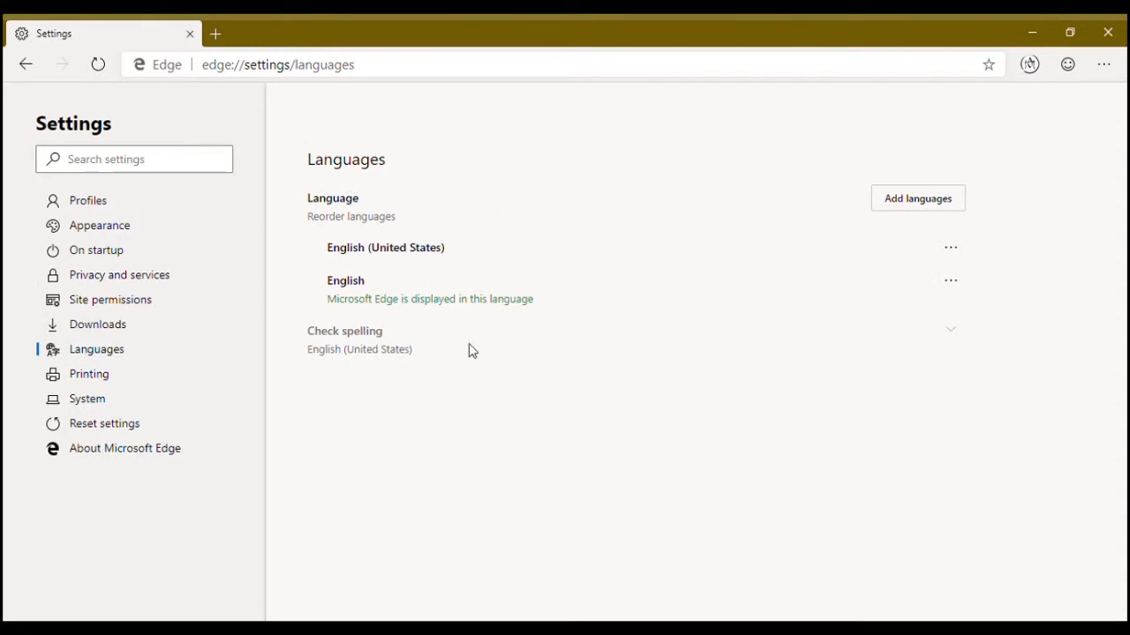
{"action": "mouse_move", "coordinate": [132, 370]}
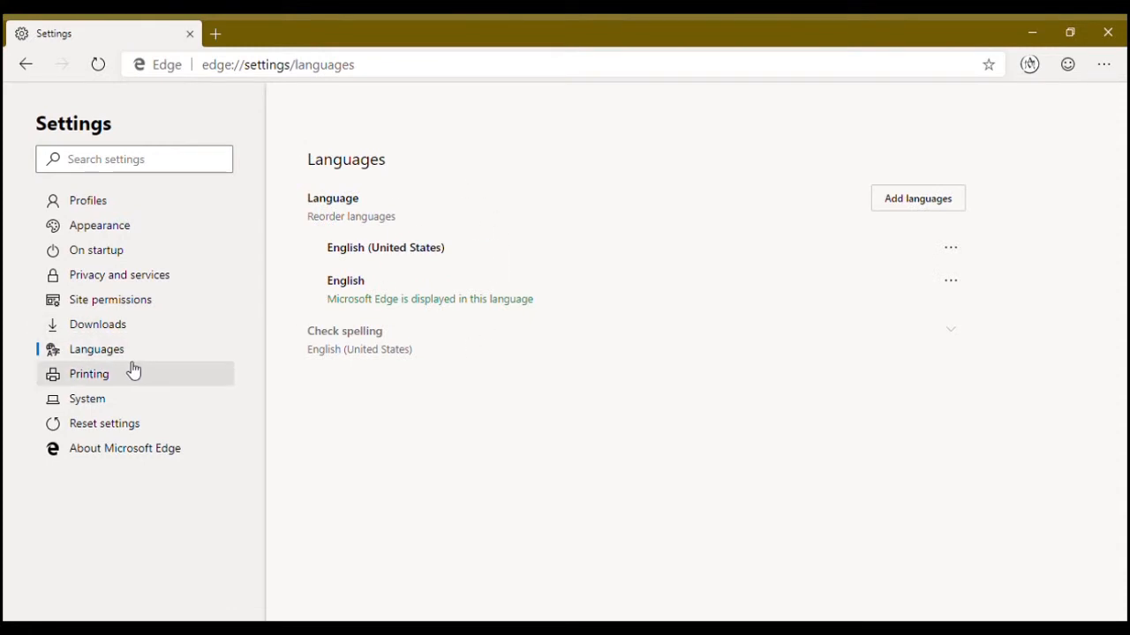
{"action": "left_click", "coordinate": [90, 374]}
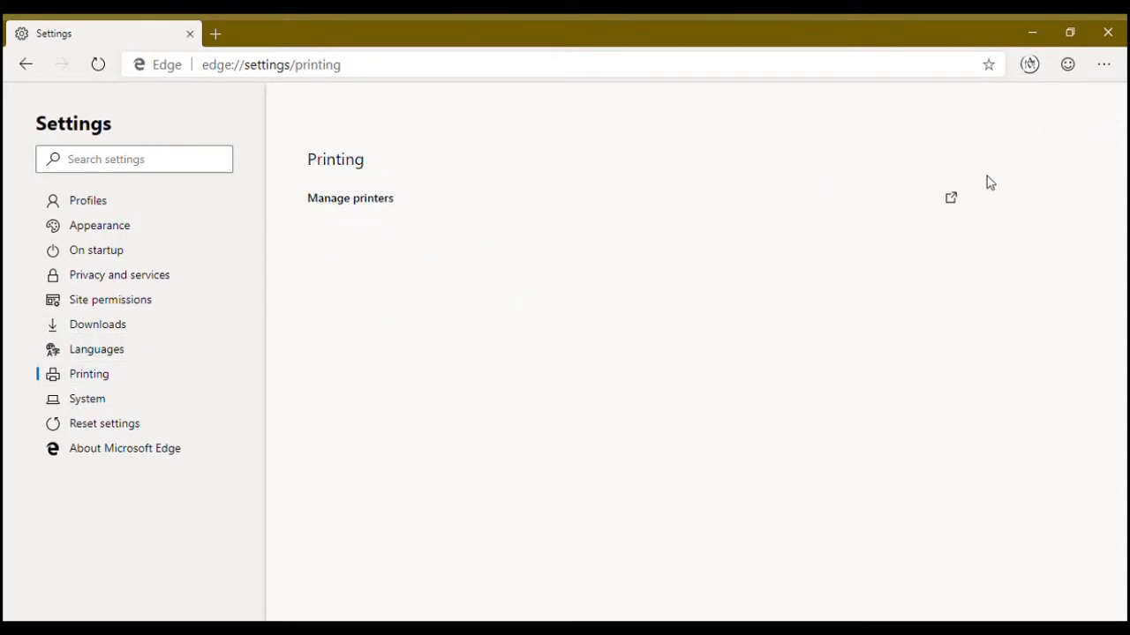
{"action": "mouse_move", "coordinate": [88, 374]}
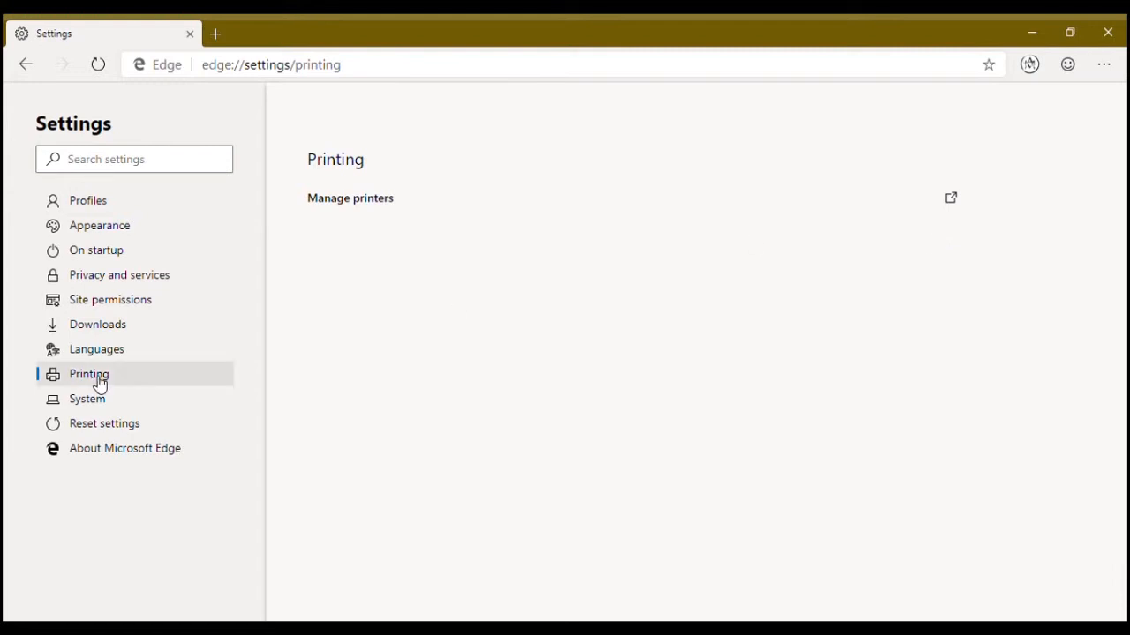
Step: Open the System settings page with background apps, hardware acceleration and proxy options
{"action": "left_click", "coordinate": [86, 398]}
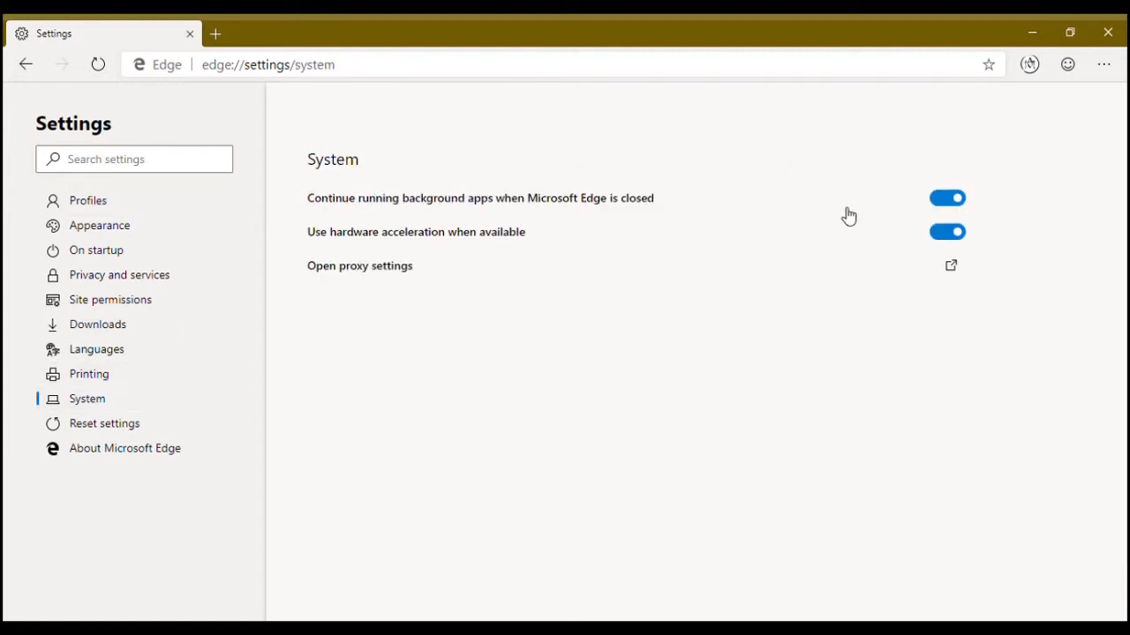
{"action": "mouse_move", "coordinate": [680, 195]}
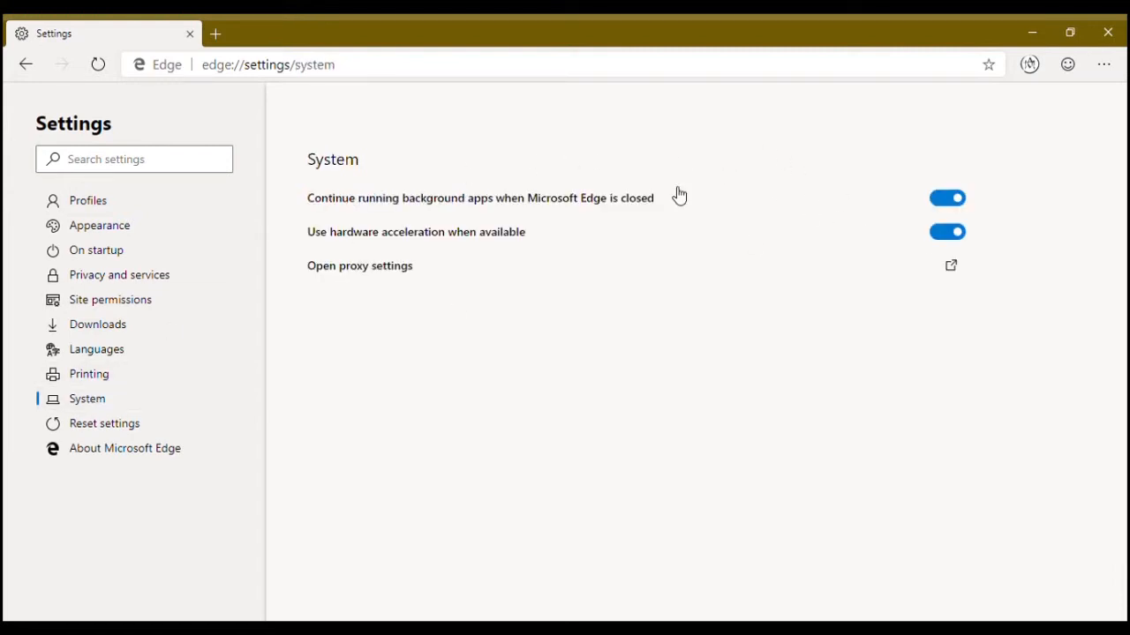
{"action": "mouse_move", "coordinate": [603, 223]}
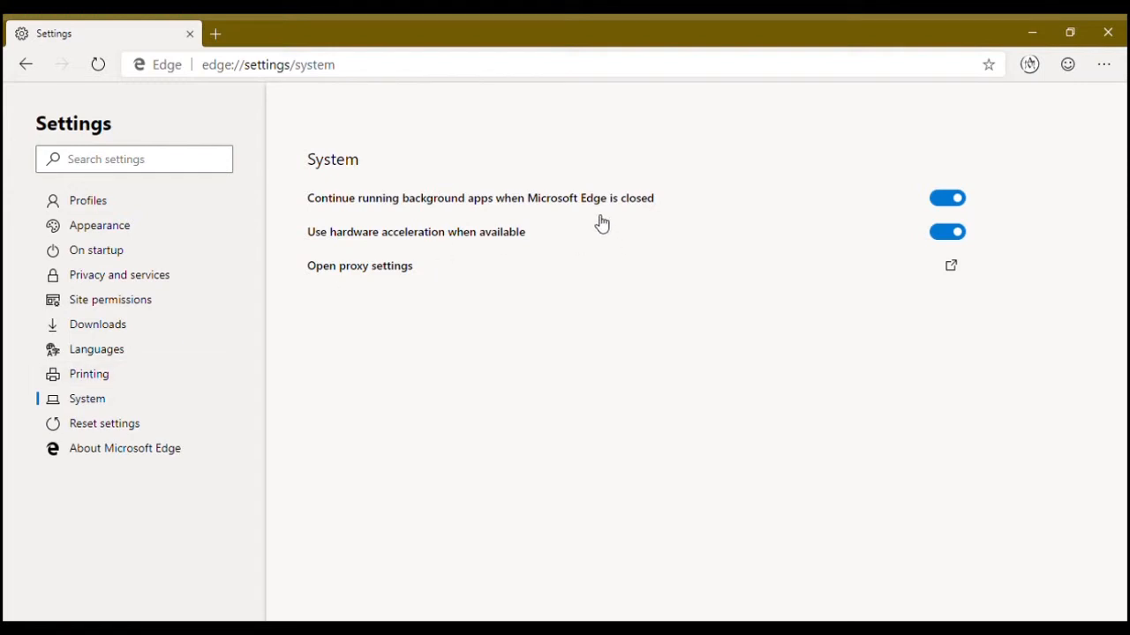
{"action": "mouse_move", "coordinate": [574, 230]}
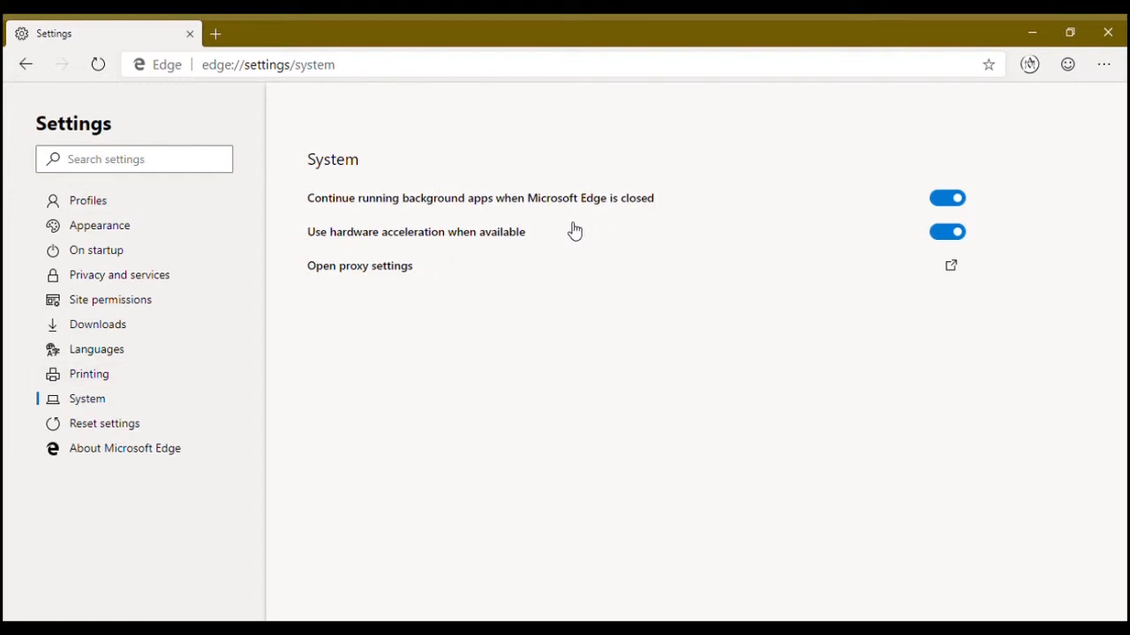
{"action": "mouse_move", "coordinate": [975, 184]}
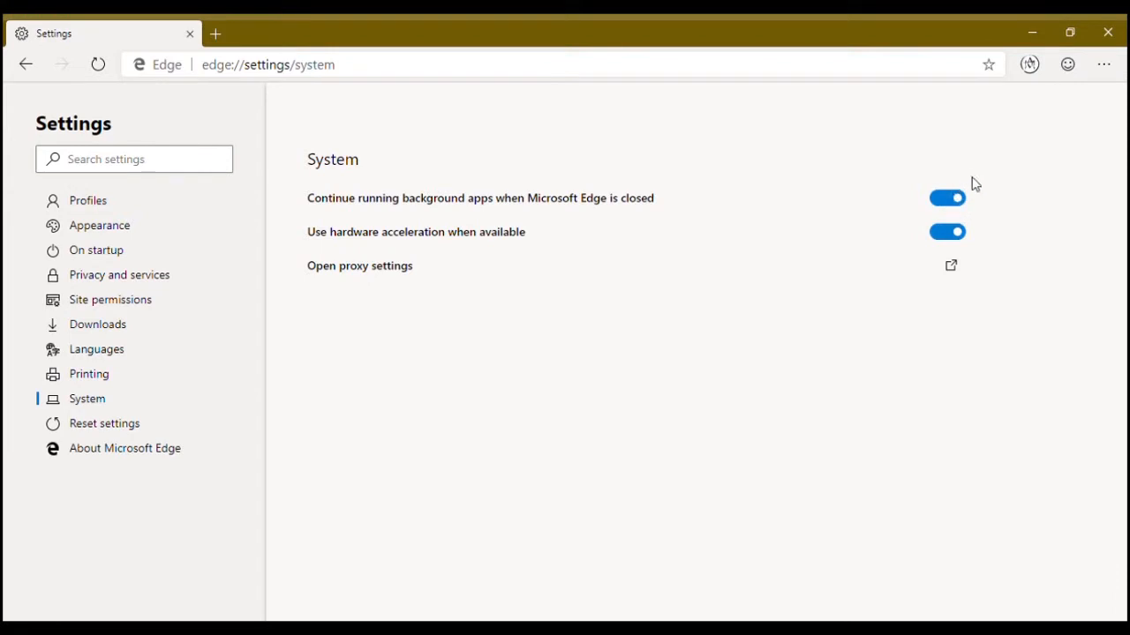
{"action": "mouse_move", "coordinate": [983, 223]}
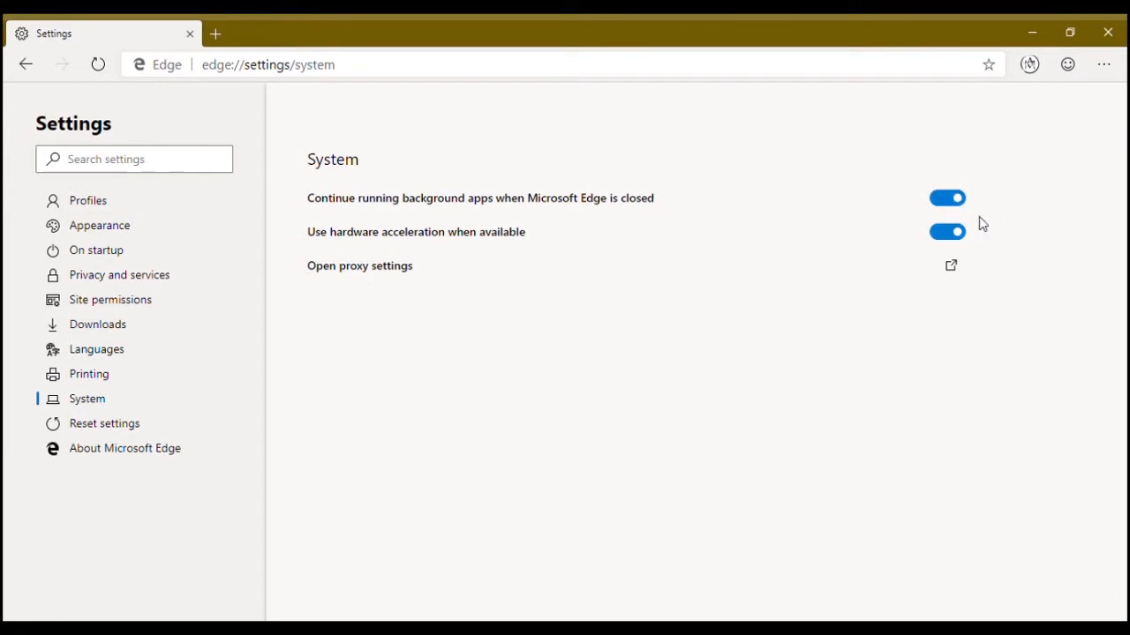
{"action": "mouse_move", "coordinate": [958, 292]}
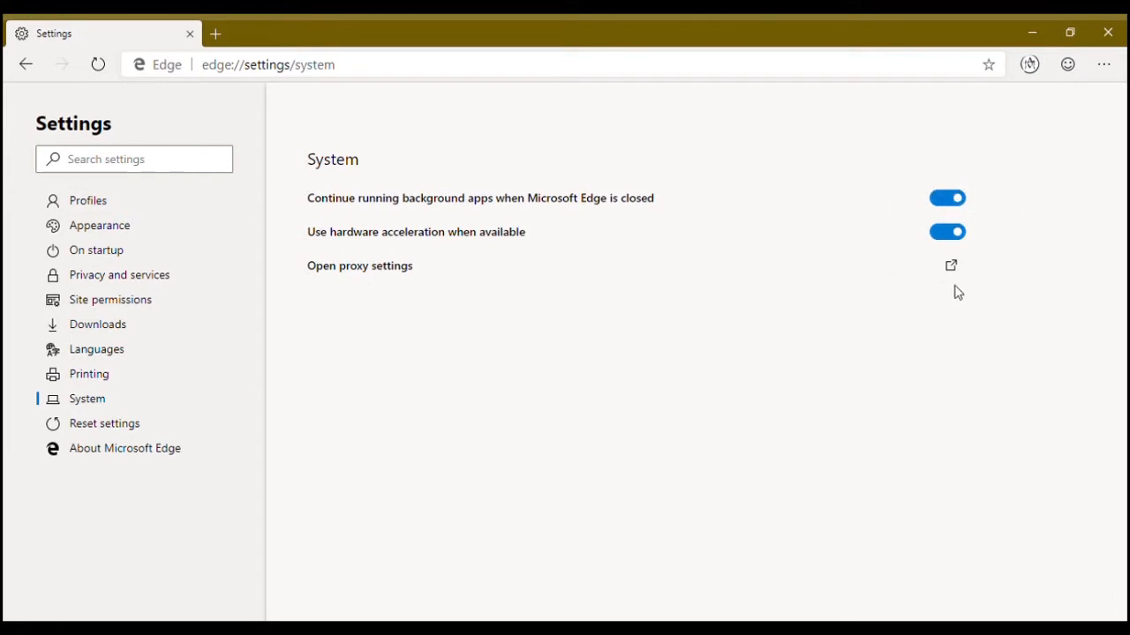
{"action": "mouse_move", "coordinate": [994, 223]}
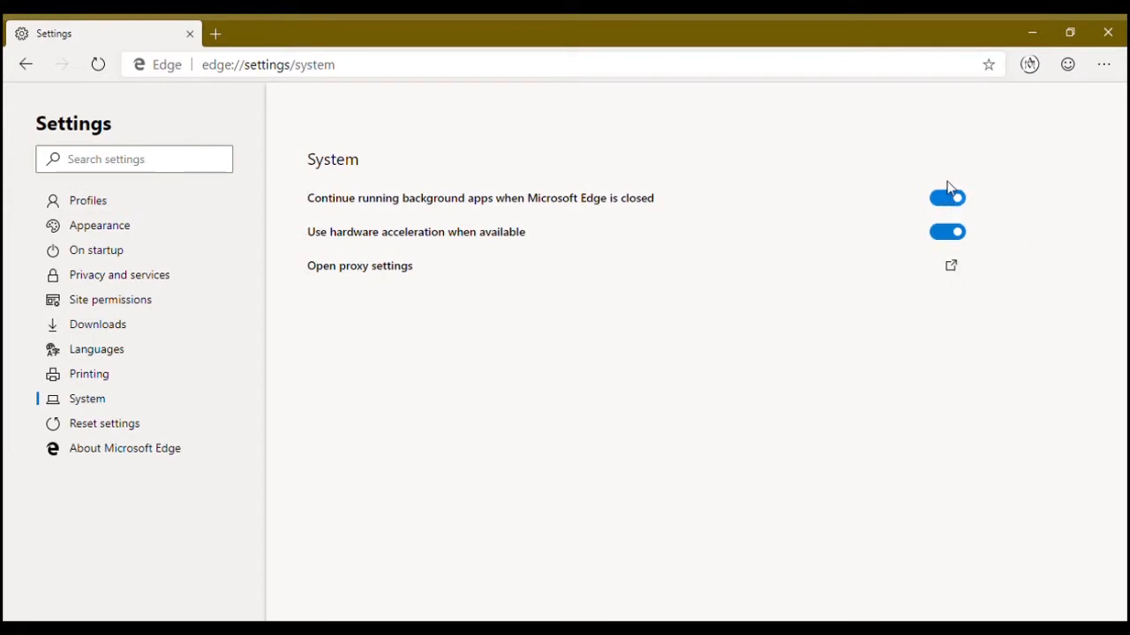
{"action": "mouse_move", "coordinate": [84, 424]}
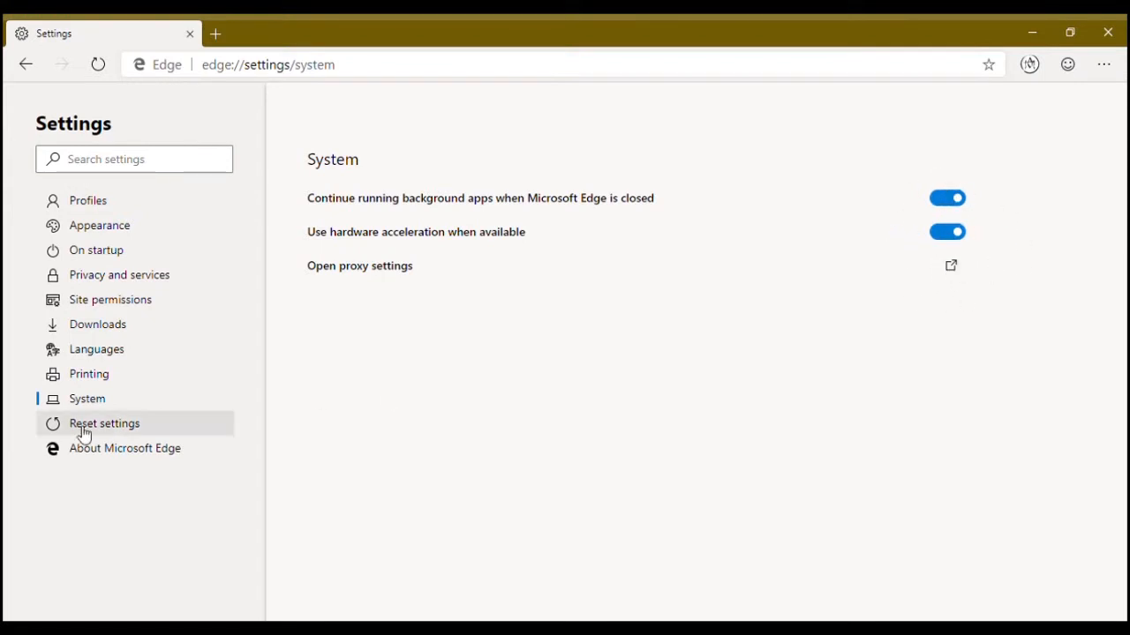
Step: View Reset settings and About (version 75.0.137.0), then open a new tab and close Settings
{"action": "left_click", "coordinate": [104, 423]}
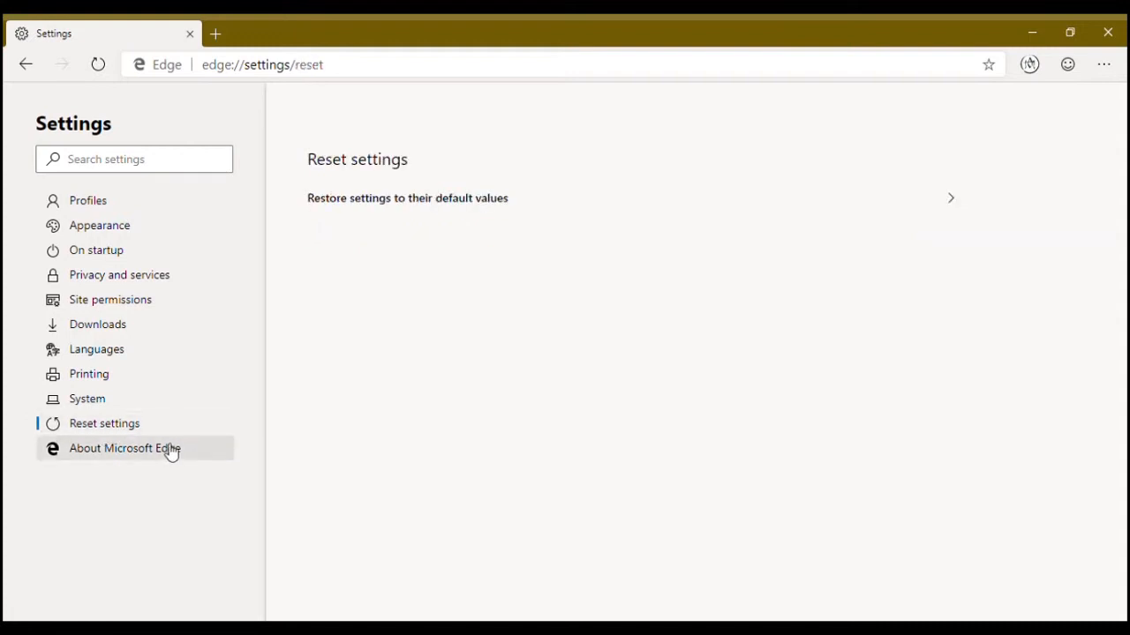
{"action": "left_click", "coordinate": [407, 198]}
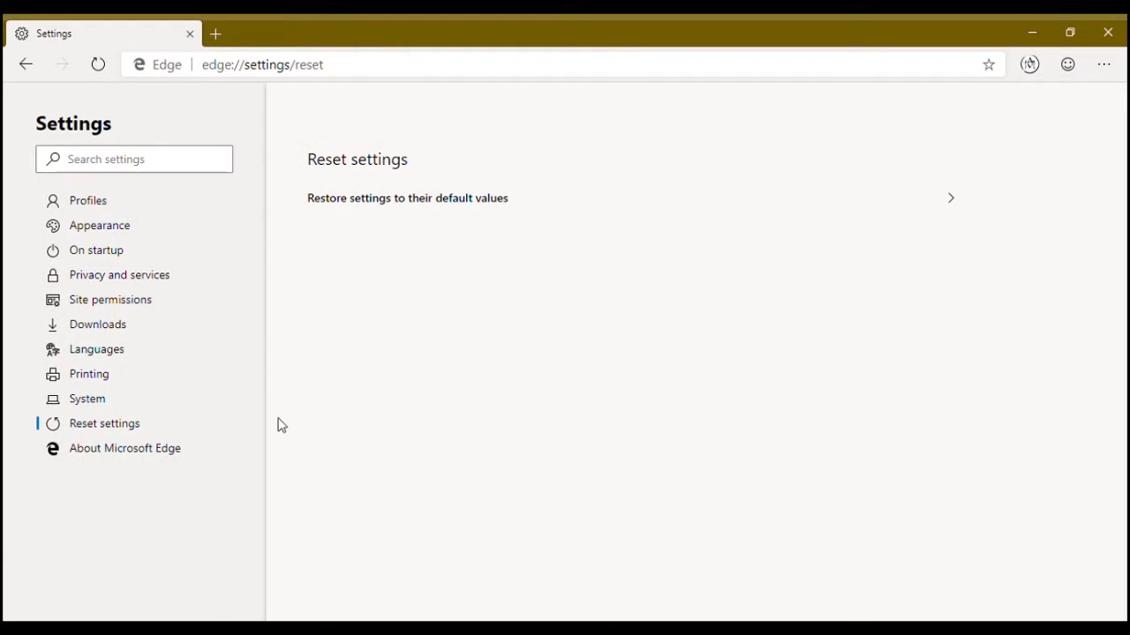
{"action": "left_click", "coordinate": [124, 447]}
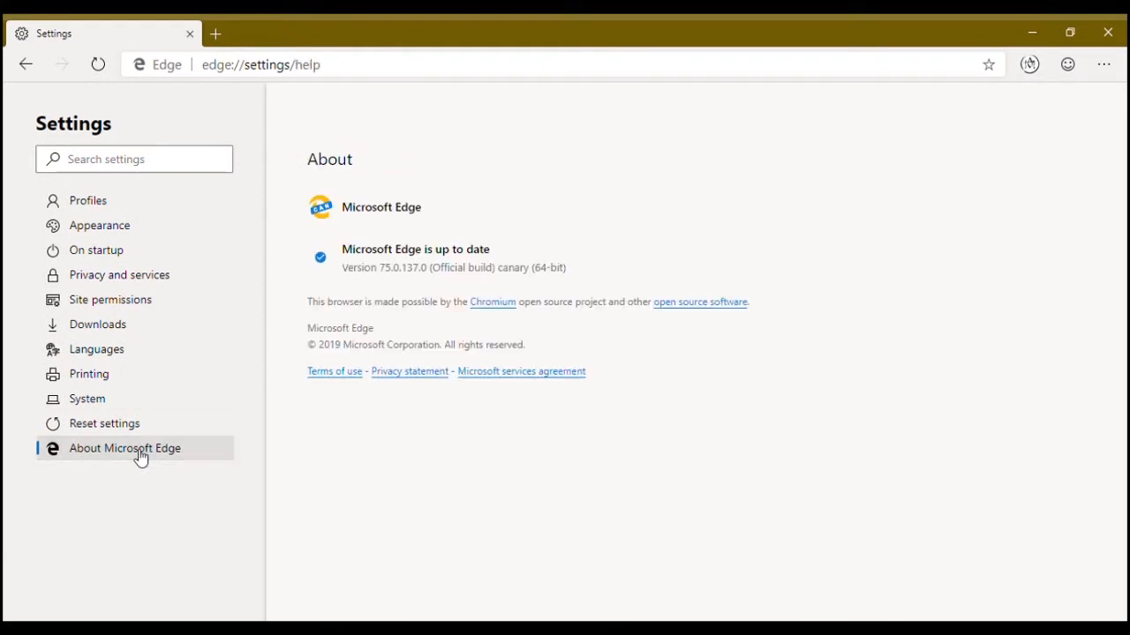
{"action": "mouse_move", "coordinate": [651, 271]}
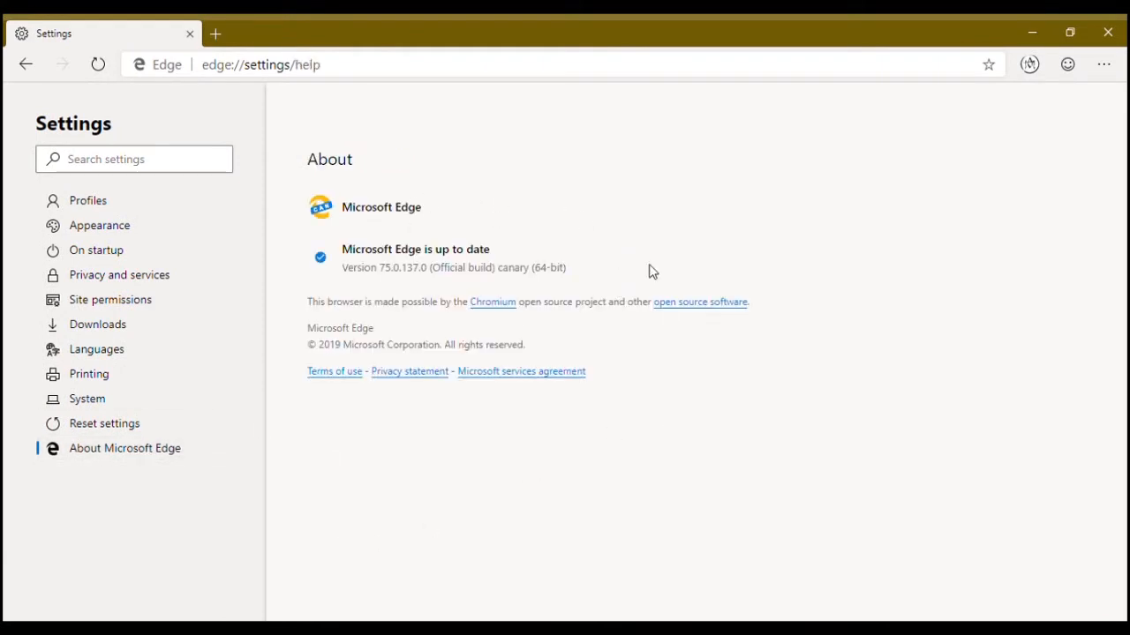
{"action": "mouse_move", "coordinate": [547, 360]}
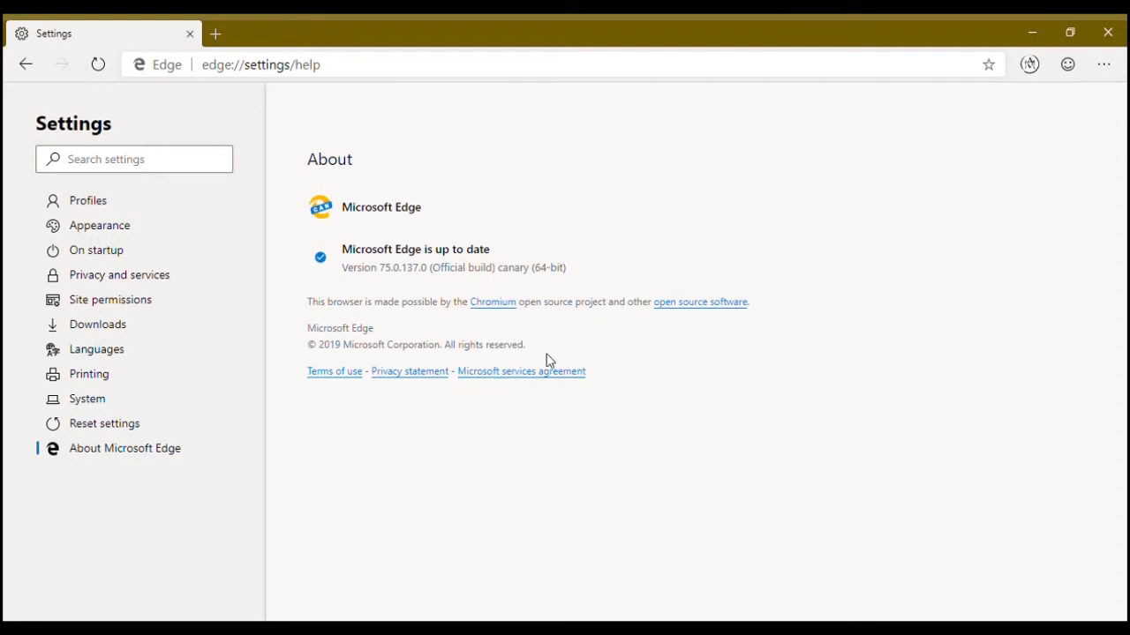
{"action": "mouse_move", "coordinate": [444, 265]}
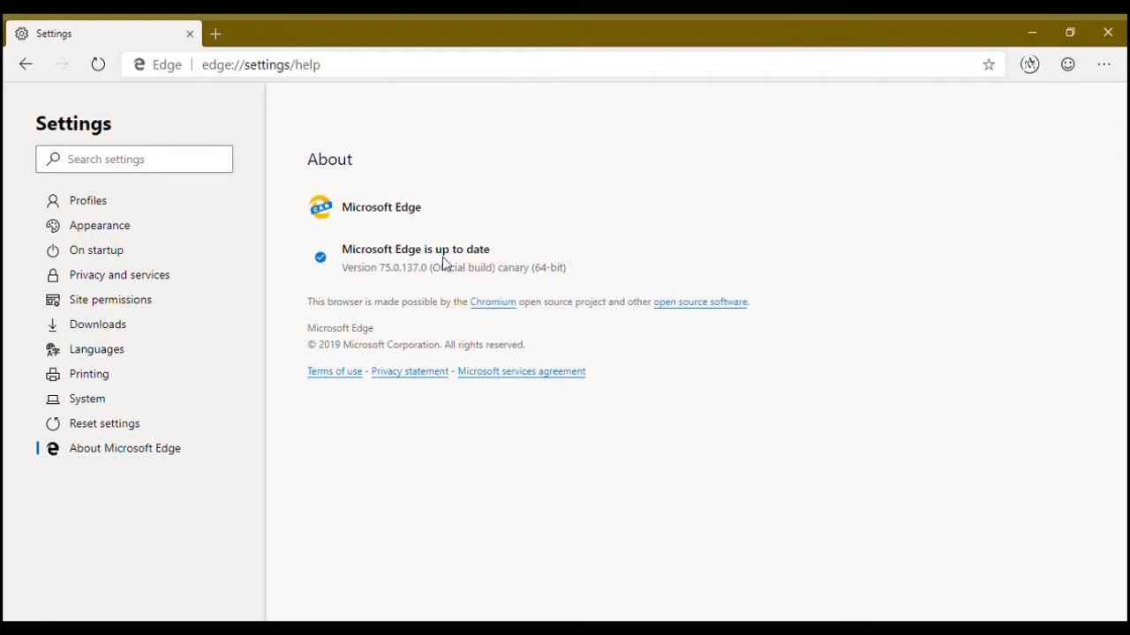
{"action": "mouse_move", "coordinate": [410, 307]}
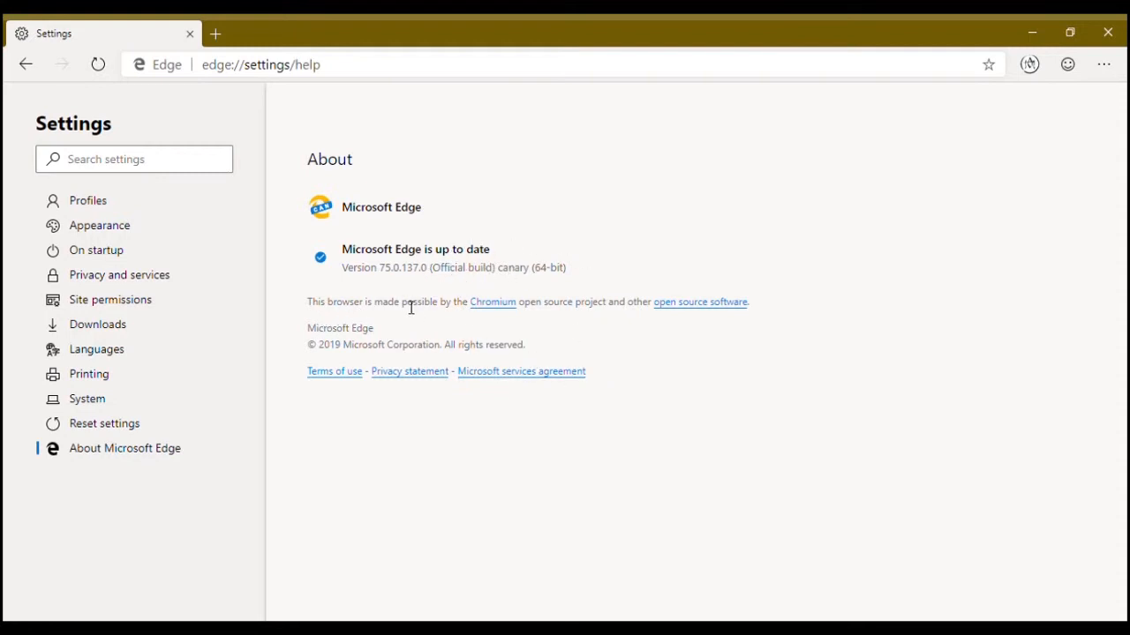
{"action": "mouse_move", "coordinate": [468, 331]}
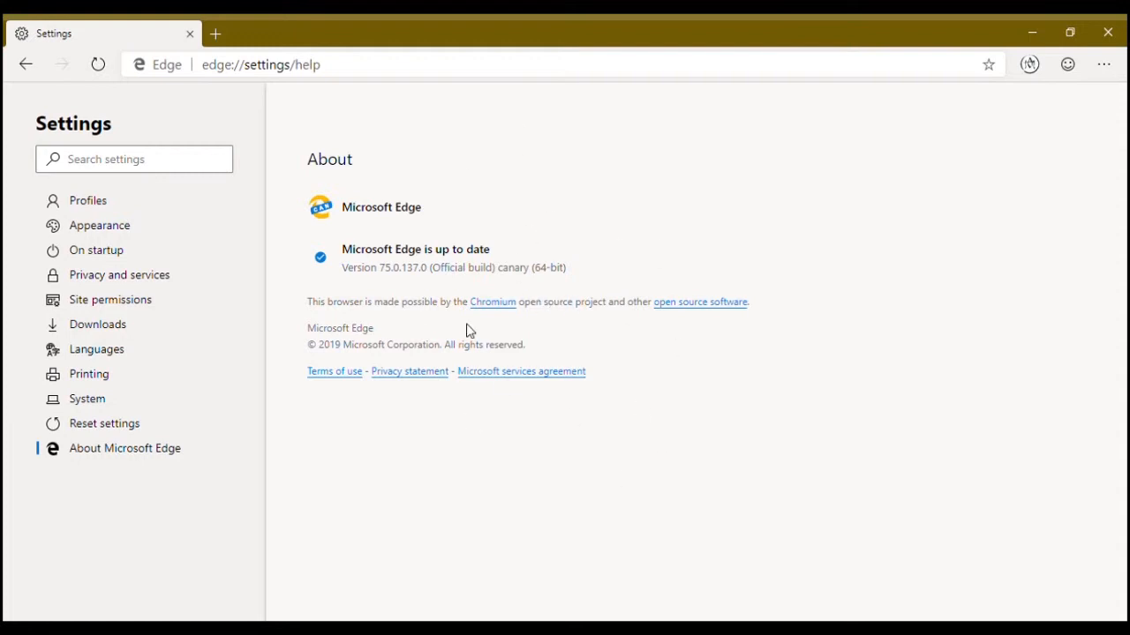
{"action": "mouse_move", "coordinate": [507, 267]}
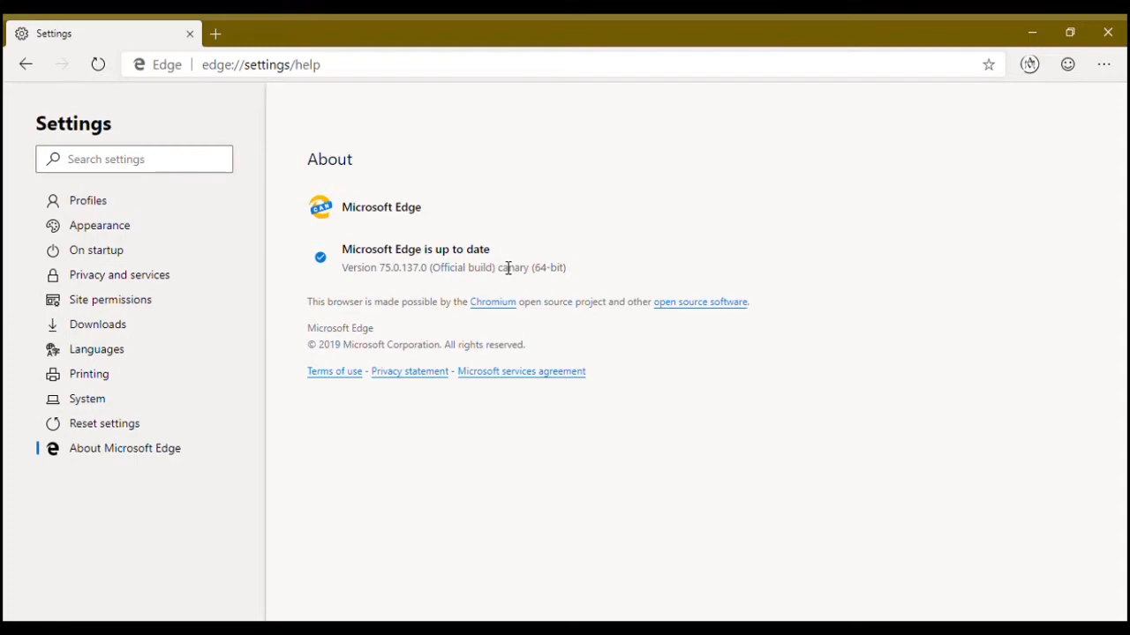
{"action": "left_click", "coordinate": [412, 33]}
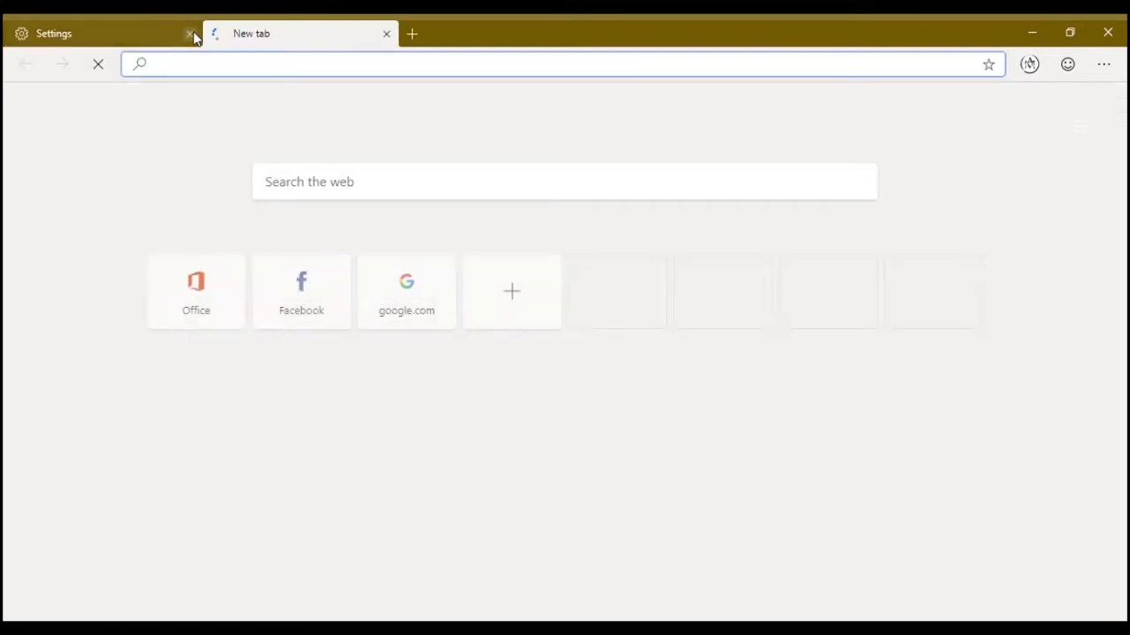
{"action": "left_click", "coordinate": [189, 34]}
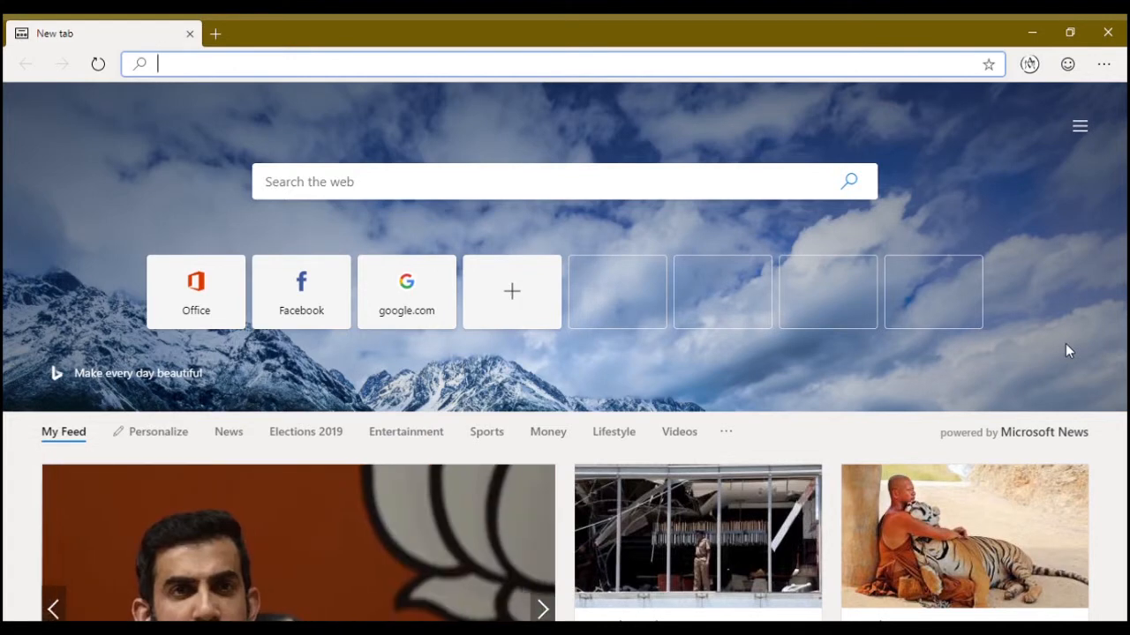
{"action": "mouse_move", "coordinate": [1090, 196]}
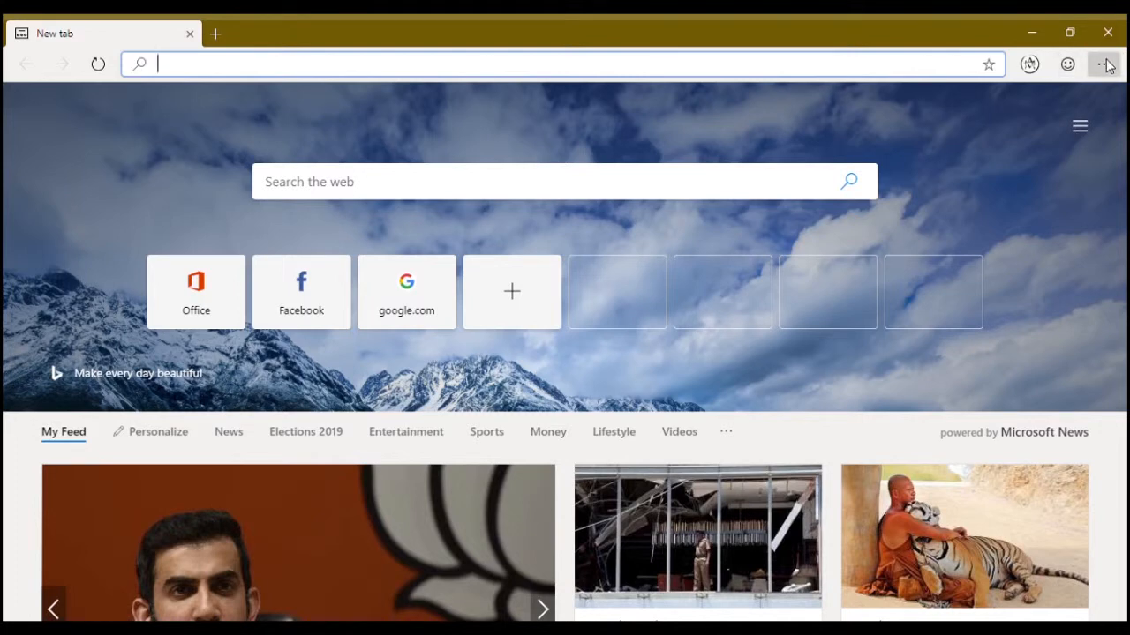
{"action": "mouse_move", "coordinate": [1015, 386]}
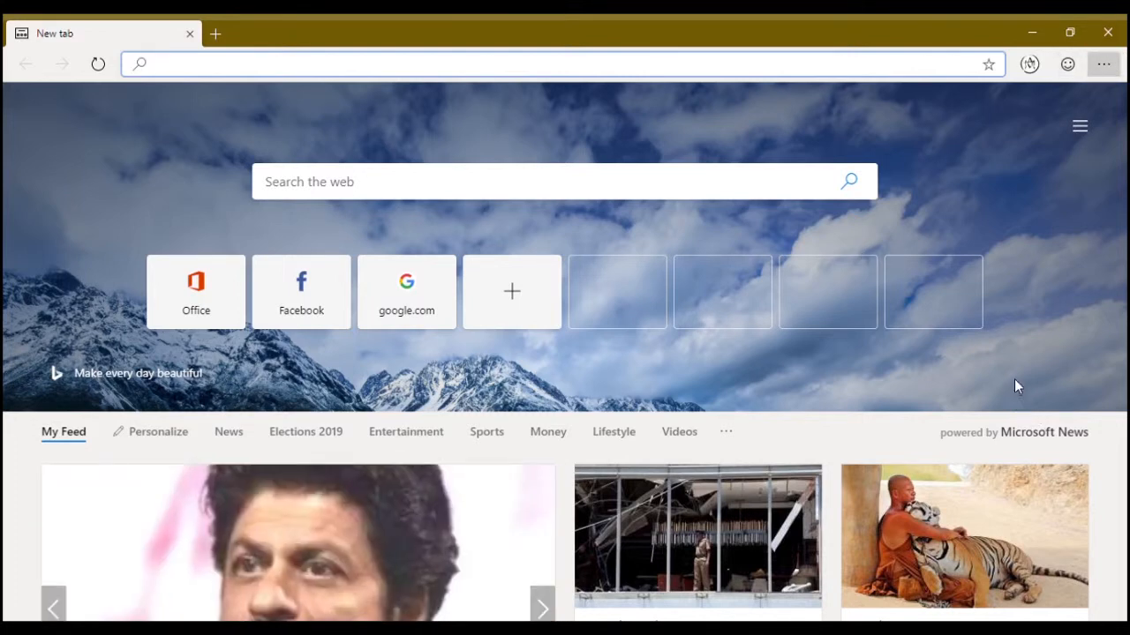
{"action": "mouse_move", "coordinate": [737, 131]}
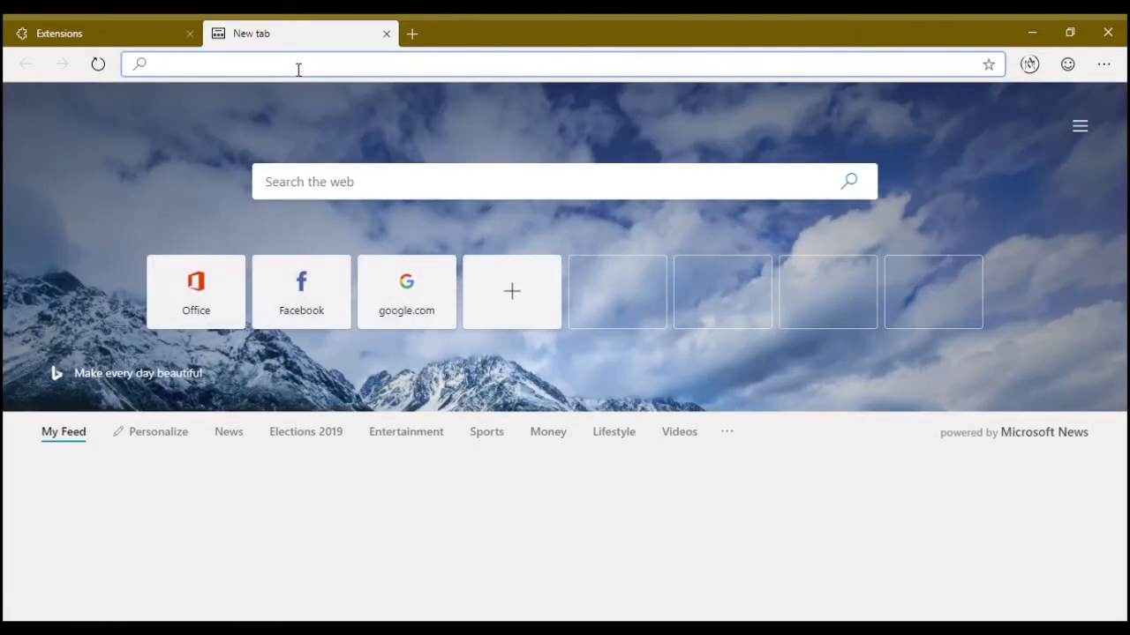
Step: Search 'google chrome' from the address bar to reach the Chrome Web Store
{"action": "type", "text": "google"}
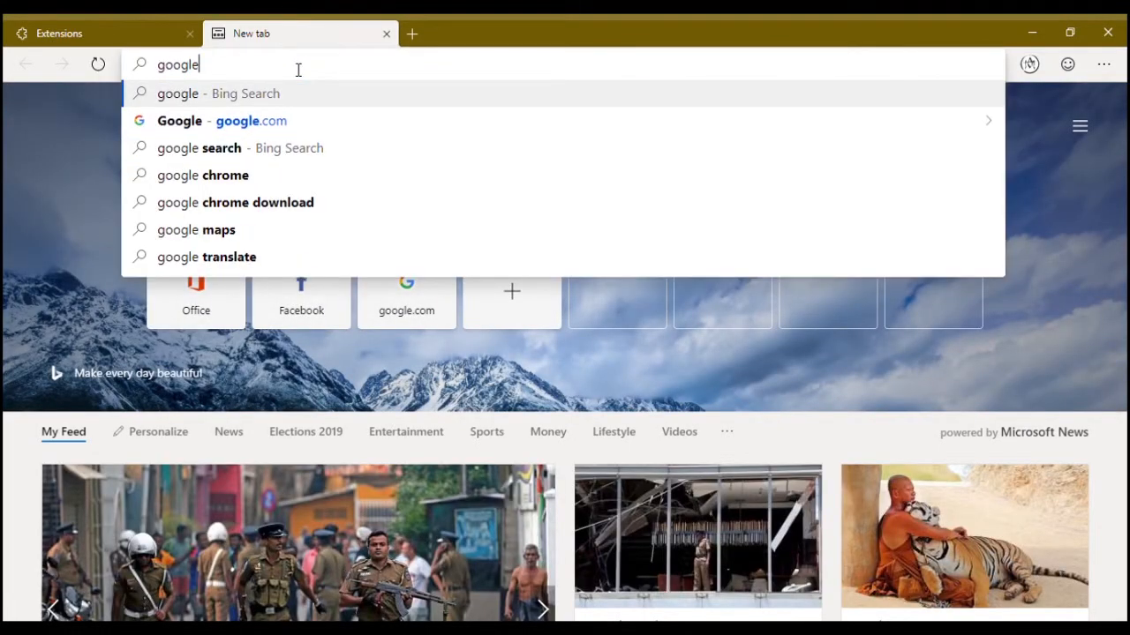
{"action": "type", "text": "chrome"}
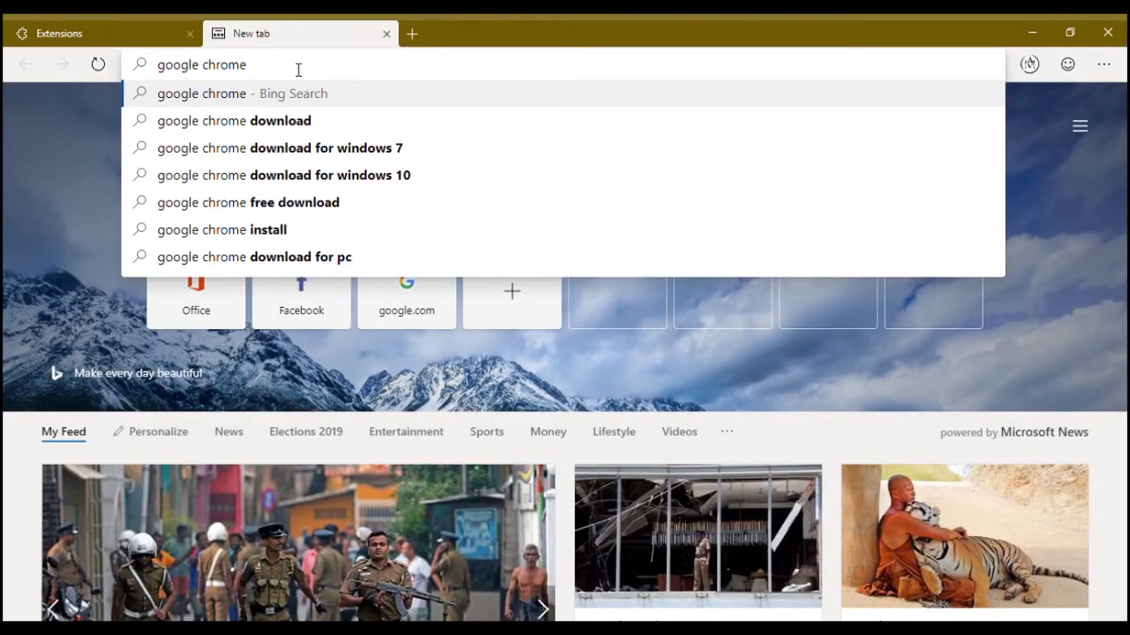
{"action": "key", "text": "Return"}
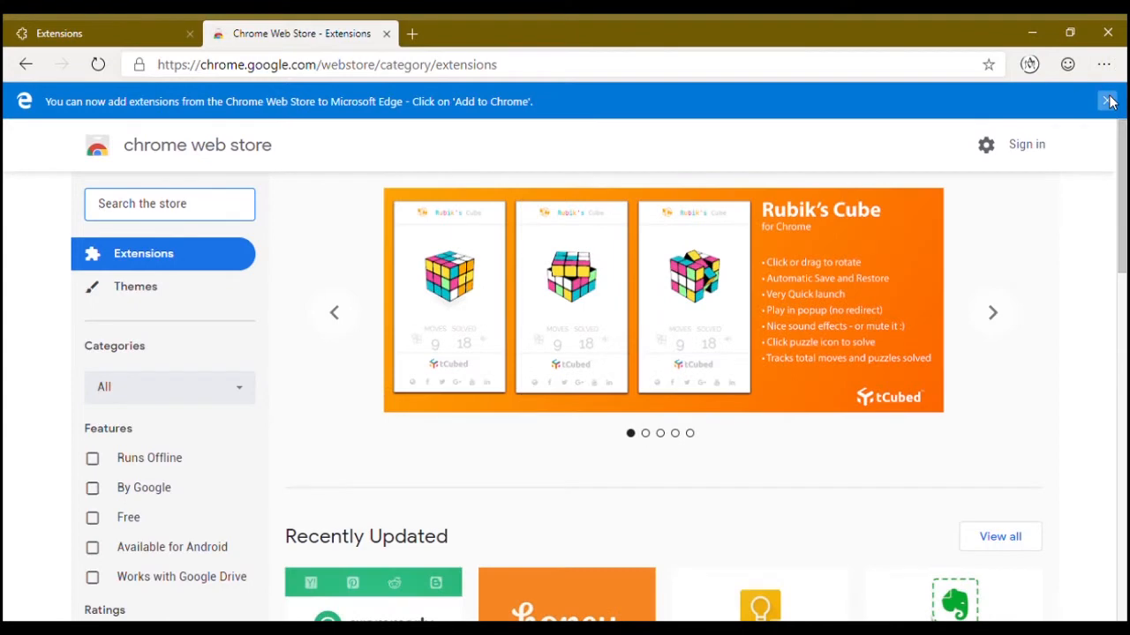
Step: Dismiss the store notice, view Themes, return to Extensions and scroll to Recently Updated
{"action": "left_click", "coordinate": [1109, 101]}
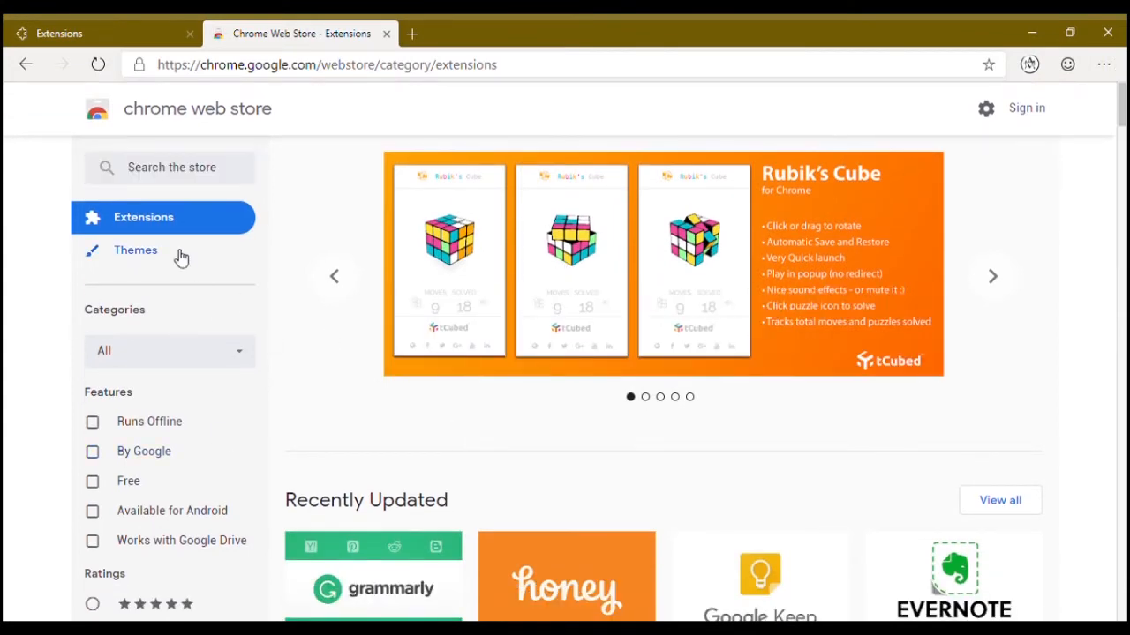
{"action": "left_click", "coordinate": [136, 249]}
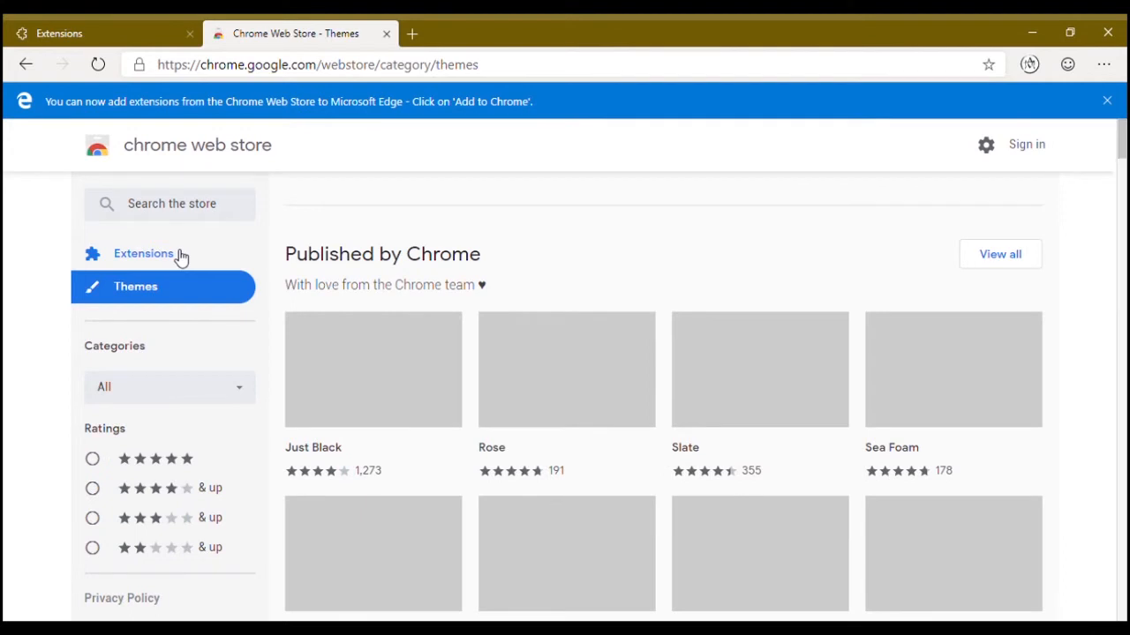
{"action": "left_click", "coordinate": [1106, 101]}
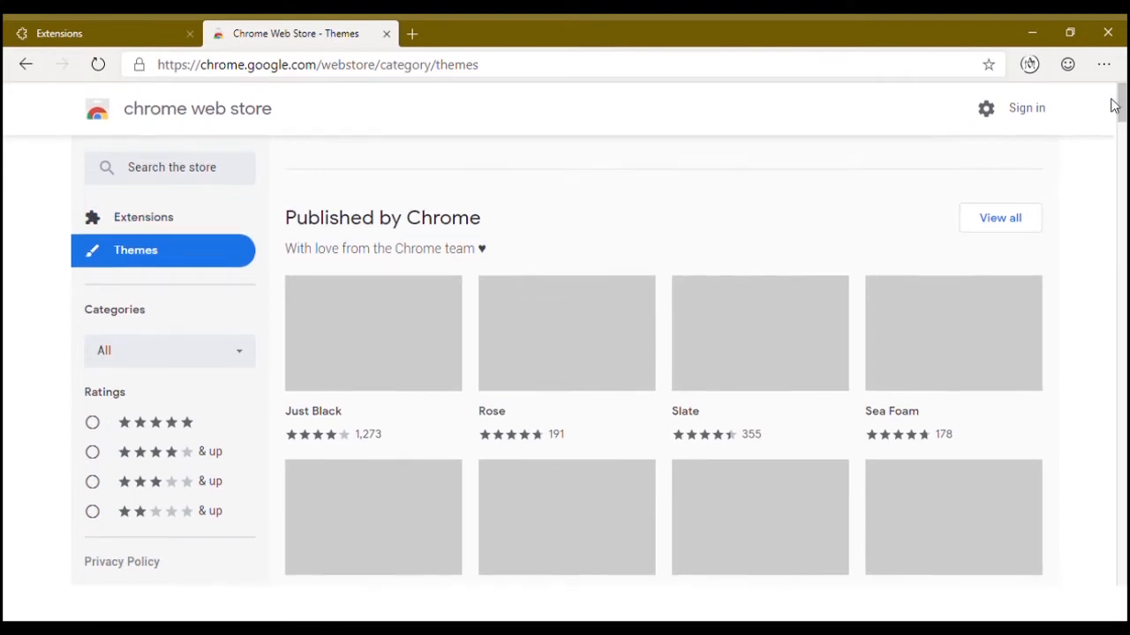
{"action": "left_click", "coordinate": [143, 217]}
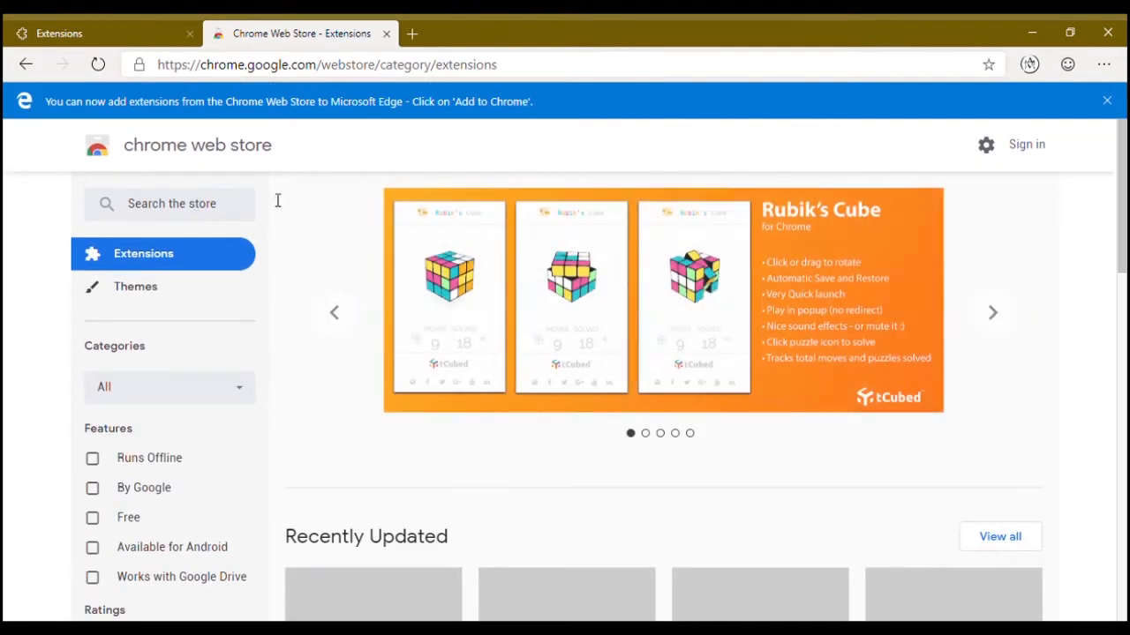
{"action": "scroll", "scroll_direction": "down", "scroll_amount": 3}
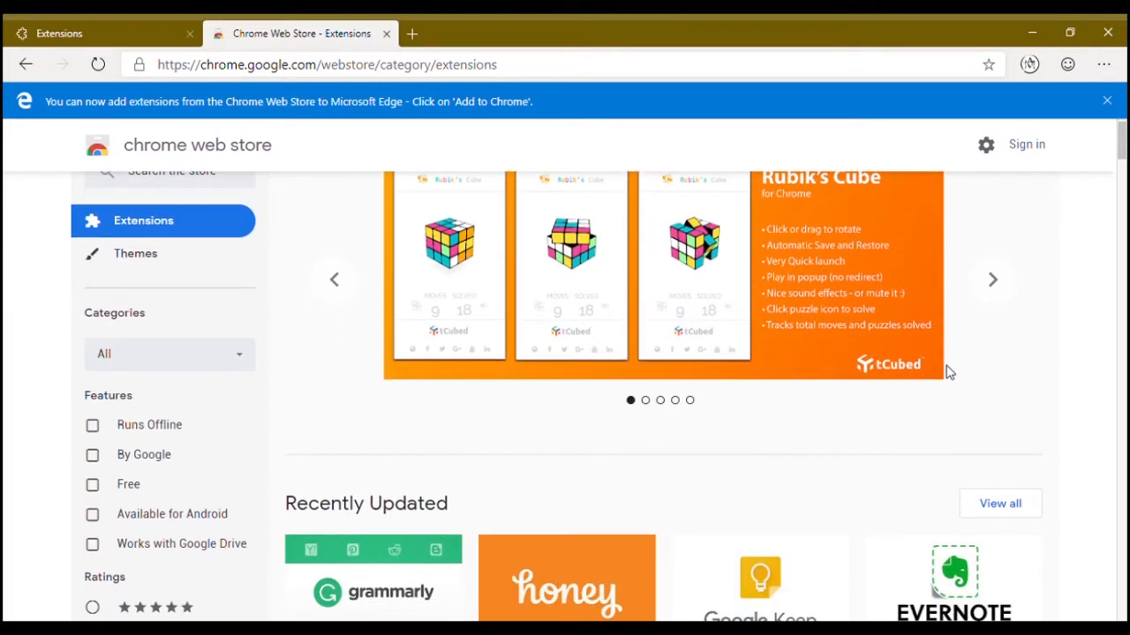
{"action": "scroll", "scroll_direction": "down", "scroll_amount": 3}
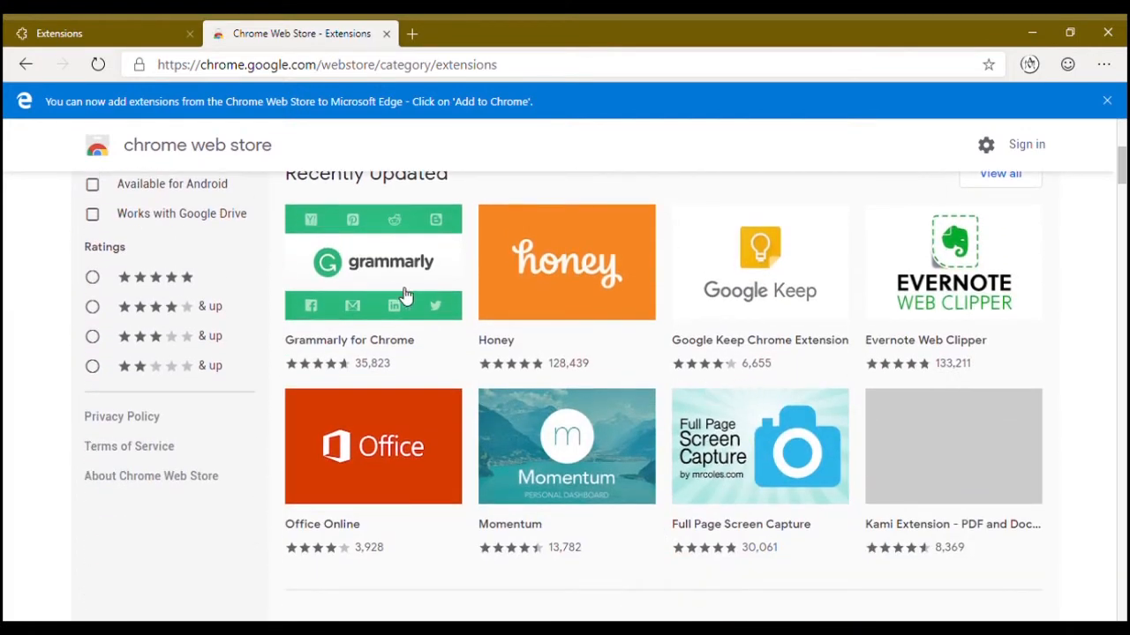
{"action": "mouse_move", "coordinate": [792, 265]}
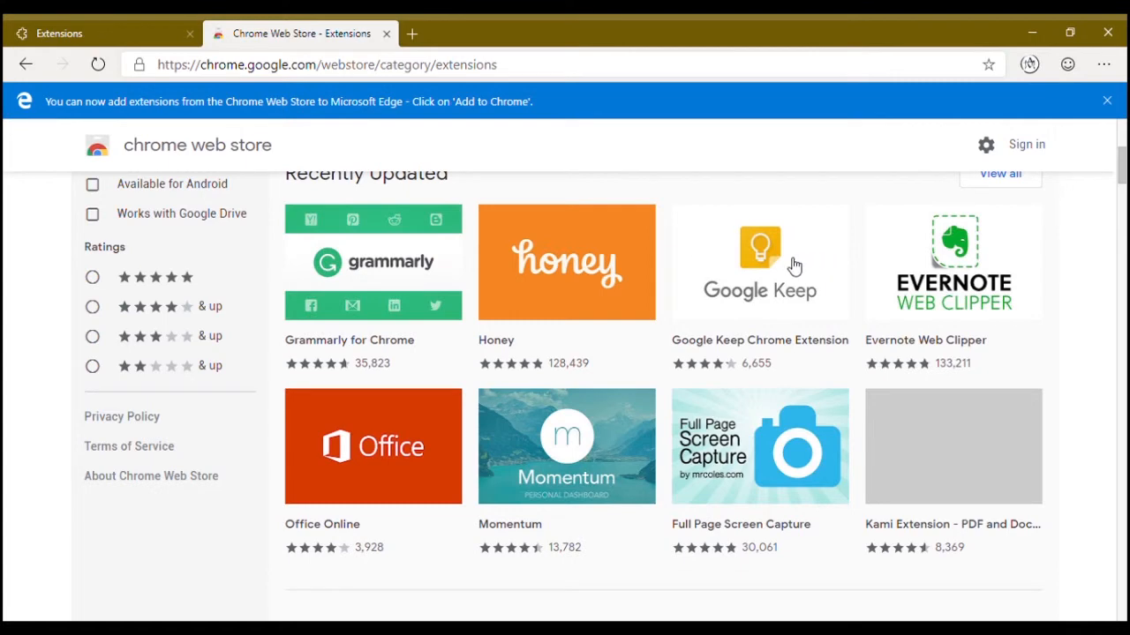
{"action": "mouse_move", "coordinate": [985, 231]}
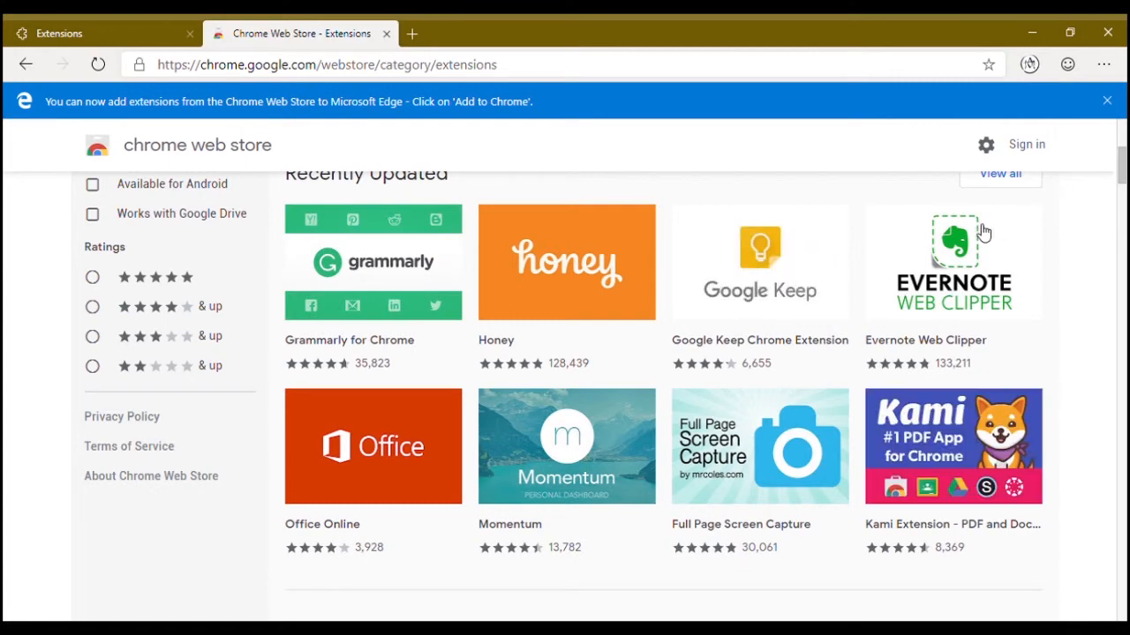
Step: Add Evernote Web Clipper to the browser, close its quick-start tab, and go back
{"action": "left_click", "coordinate": [953, 262]}
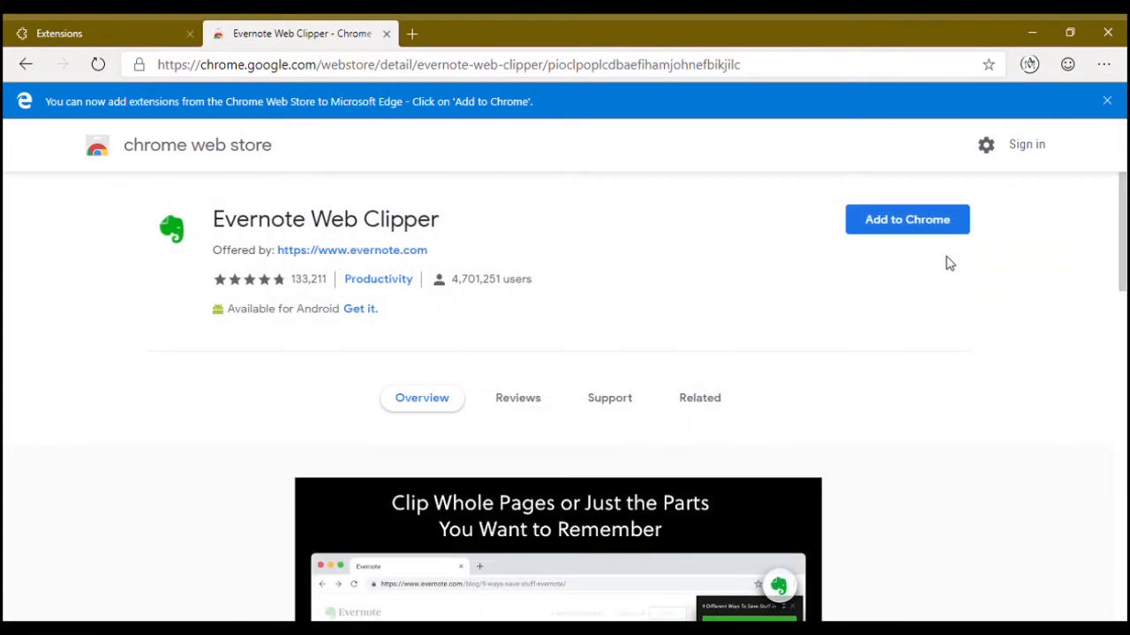
{"action": "left_click", "coordinate": [906, 219]}
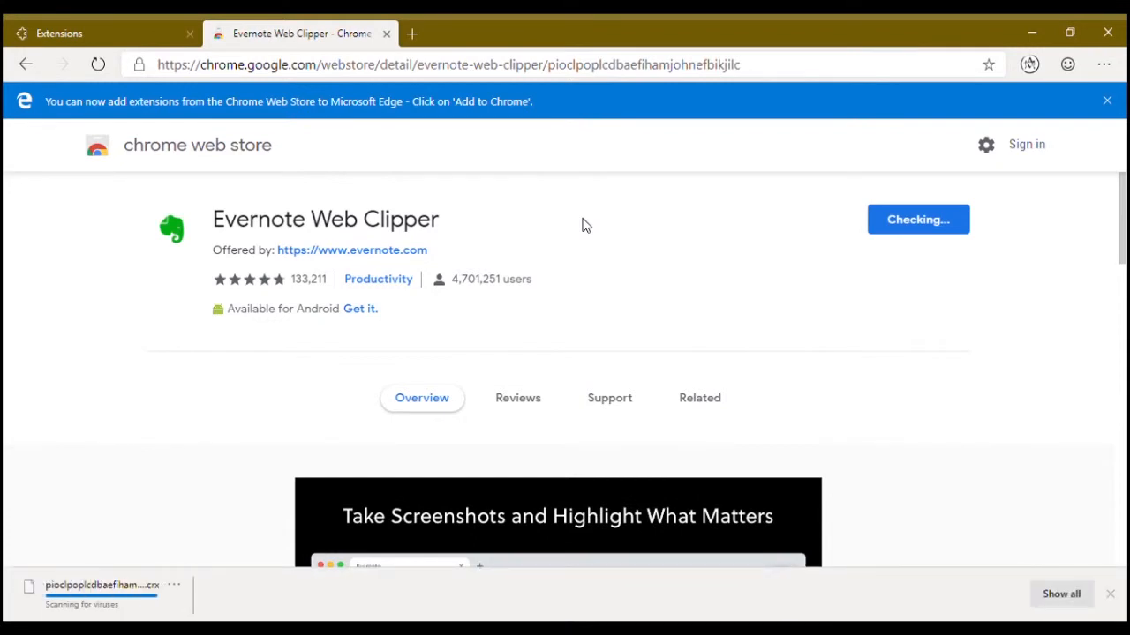
{"action": "mouse_move", "coordinate": [130, 544]}
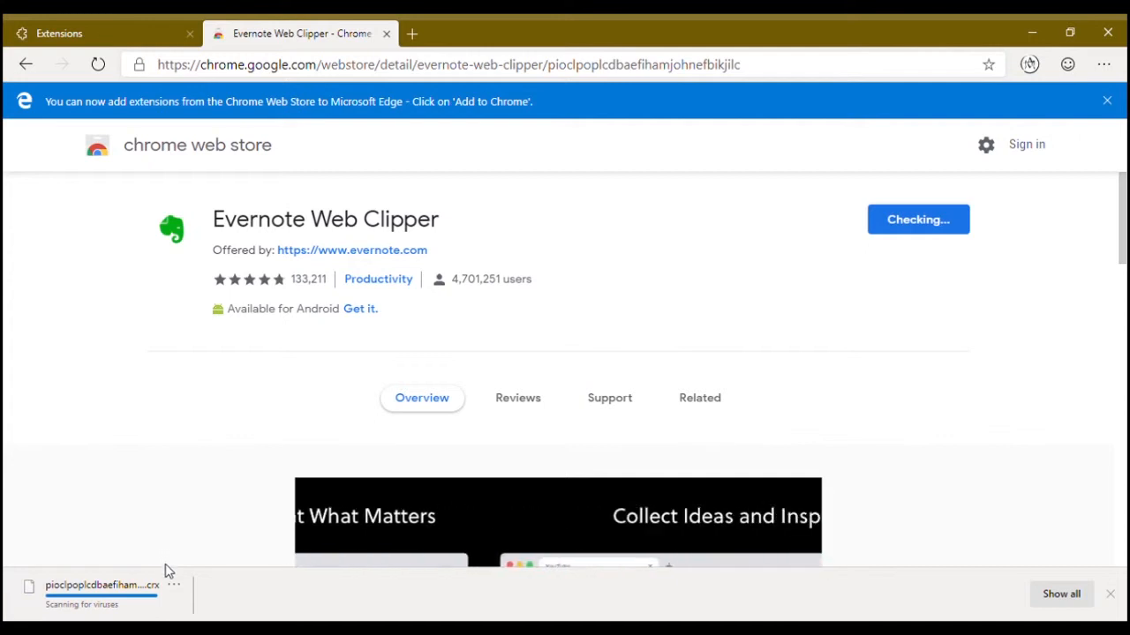
{"action": "left_click", "coordinate": [699, 397]}
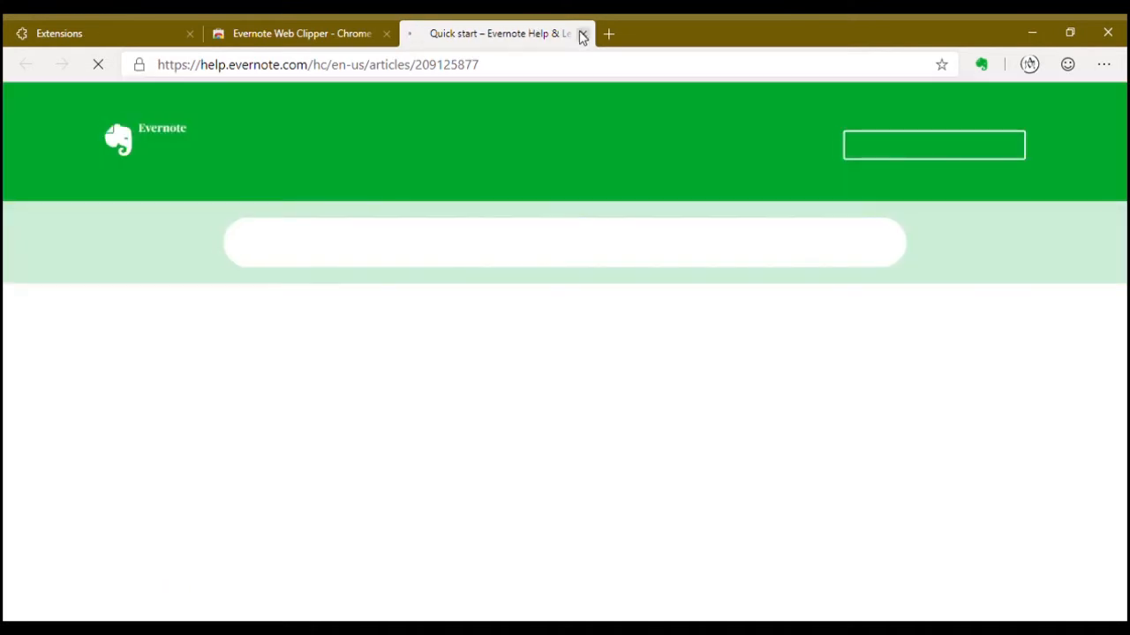
{"action": "left_click", "coordinate": [582, 34]}
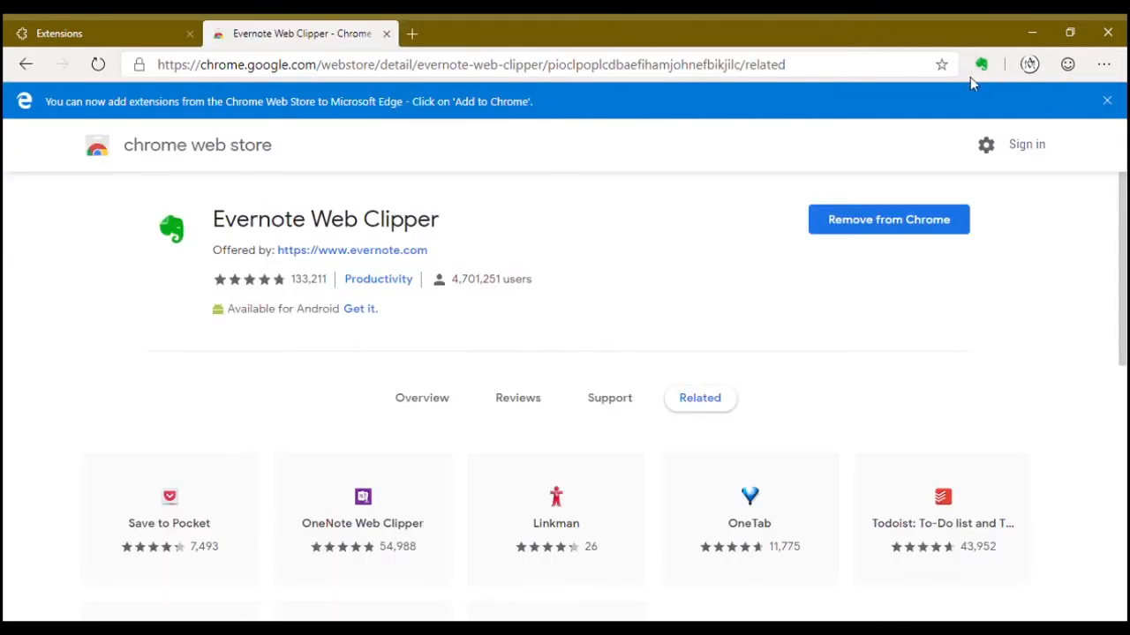
{"action": "mouse_move", "coordinate": [1010, 53]}
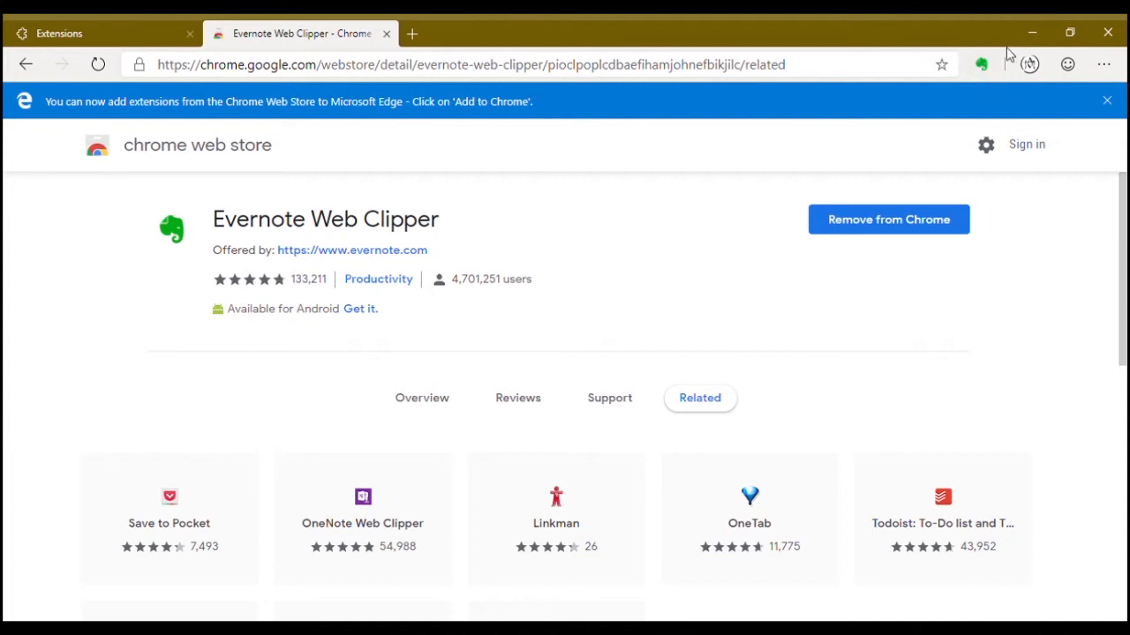
{"action": "mouse_move", "coordinate": [634, 27]}
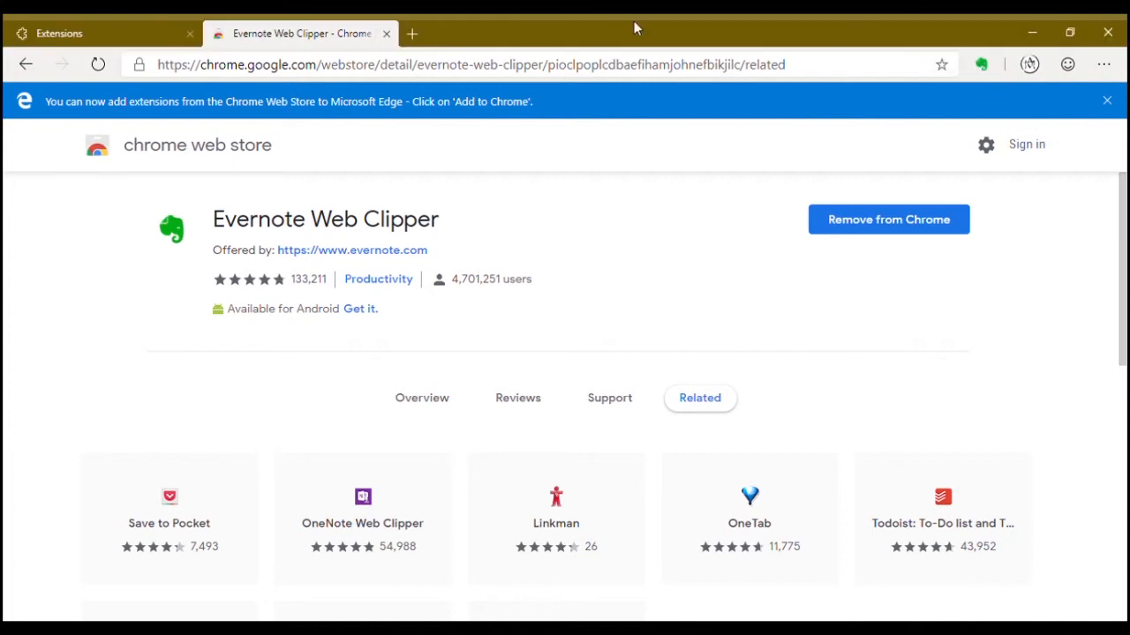
{"action": "mouse_move", "coordinate": [456, 133]}
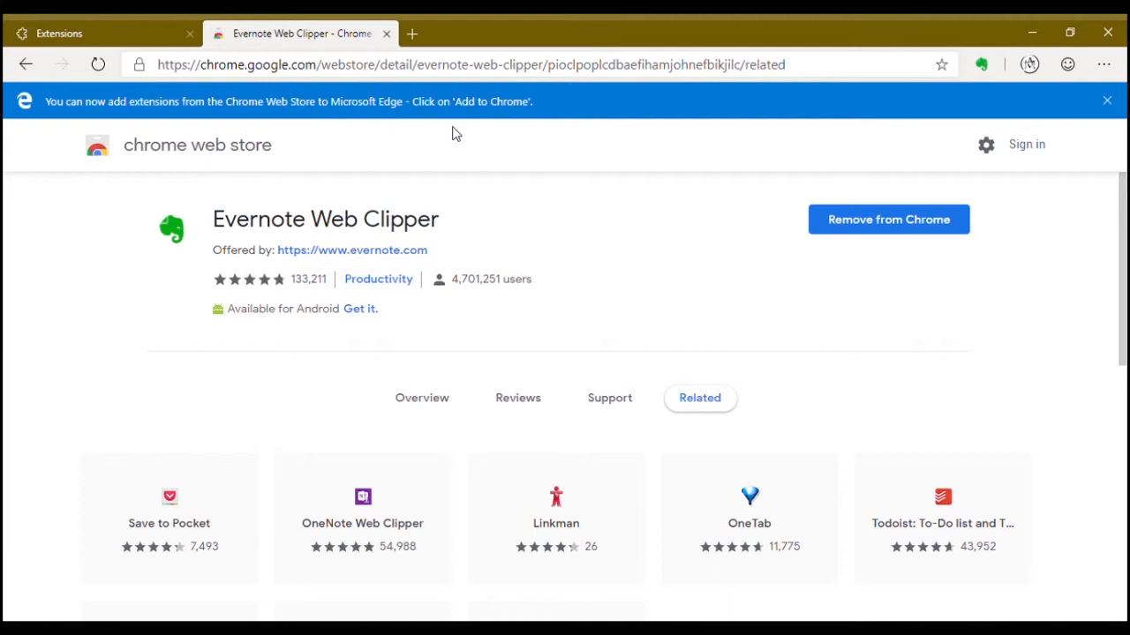
{"action": "left_click", "coordinate": [26, 64]}
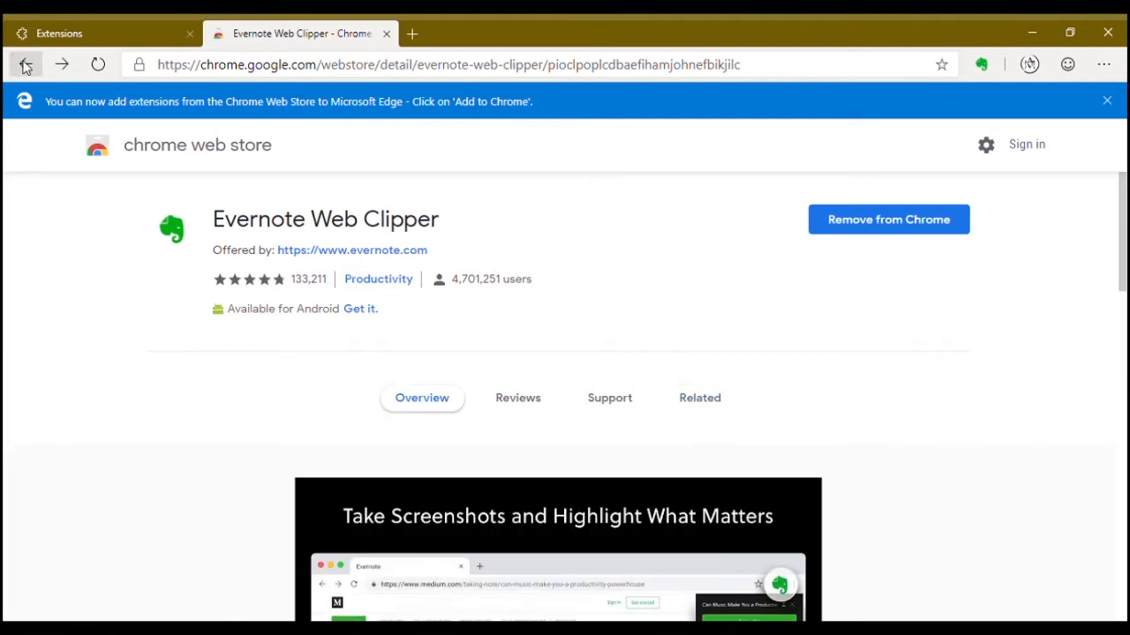
Step: Go back to the store's Themes category and open the Just Black theme page
{"action": "left_click", "coordinate": [26, 63]}
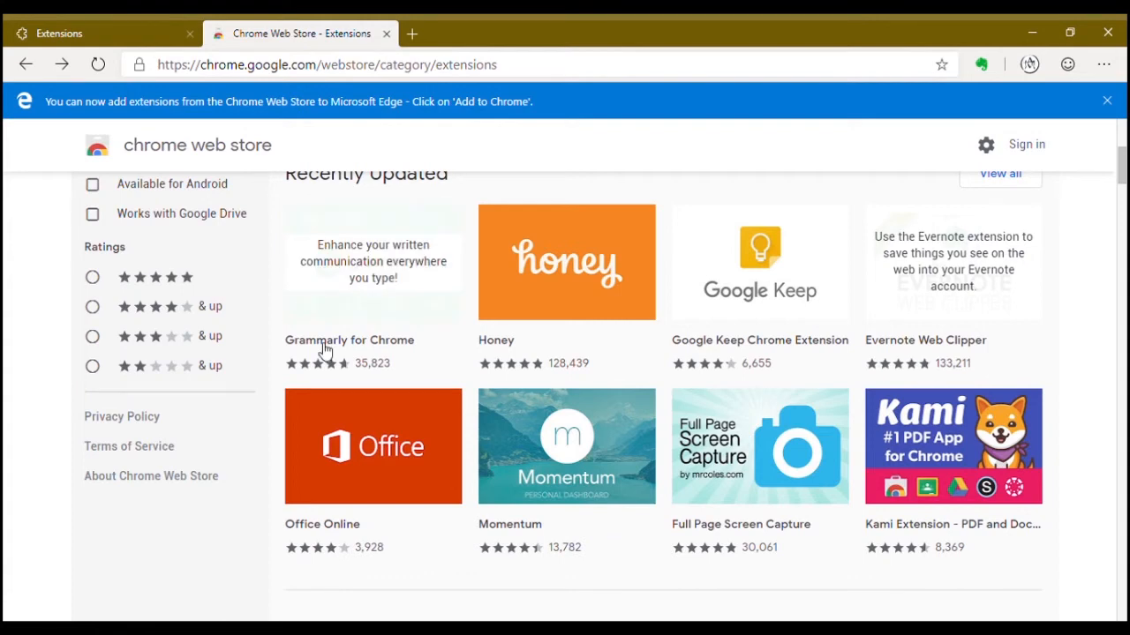
{"action": "scroll", "scroll_direction": "up", "scroll_amount": 3}
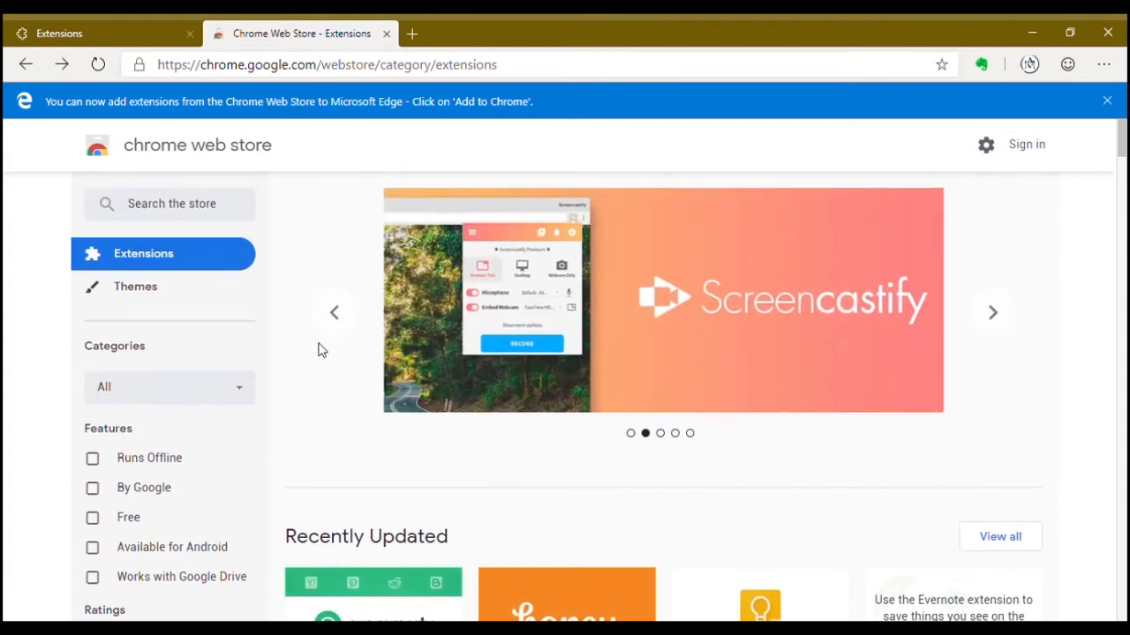
{"action": "left_click", "coordinate": [136, 286]}
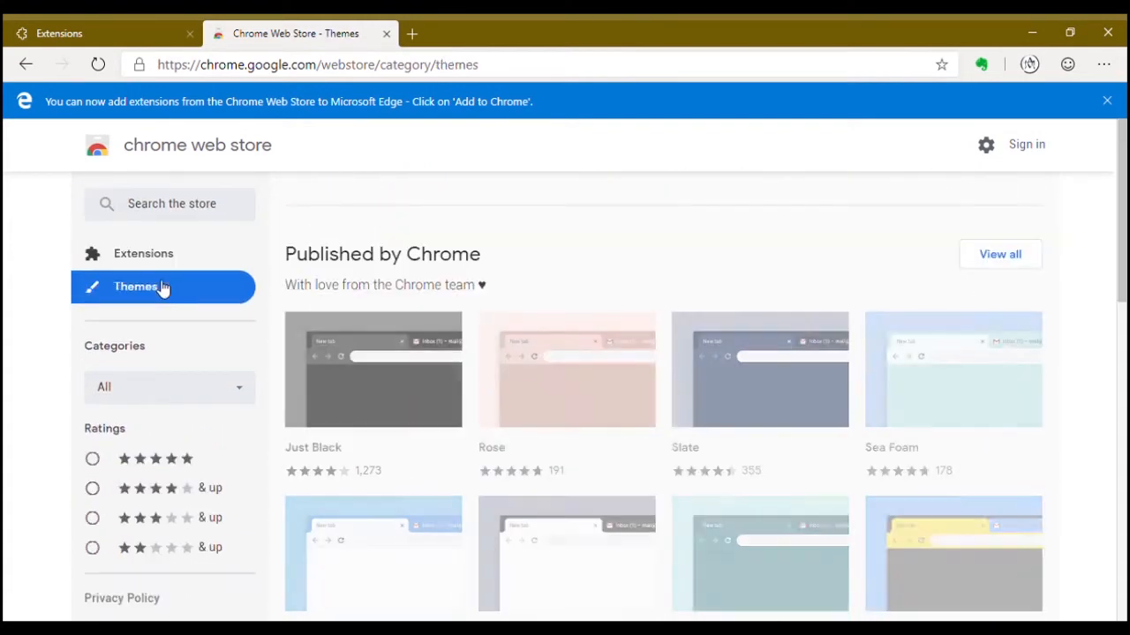
{"action": "left_click", "coordinate": [372, 370]}
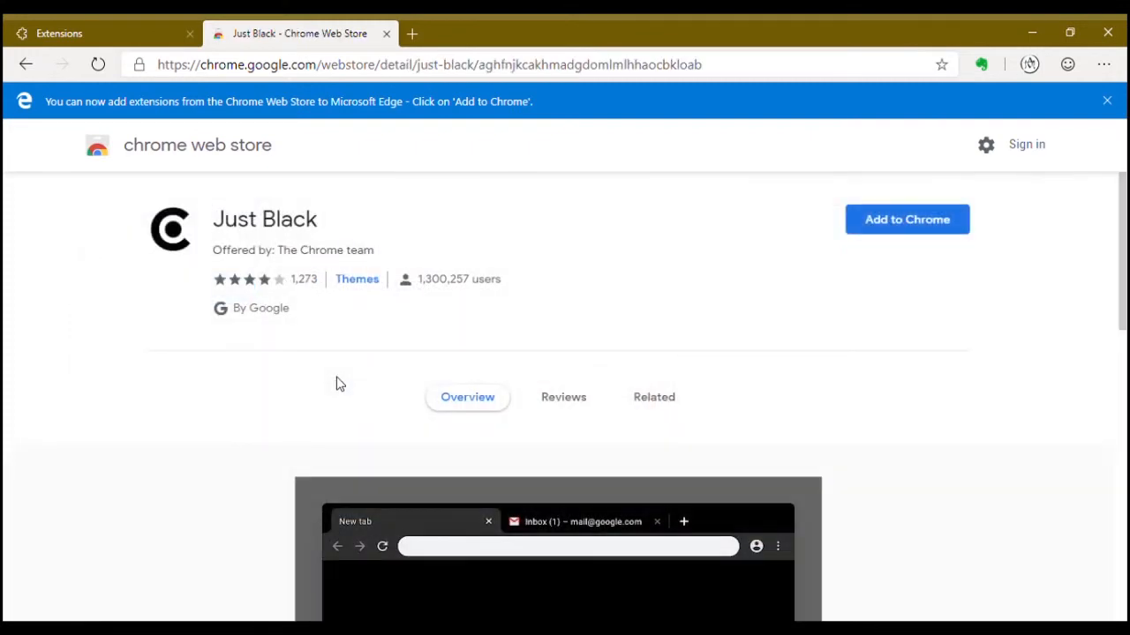
{"action": "mouse_move", "coordinate": [907, 220]}
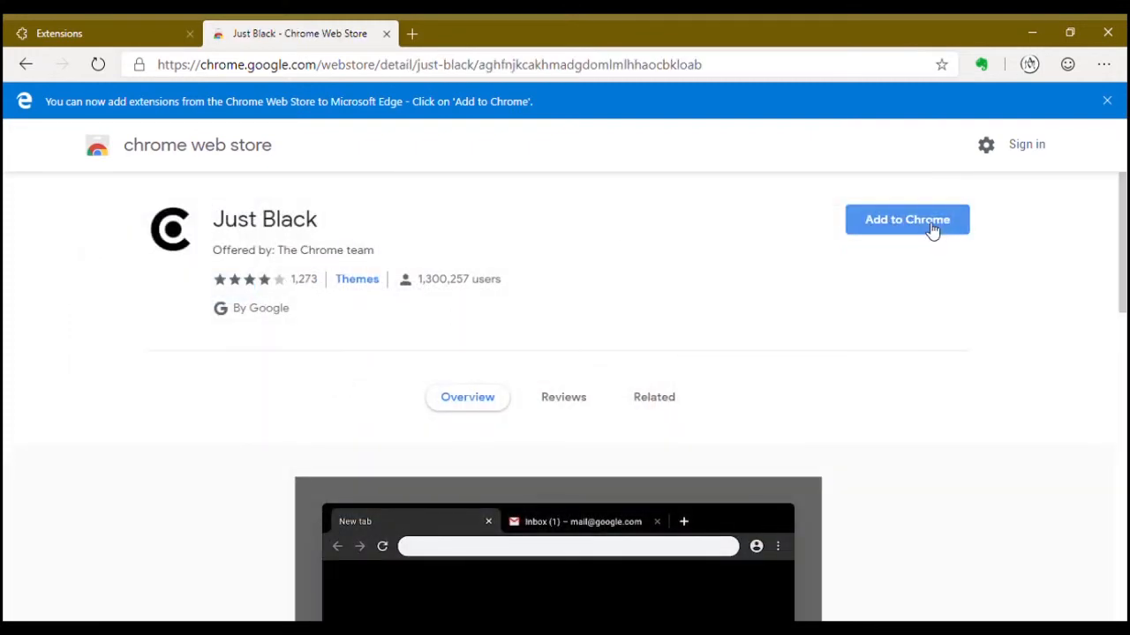
Step: Try adding Just Black, reload after the install error, and retry Add to Chrome
{"action": "left_click", "coordinate": [907, 219]}
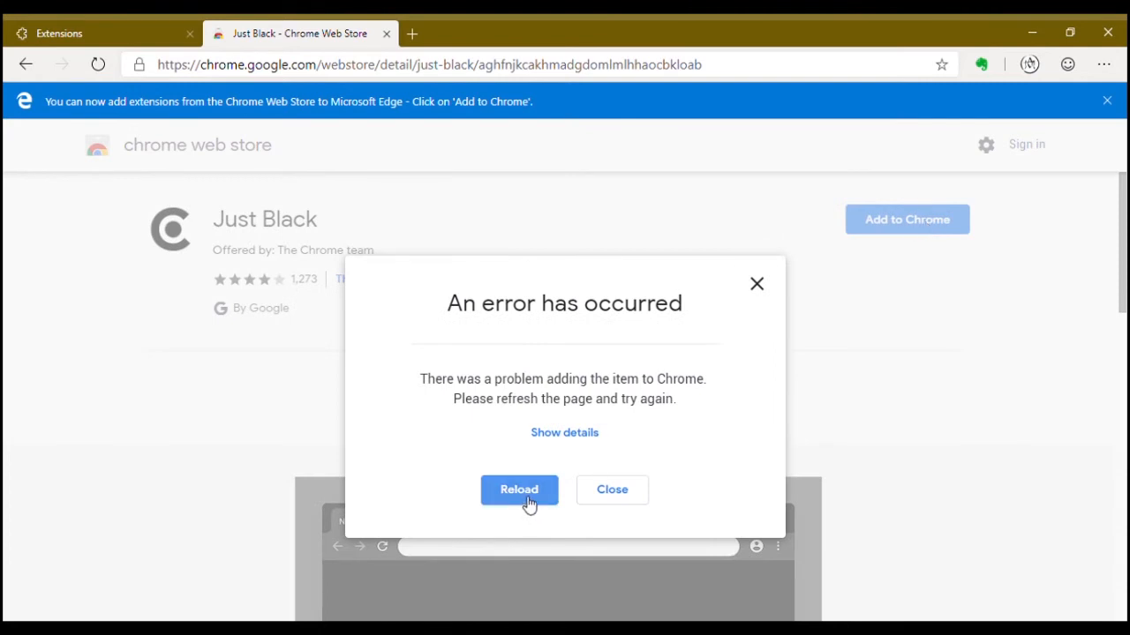
{"action": "left_click", "coordinate": [519, 490]}
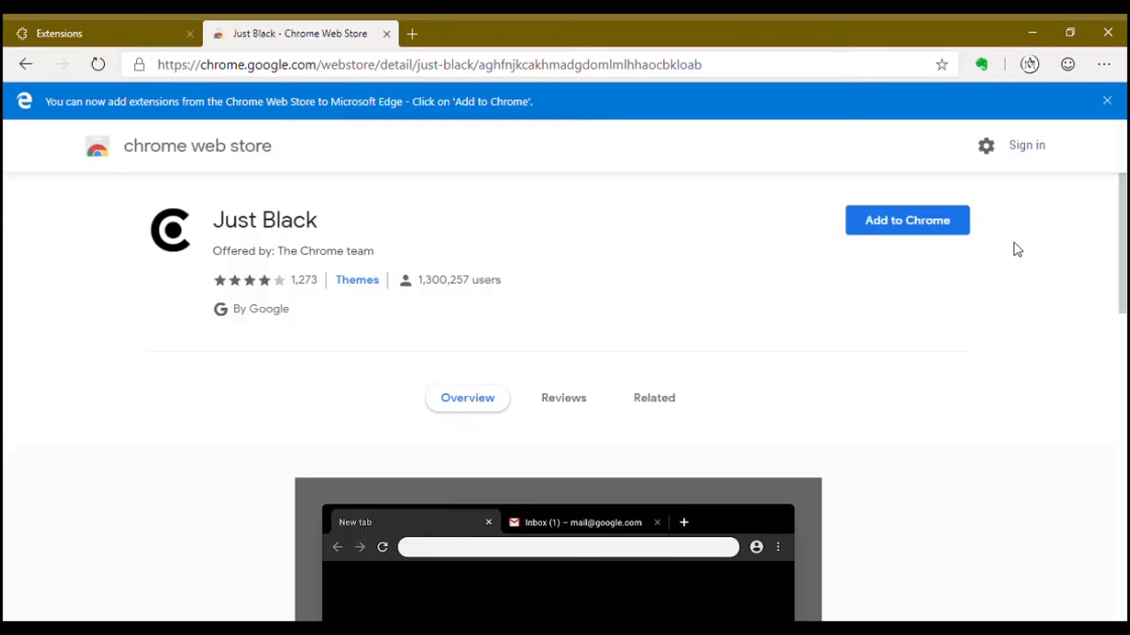
{"action": "left_click", "coordinate": [906, 220]}
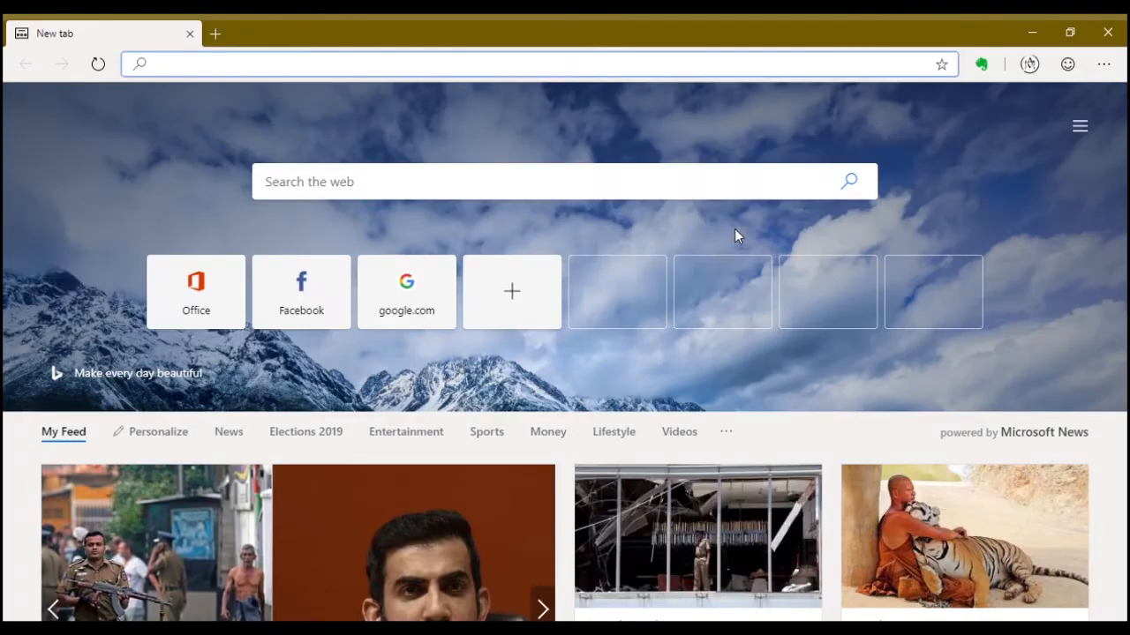
{"action": "left_click", "coordinate": [542, 609]}
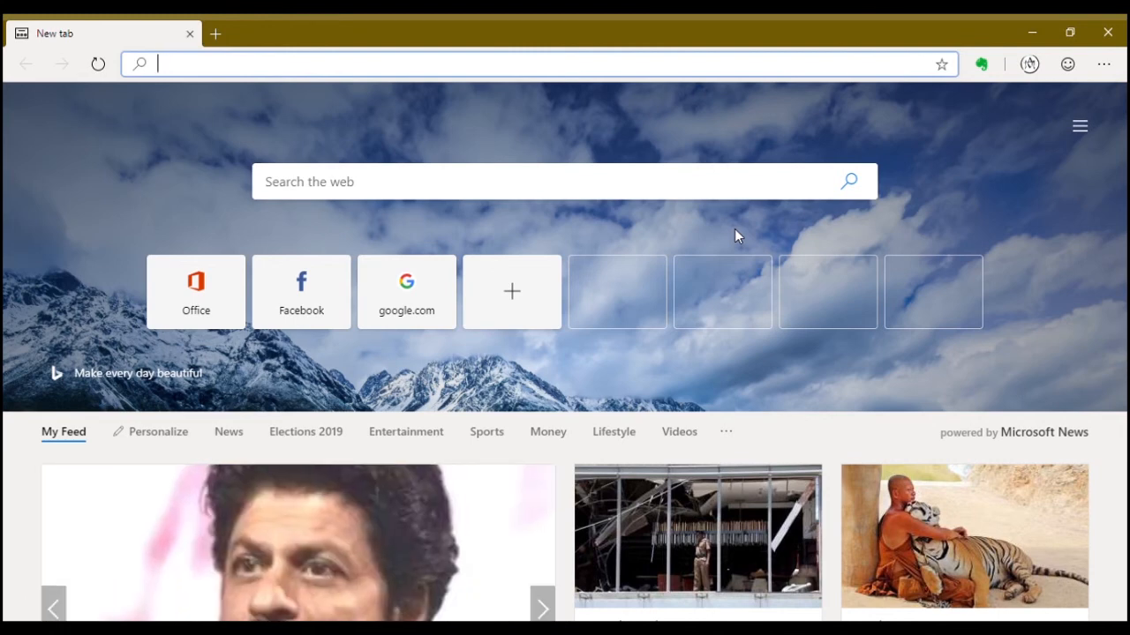
{"action": "left_click", "coordinate": [542, 608]}
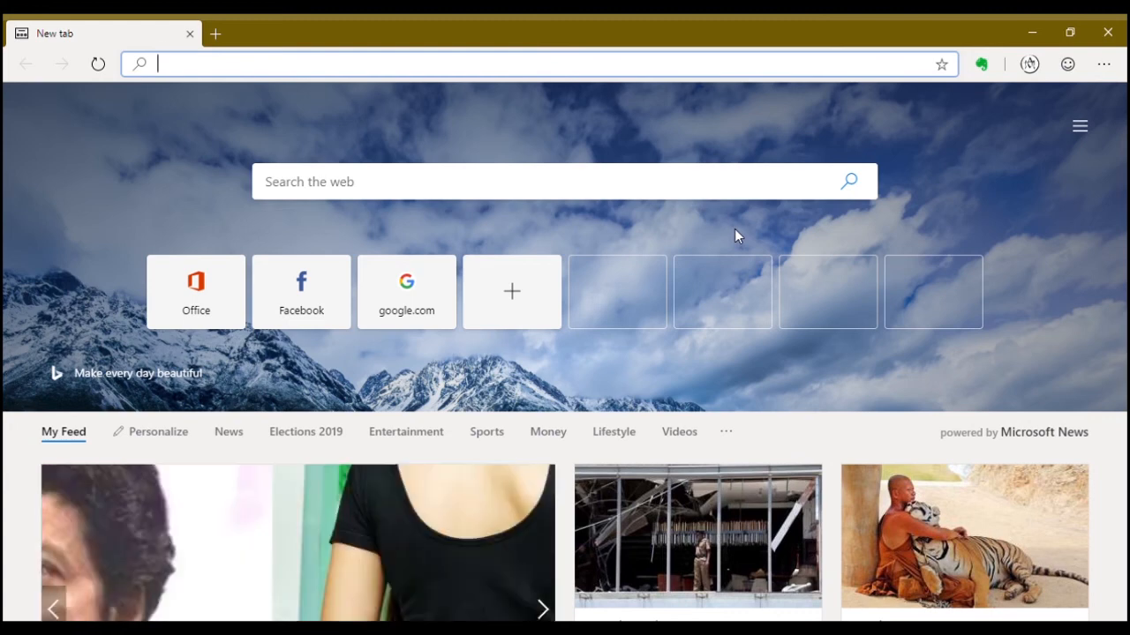
{"action": "left_click", "coordinate": [542, 609]}
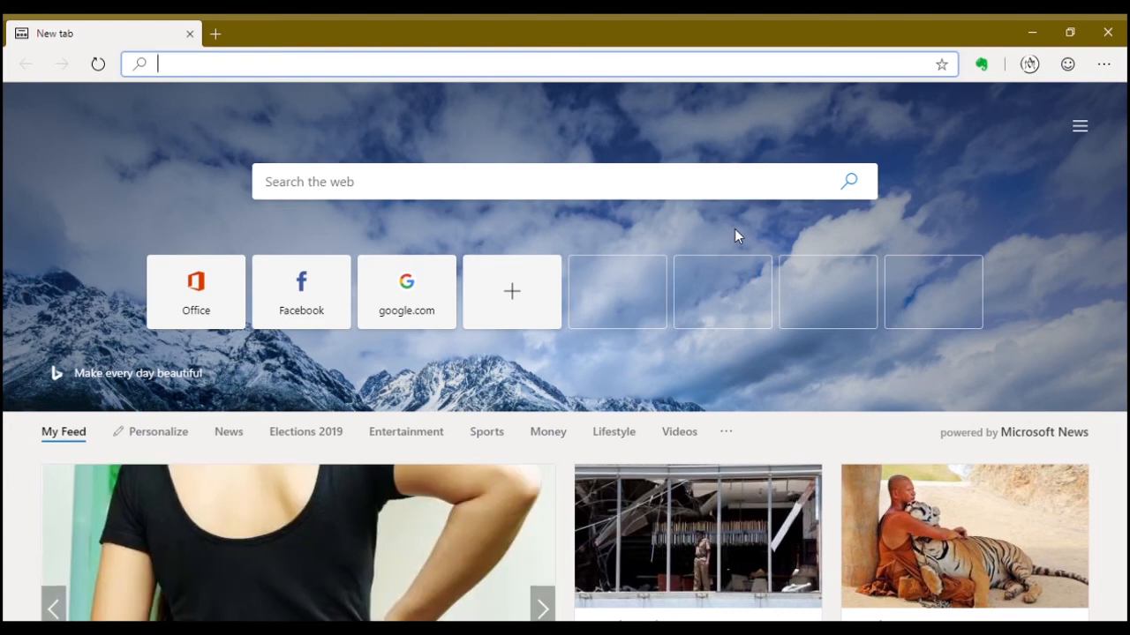